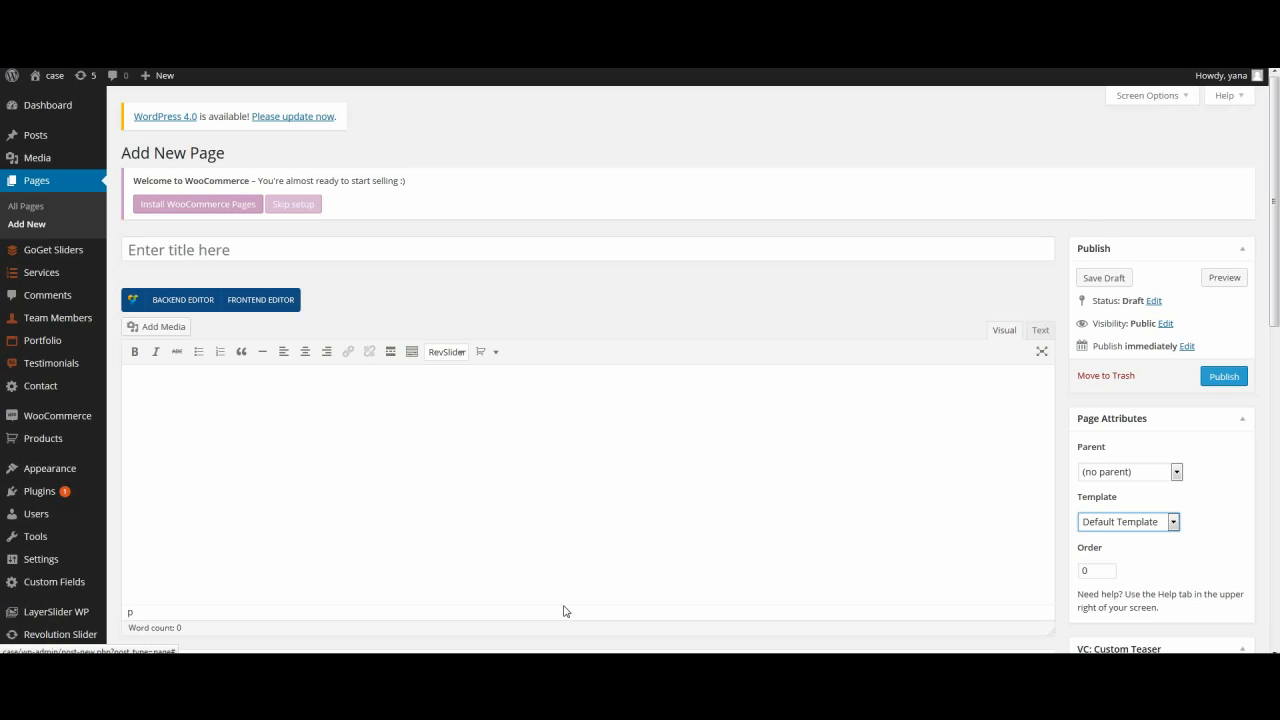
mouse_move(30, 226)
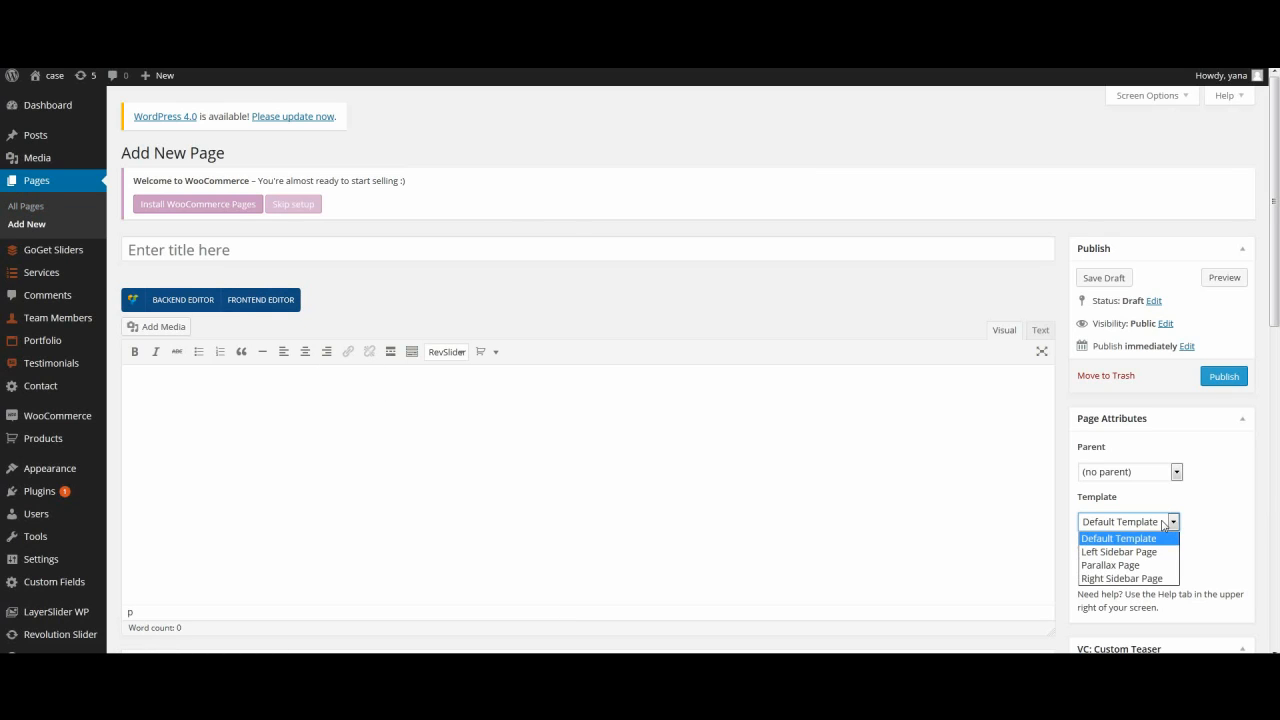
Select Parallax Page as the page template in Page Attributes.
click(1110, 564)
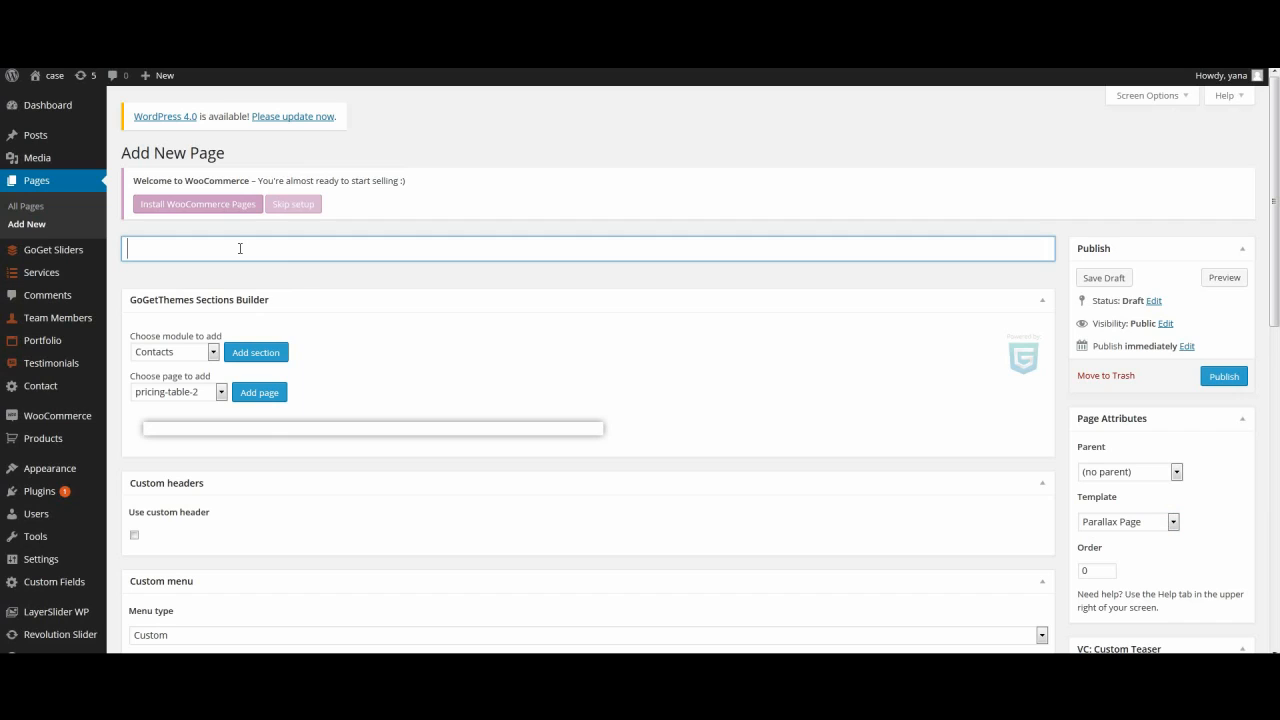
Enter 'Home page' as the page title.
text(Home)
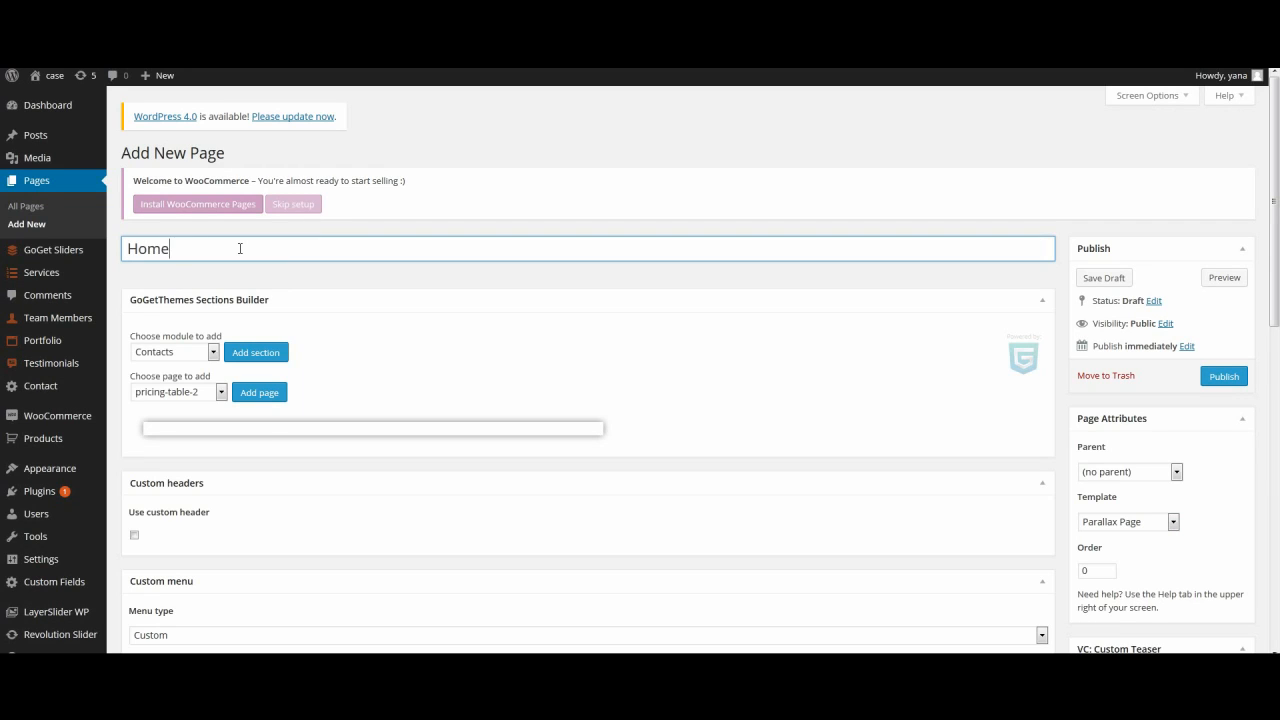
text(page)
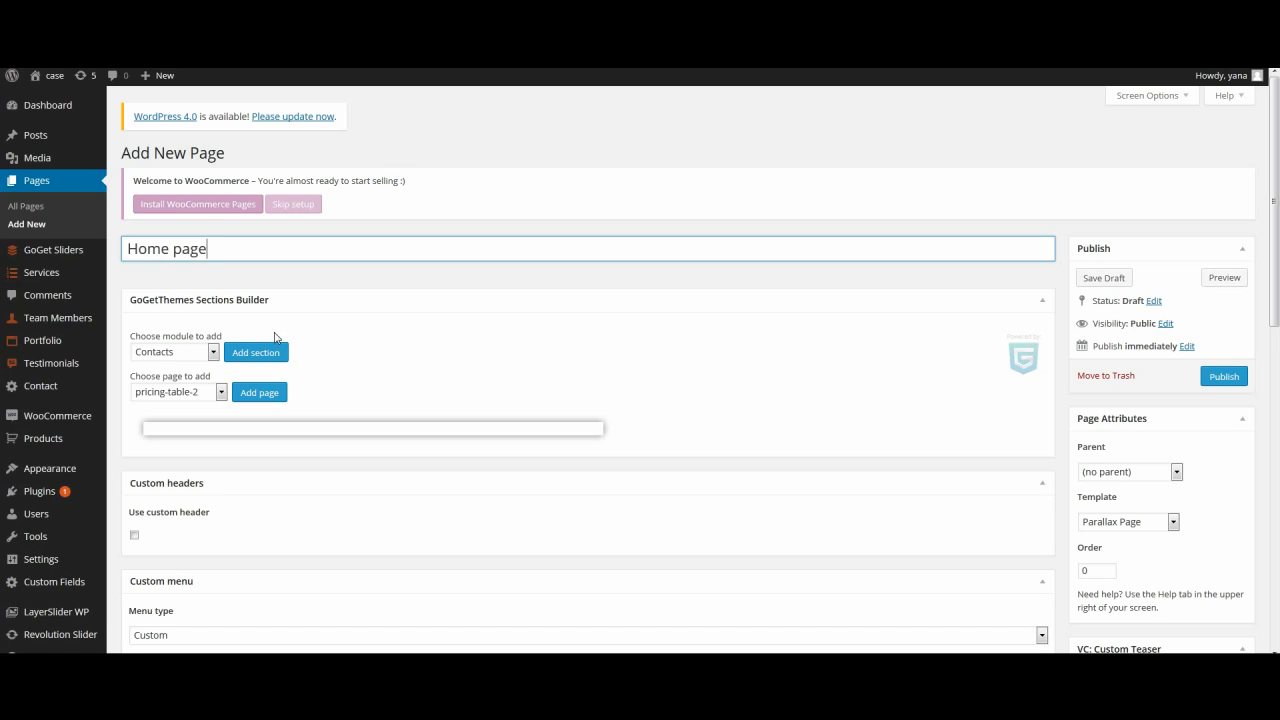
mouse_move(144, 332)
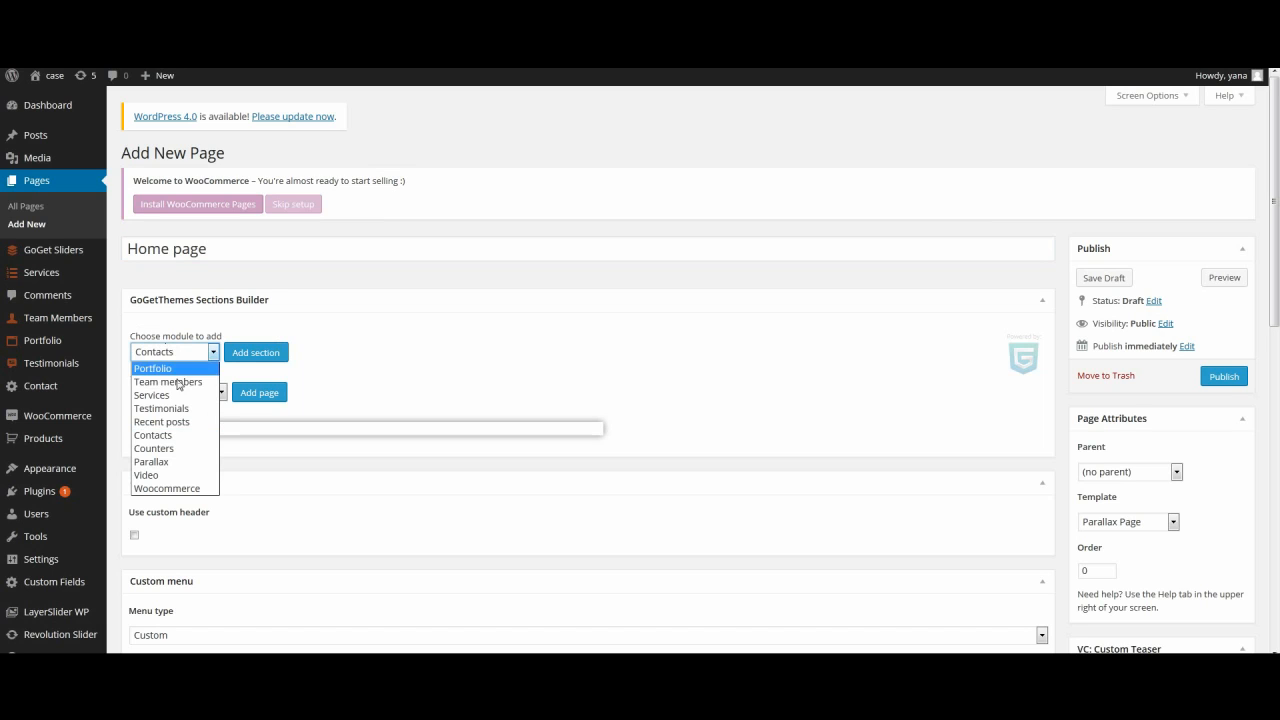
Add a Services section titled Services with description 'some text'.
click(152, 394)
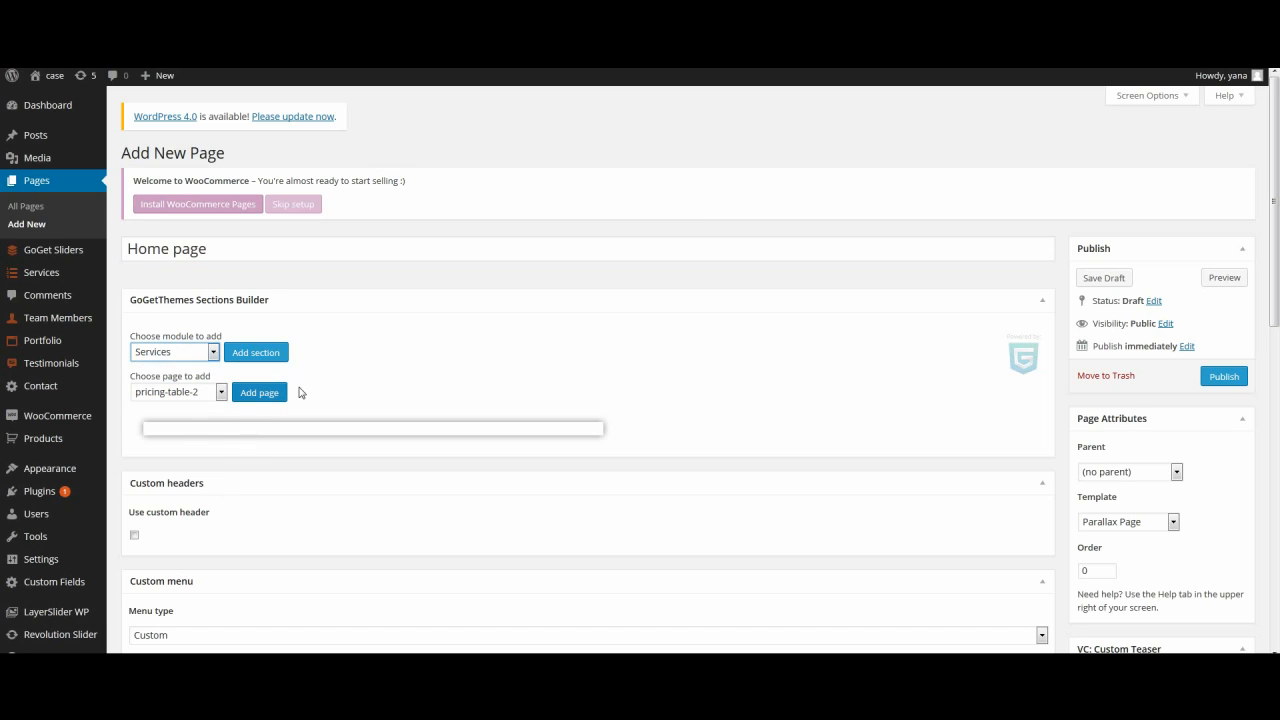
click(256, 352)
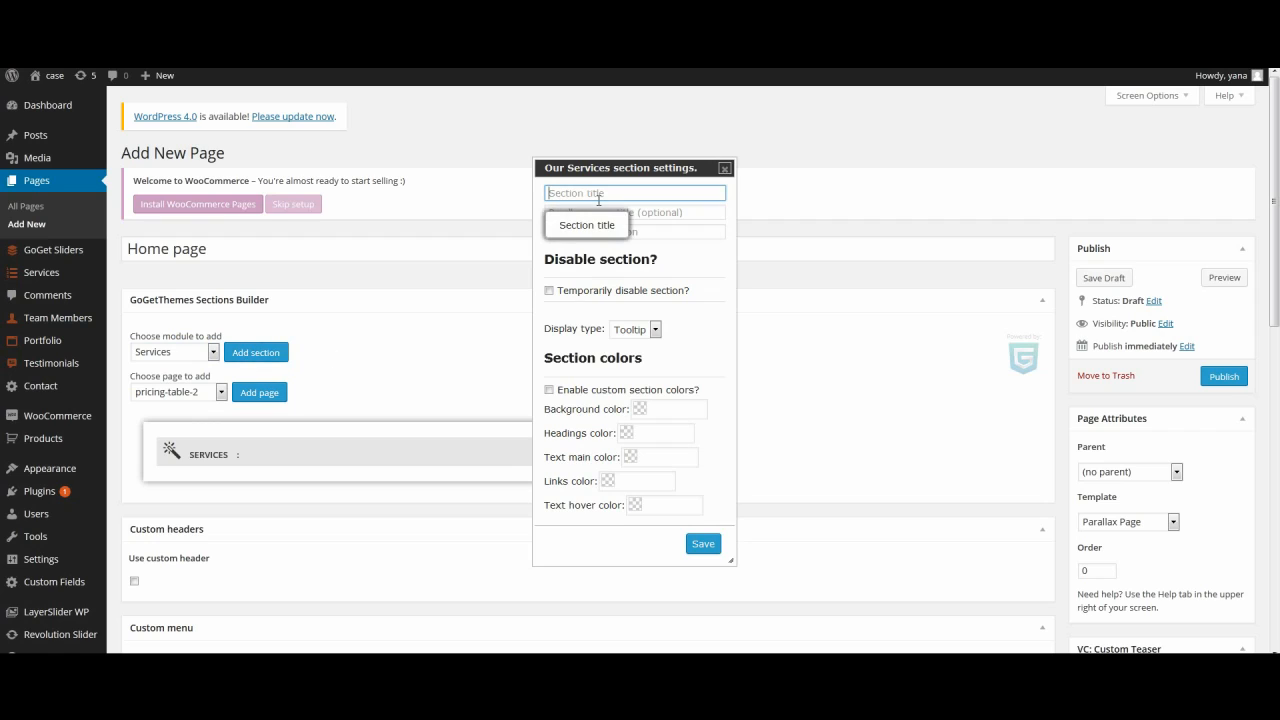
text(Serl)
click(634, 212)
text(Servic)
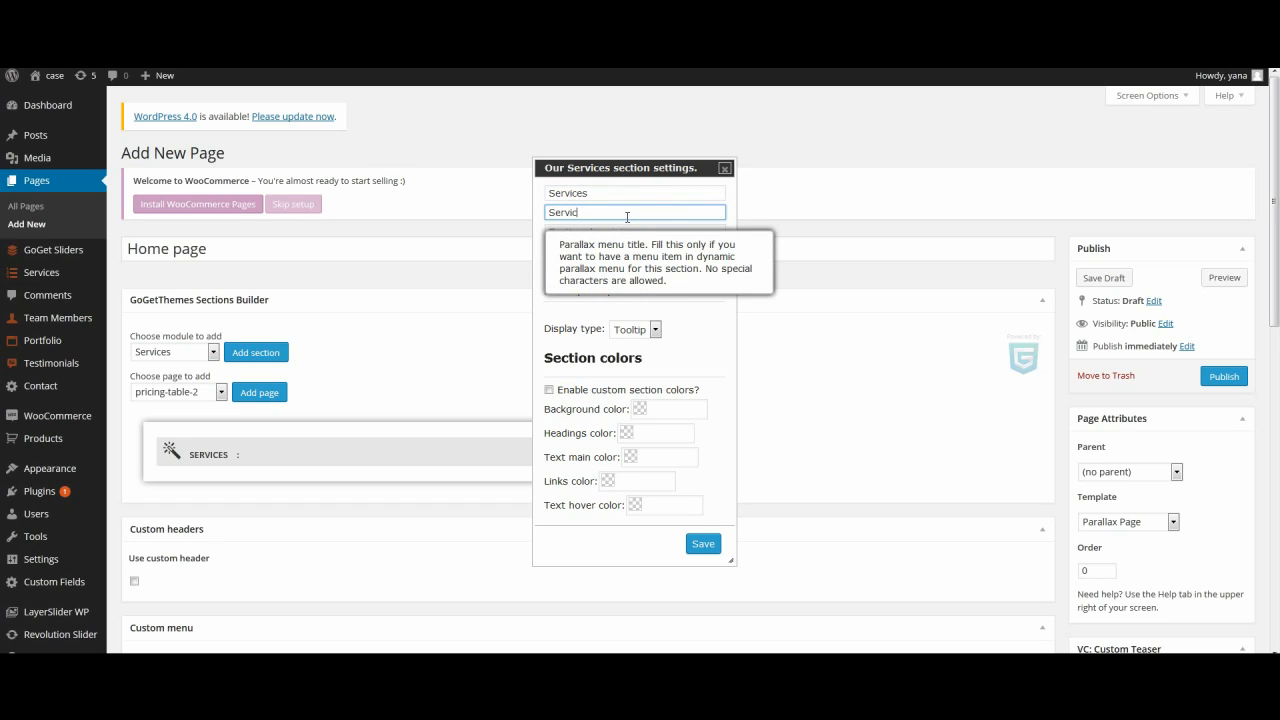
click(634, 232)
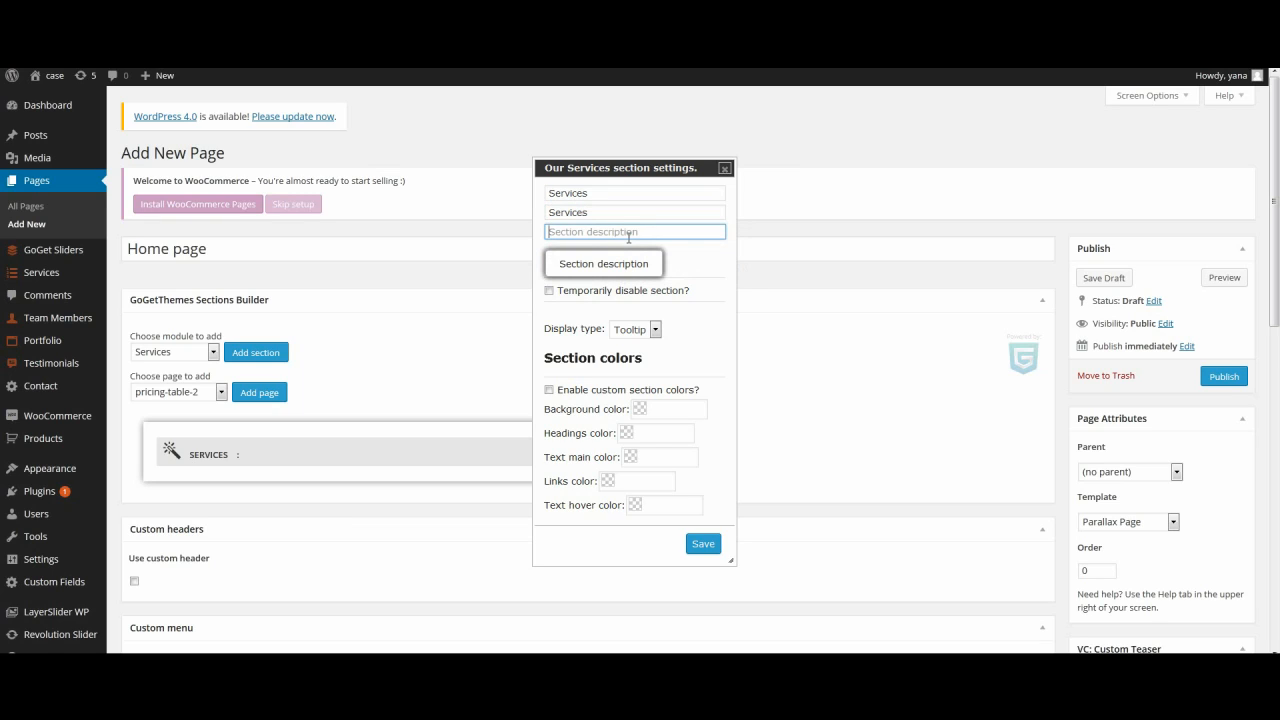
text(some)
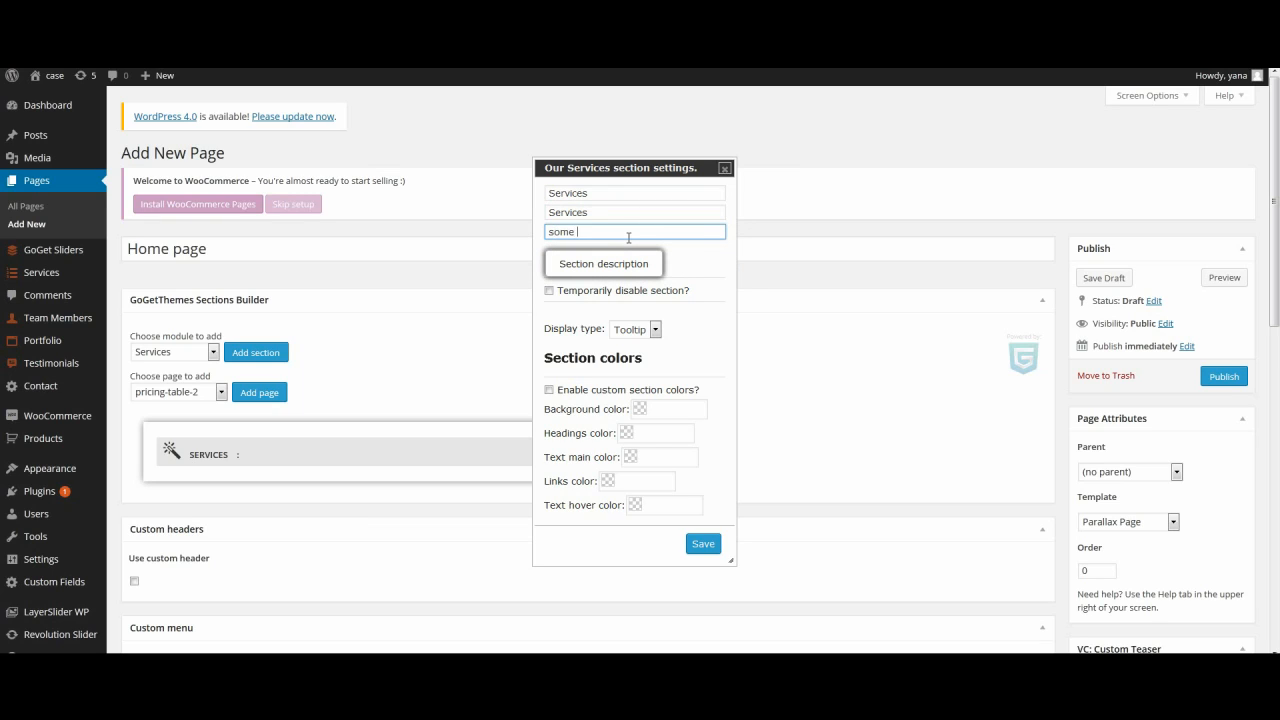
text(text)
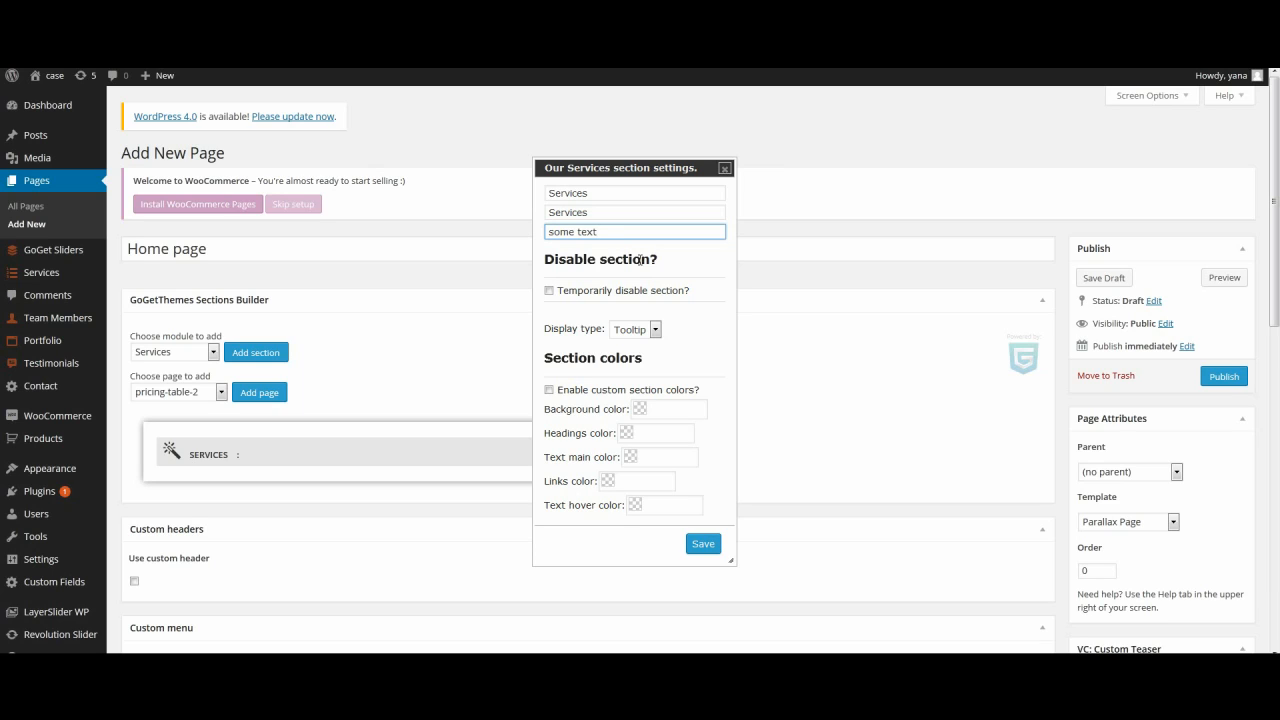
Keep Tooltip as the display type and save the Services section.
click(636, 328)
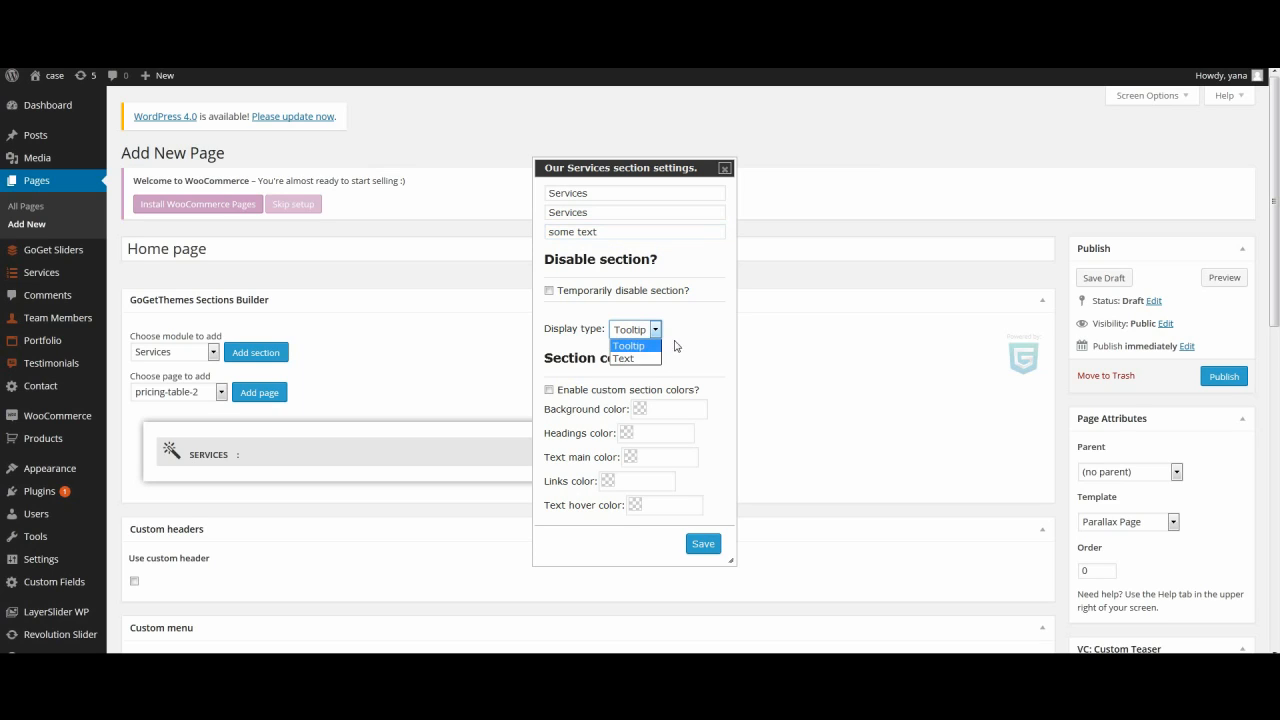
click(628, 344)
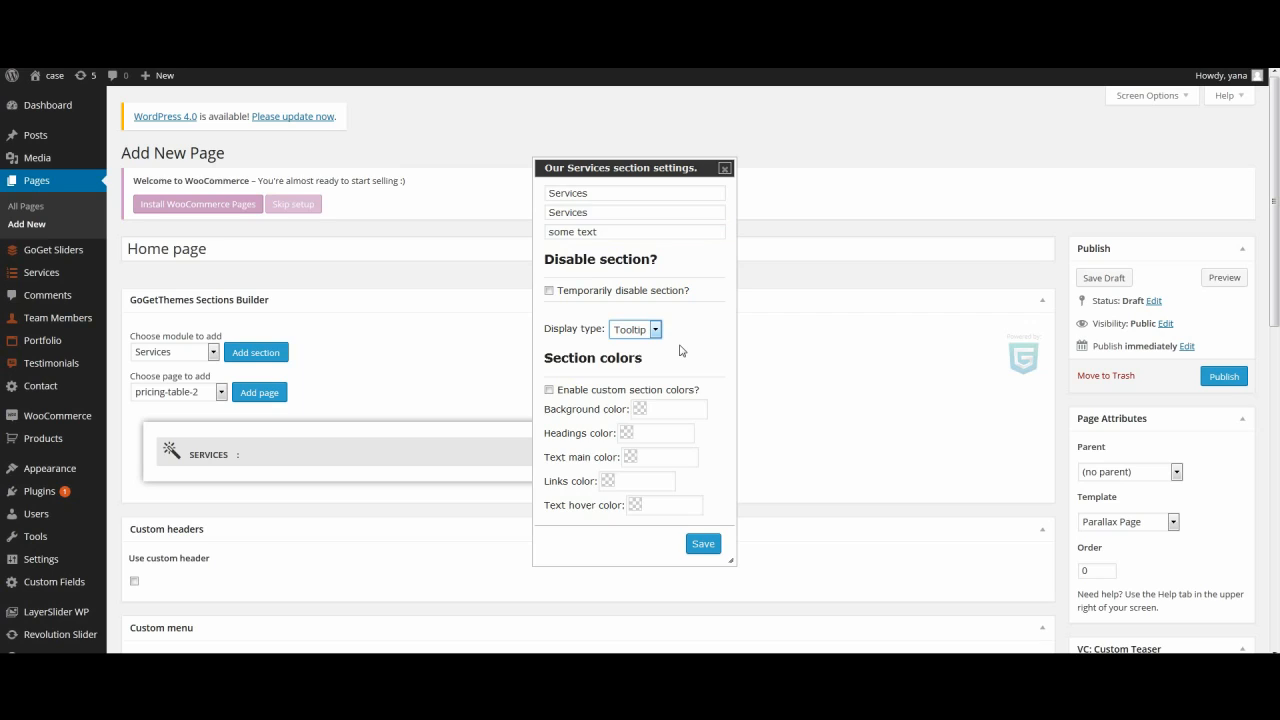
click(704, 544)
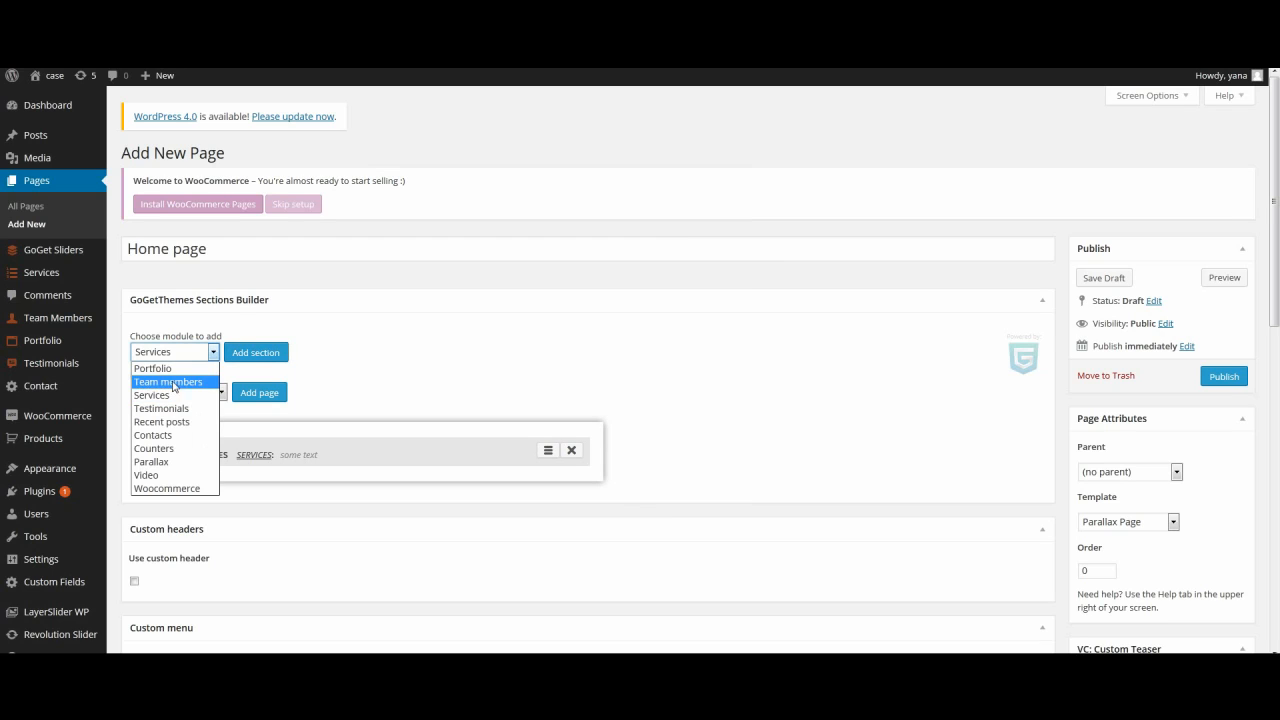
Add a Portfolio section keeping the Isotope layout and review the column count.
click(256, 352)
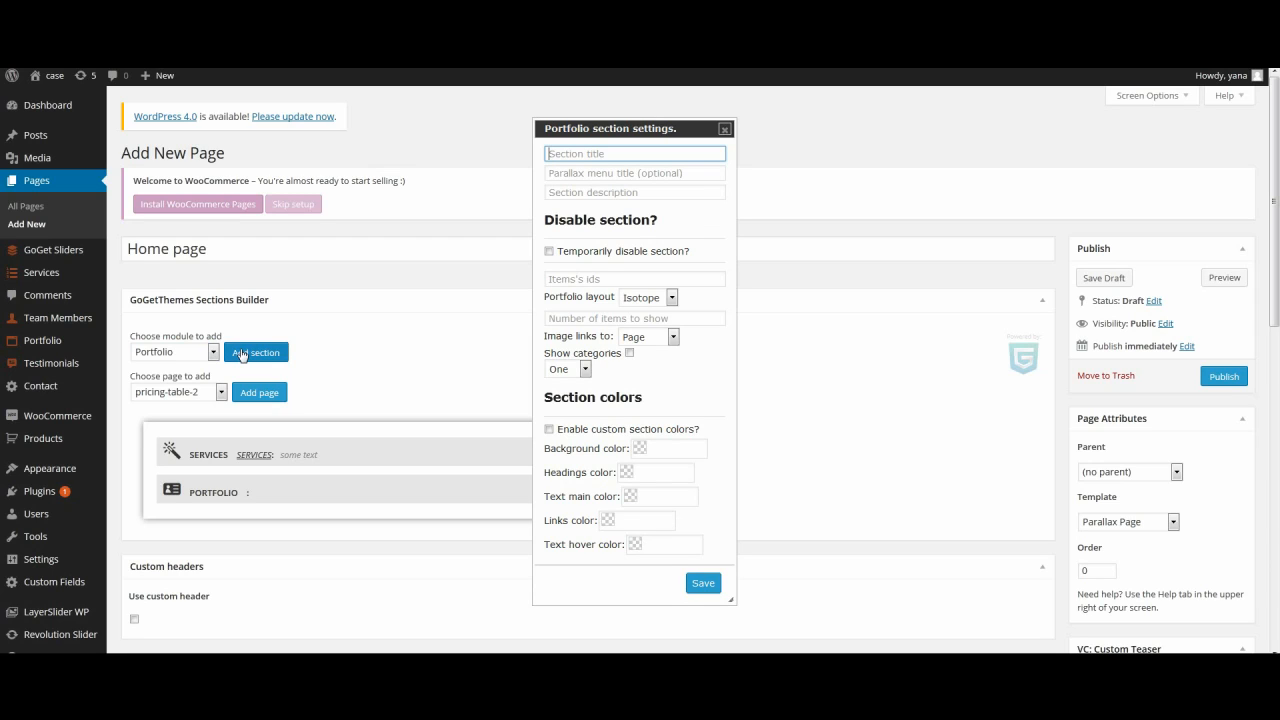
mouse_move(668, 306)
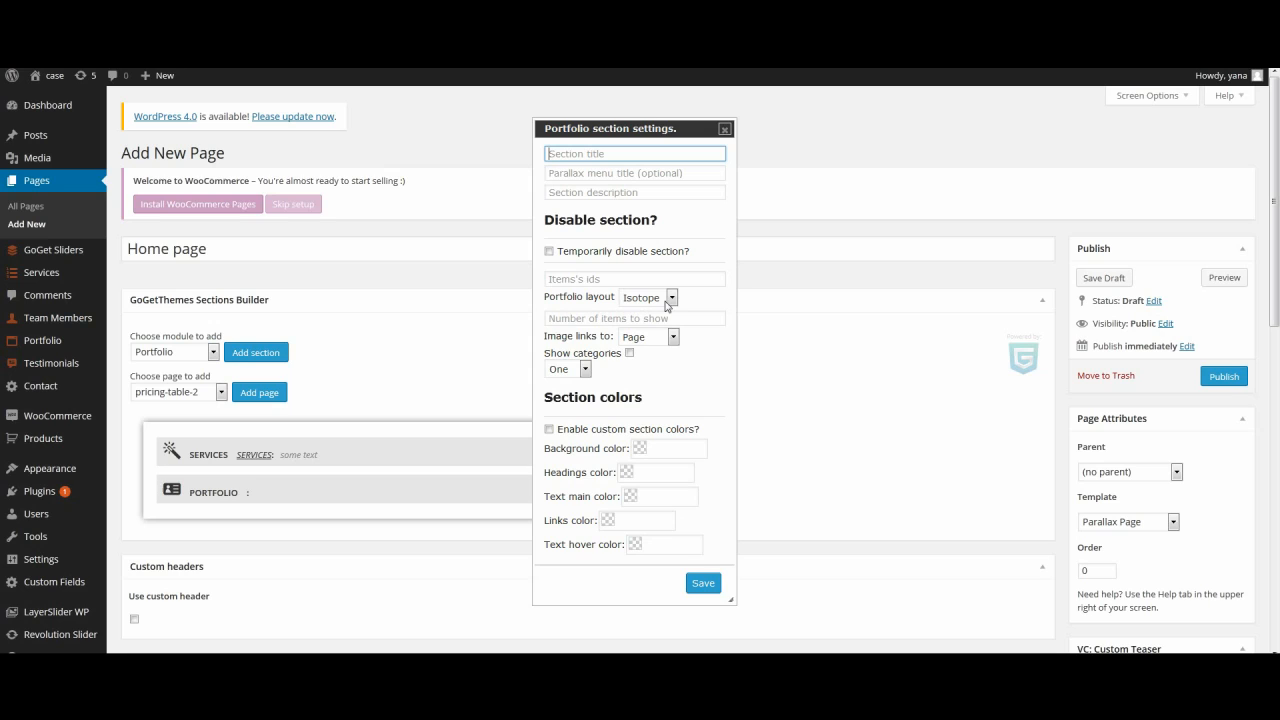
click(648, 296)
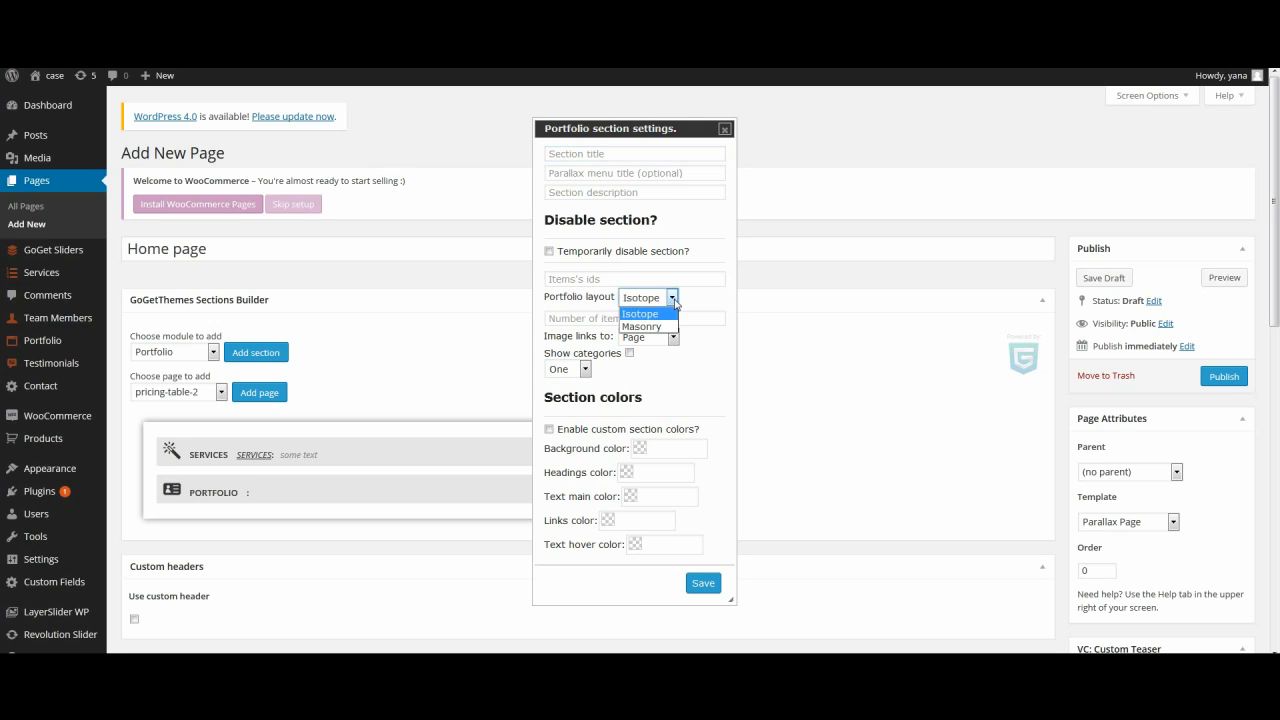
click(640, 312)
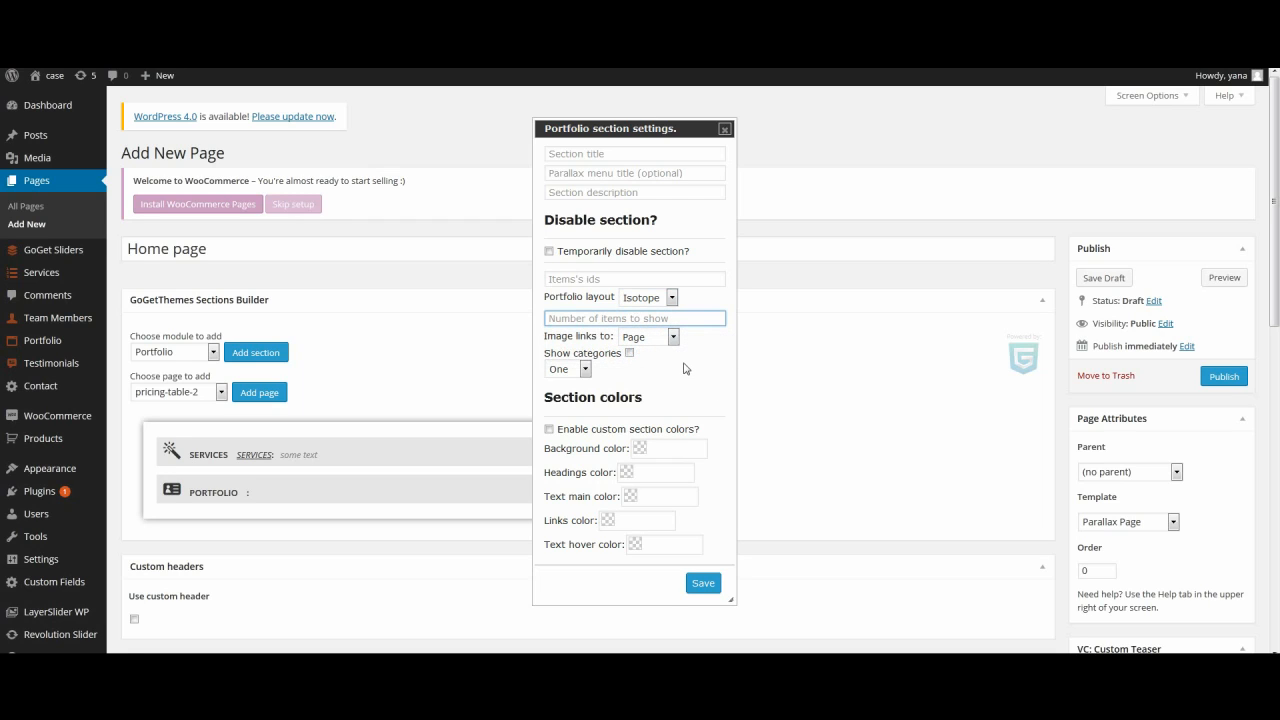
mouse_move(640, 356)
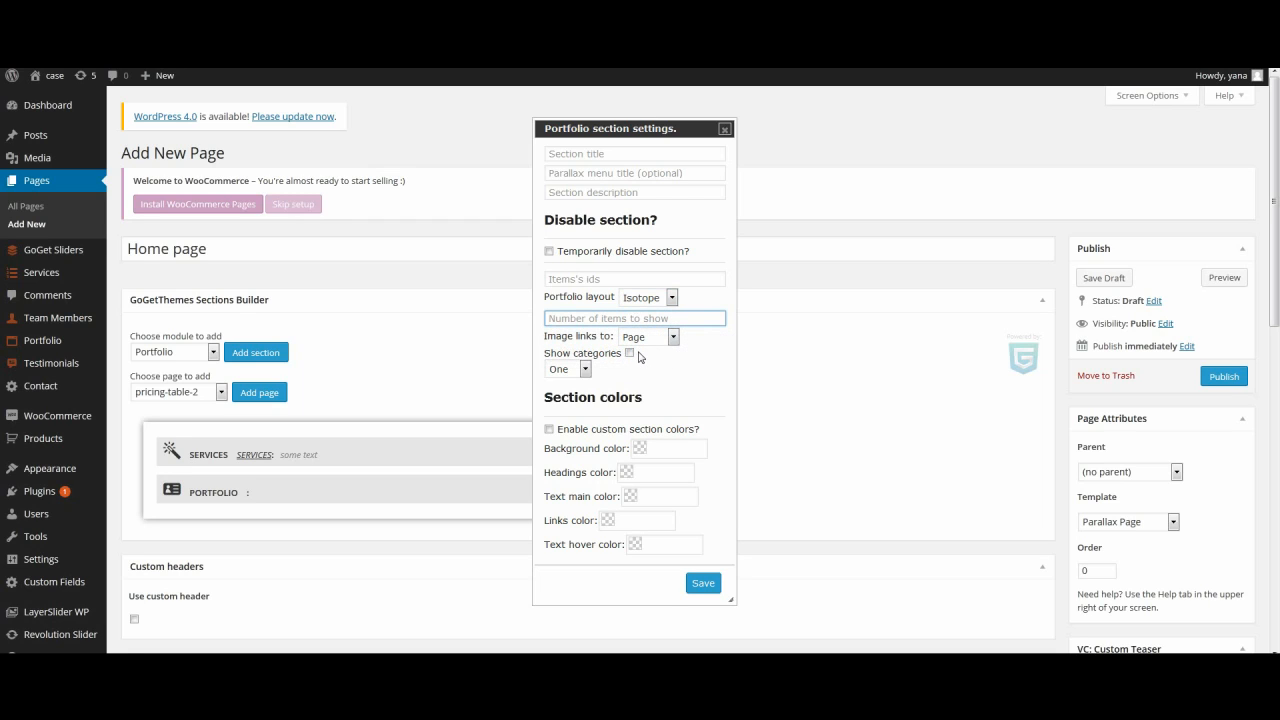
mouse_move(658, 348)
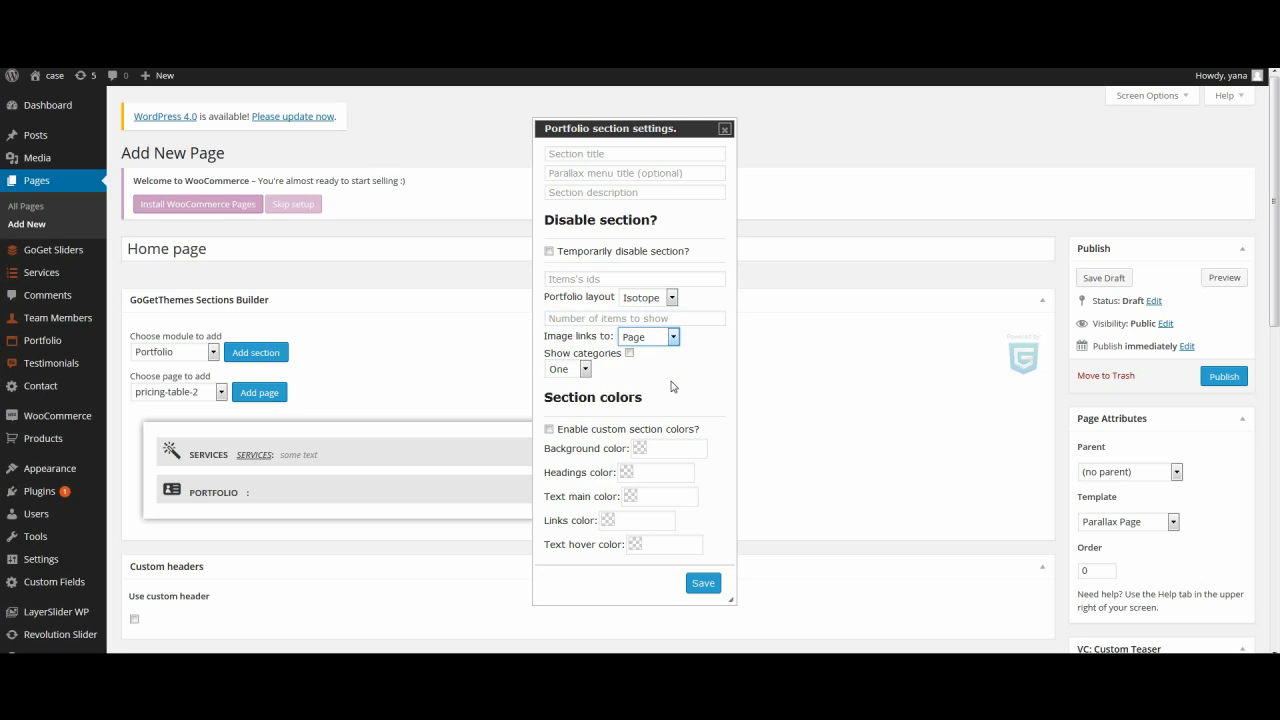
mouse_move(628, 372)
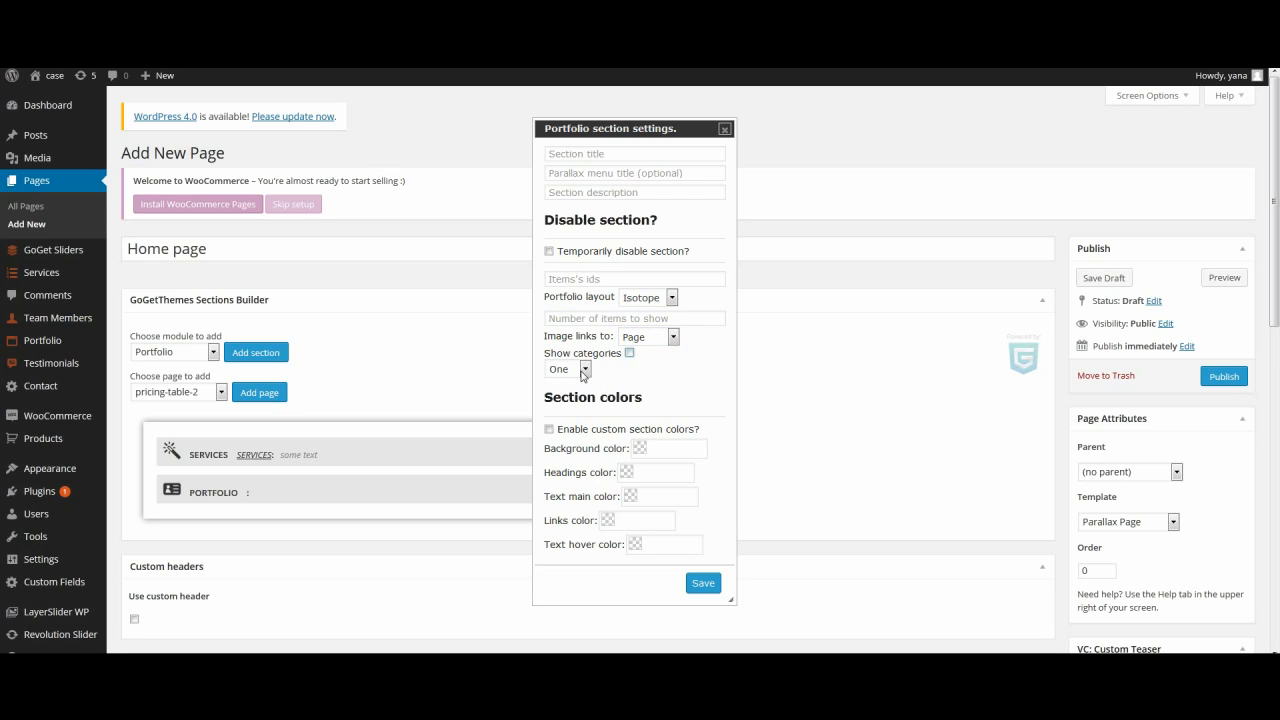
click(568, 368)
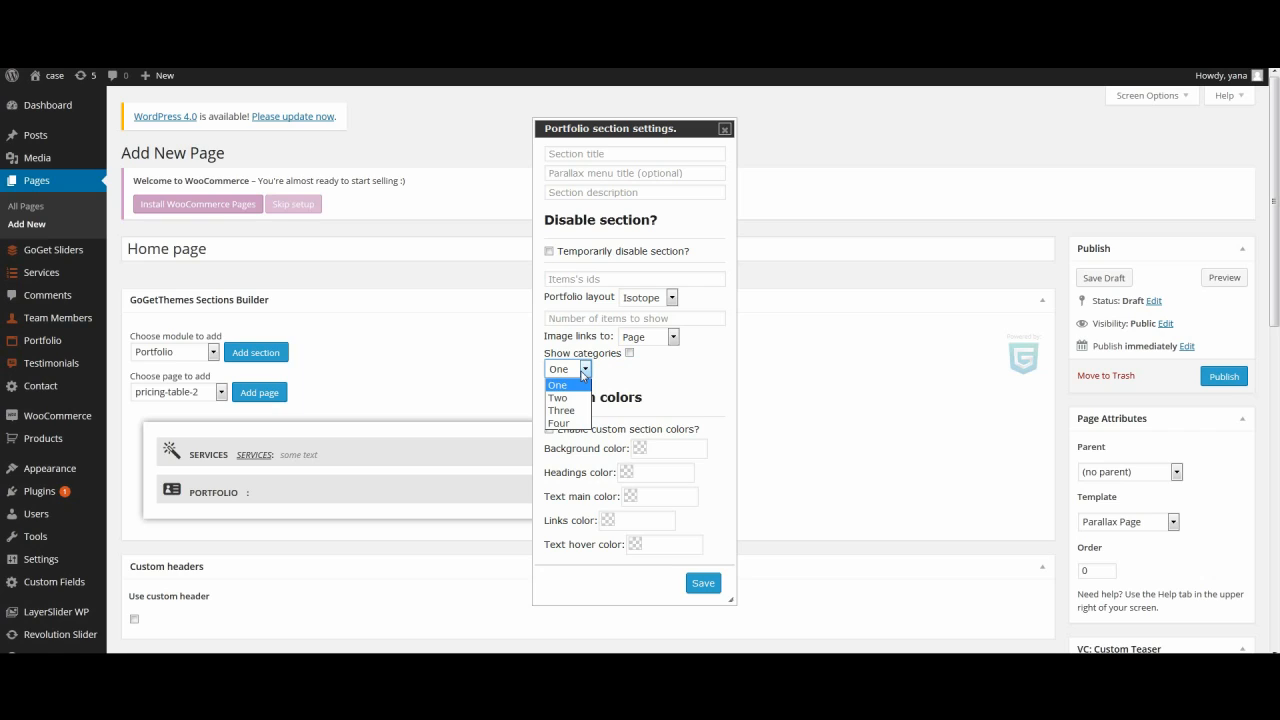
mouse_move(564, 410)
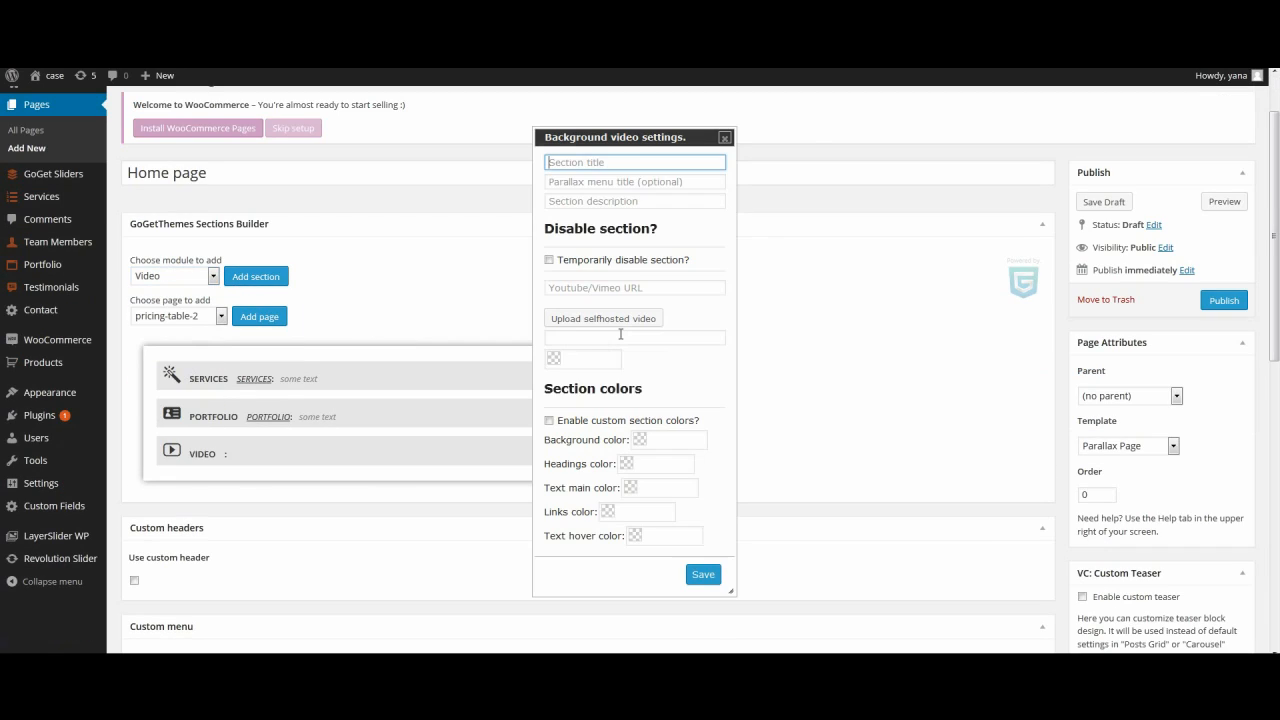
mouse_move(584, 358)
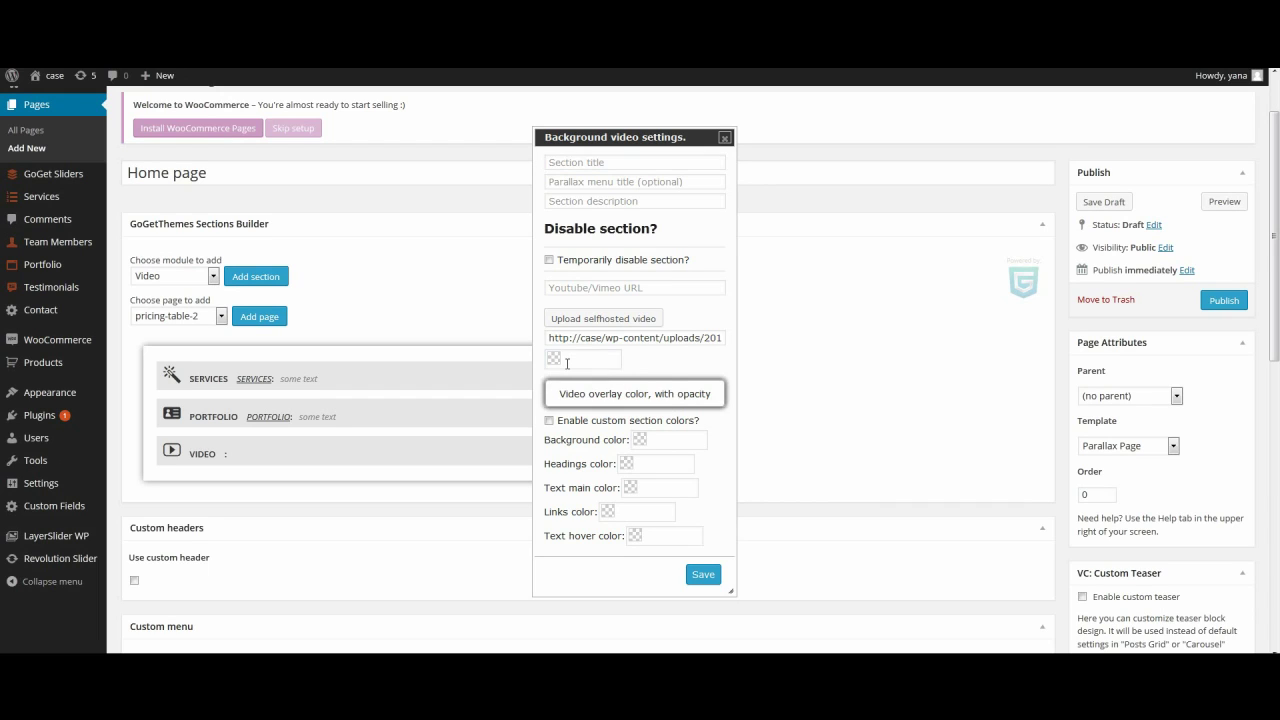
Pick an overlay colour for the self-hosted background Video section.
click(584, 358)
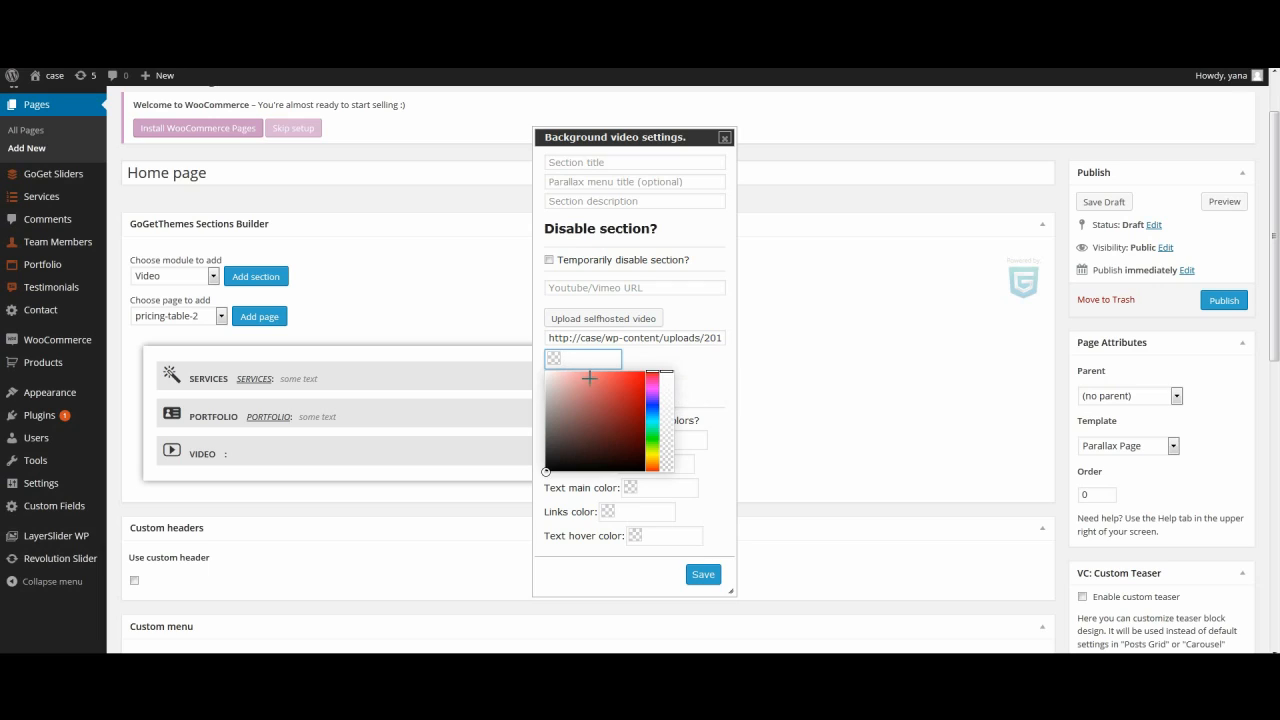
click(610, 408)
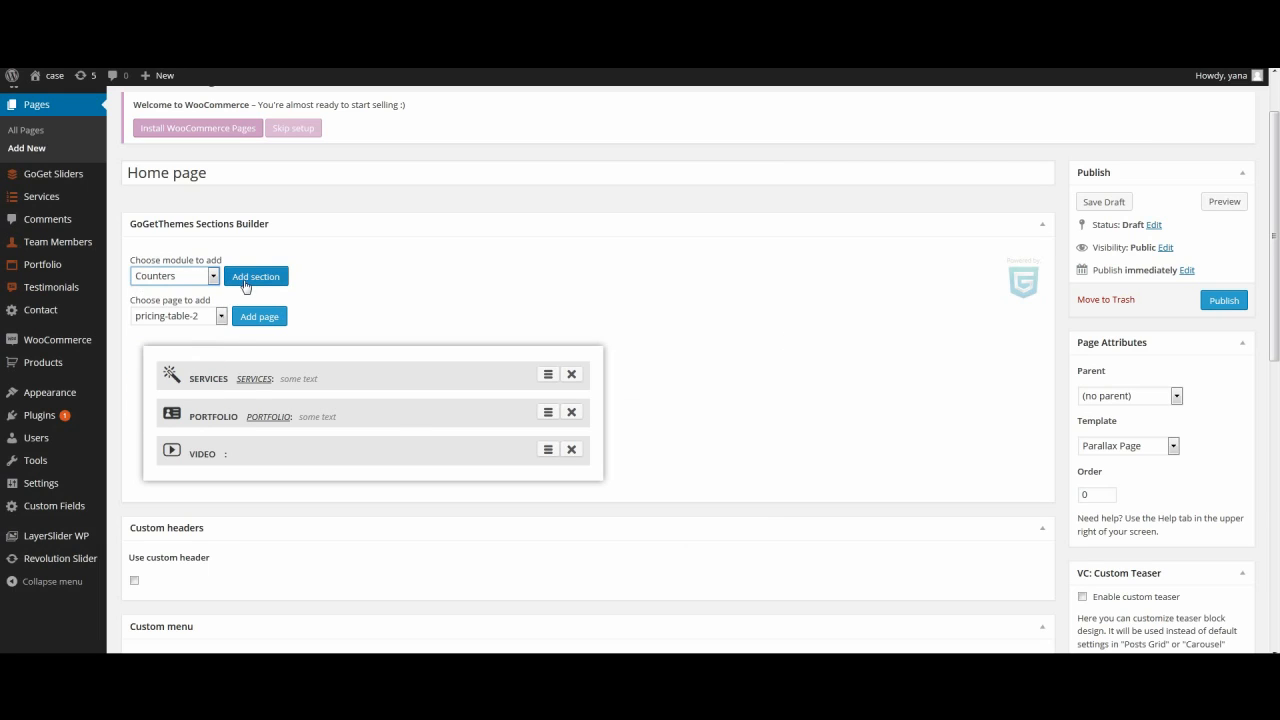
Add a Counters section with Counter 1 text, icon-moon class and number 120.
click(256, 276)
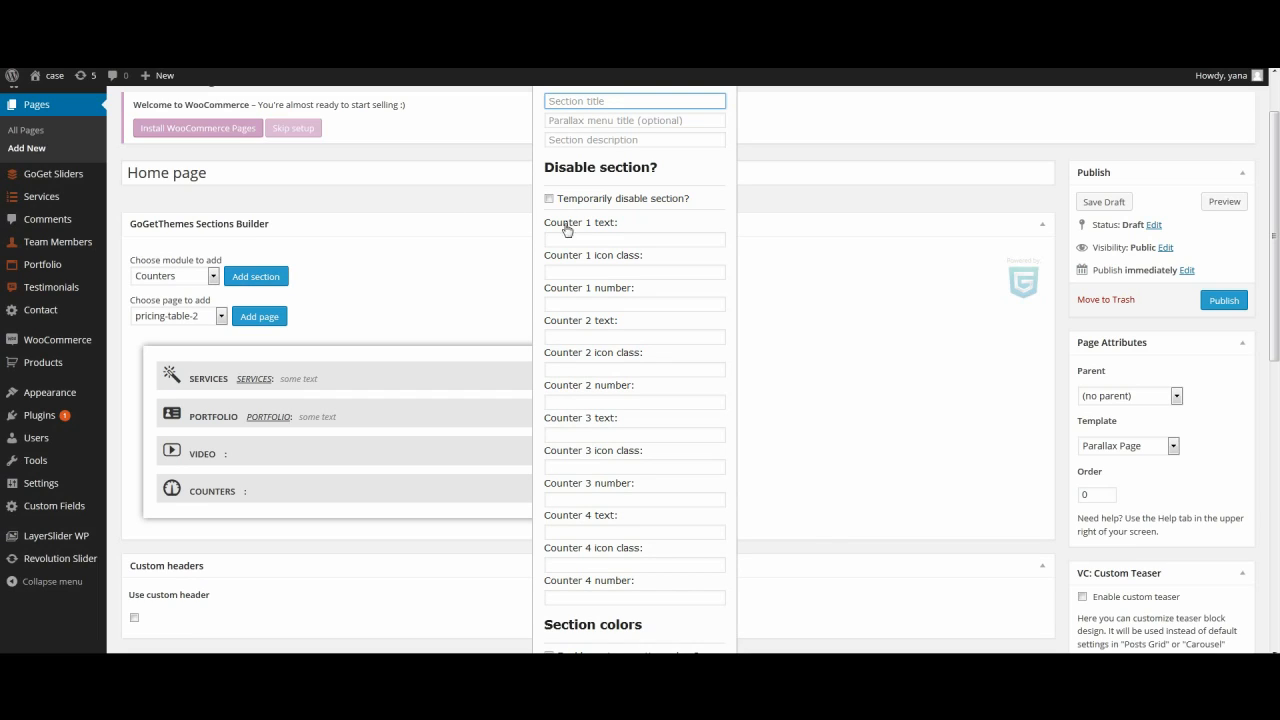
click(634, 240)
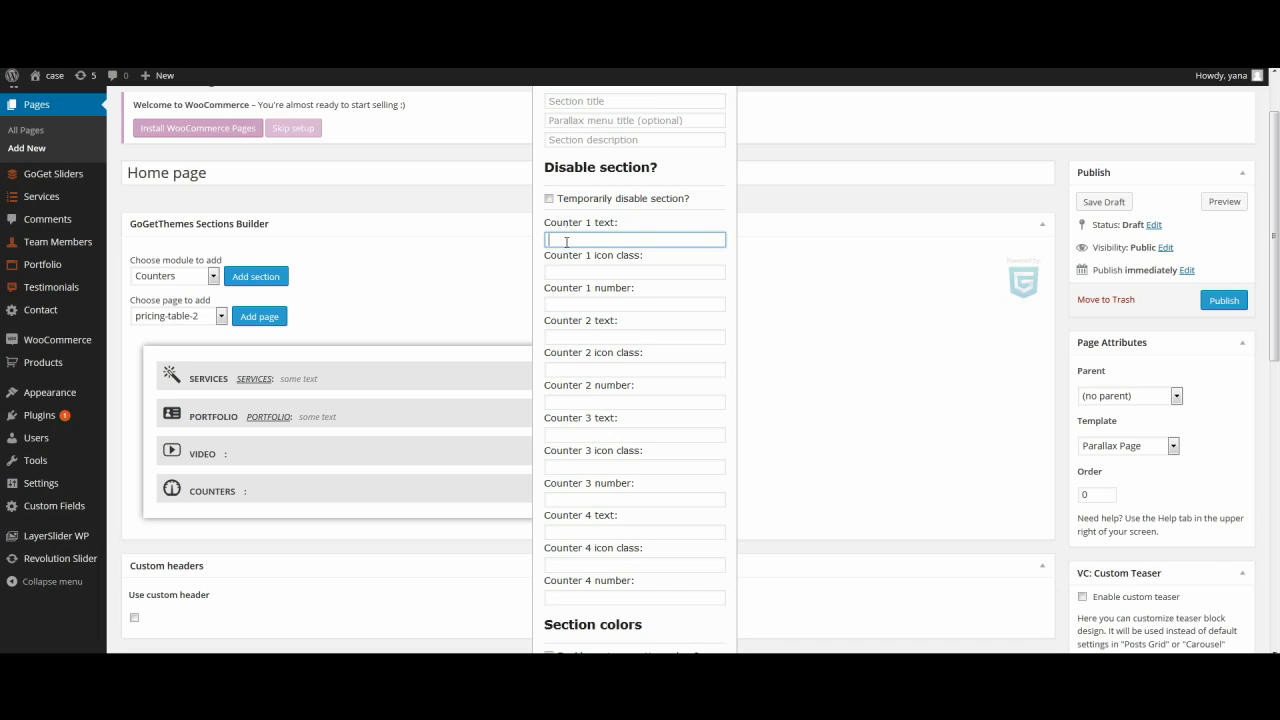
text(Cou)
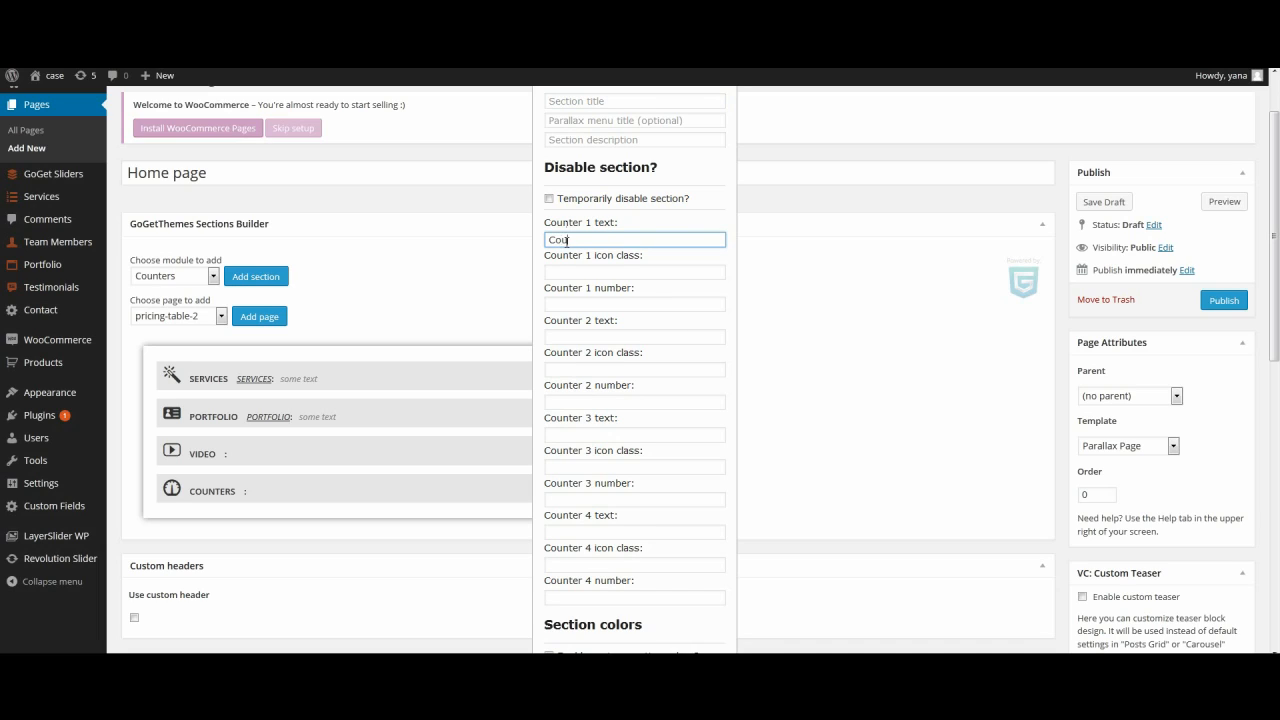
text(Counter 1)
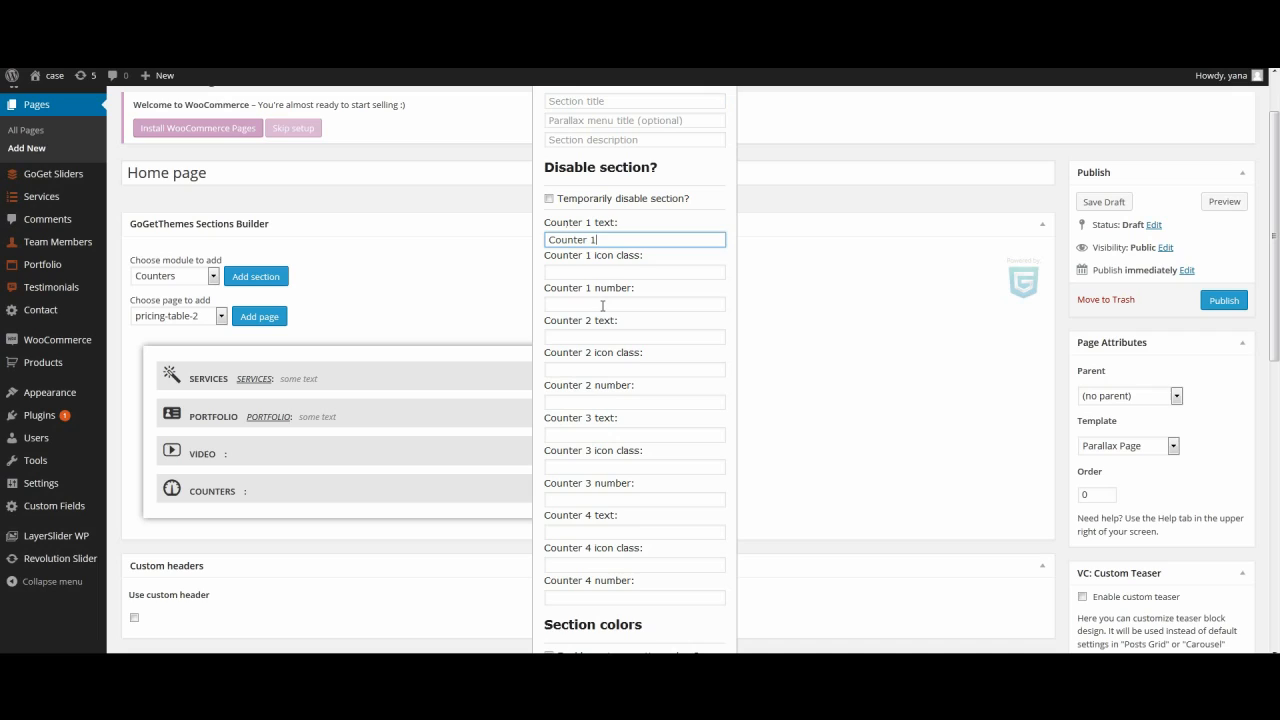
click(634, 272)
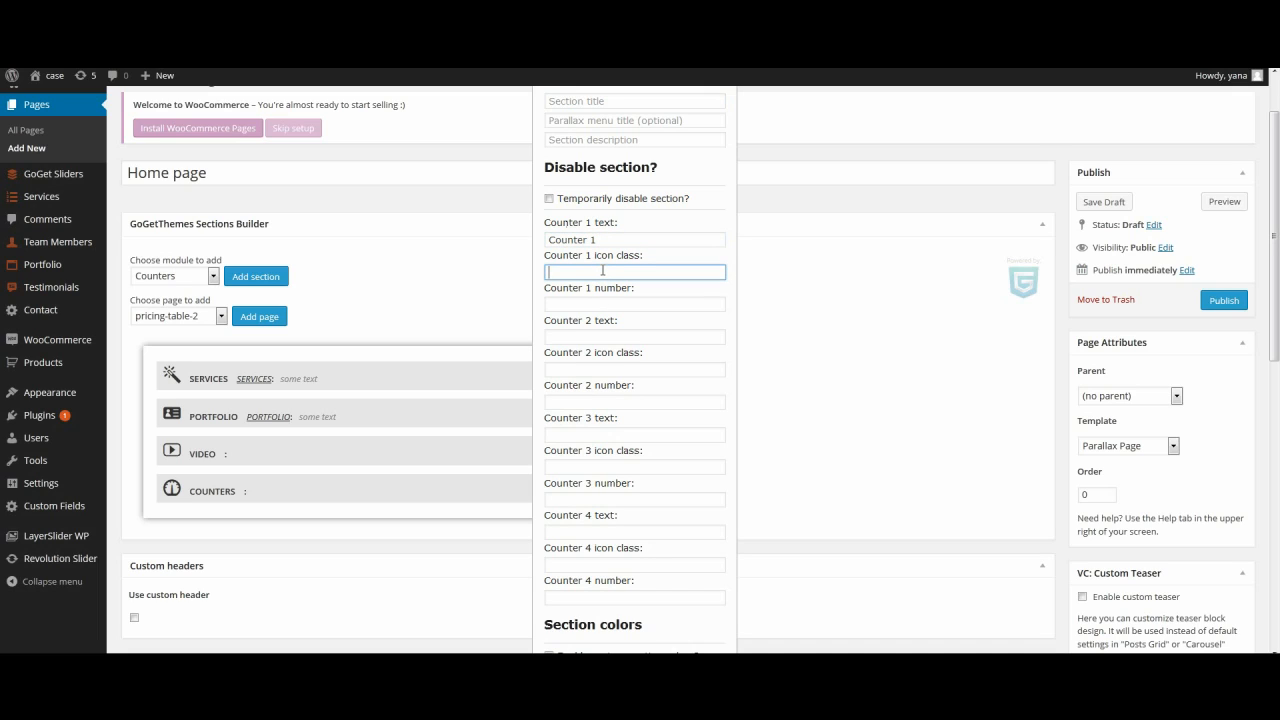
text(icon-moon)
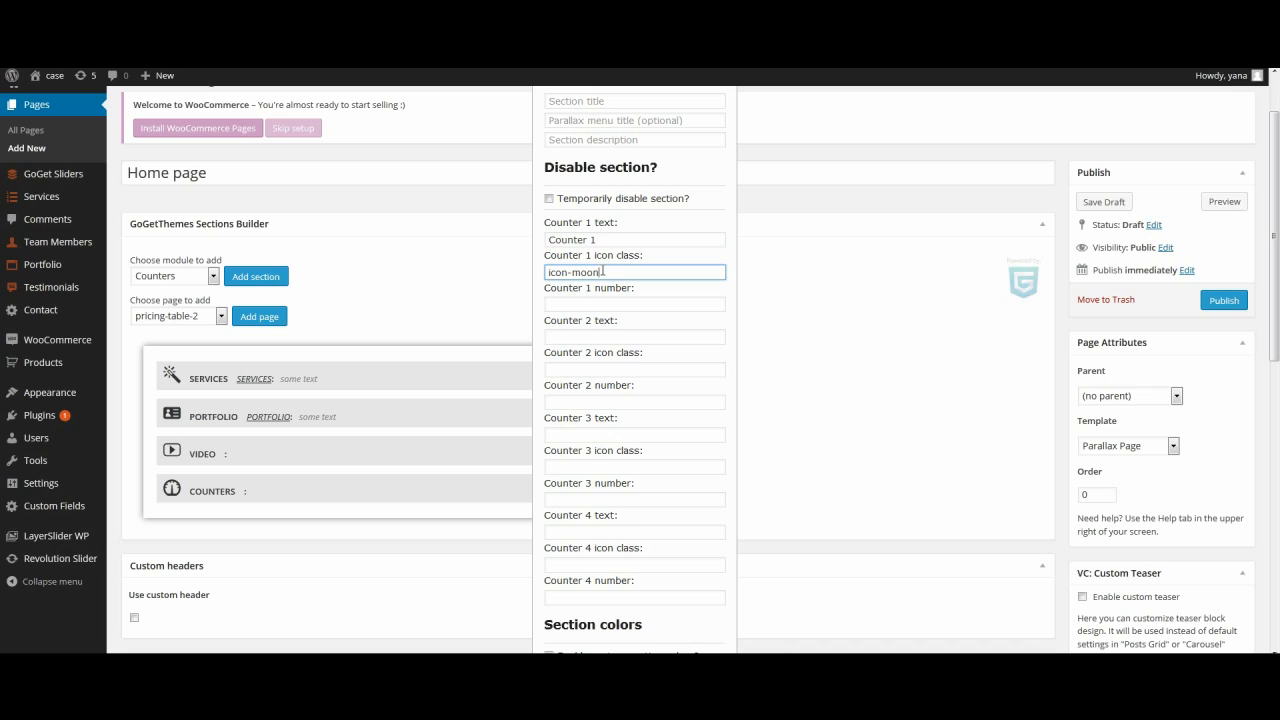
click(634, 304)
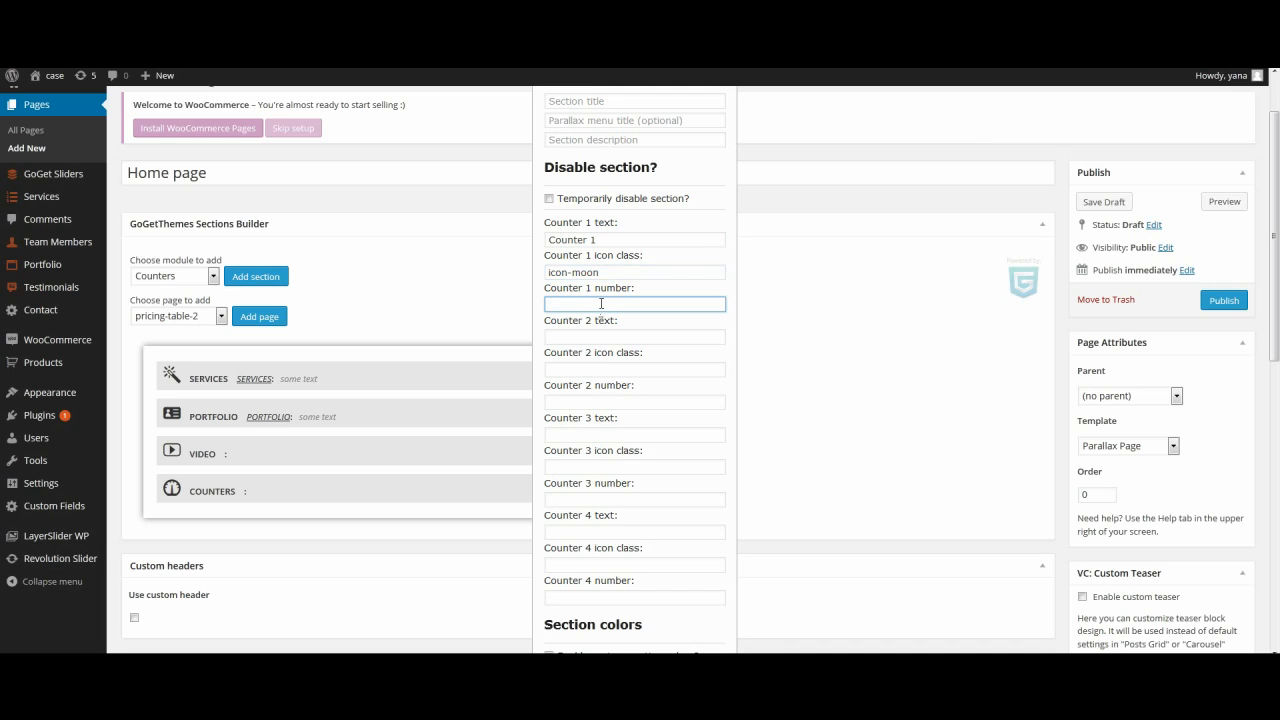
text(120)
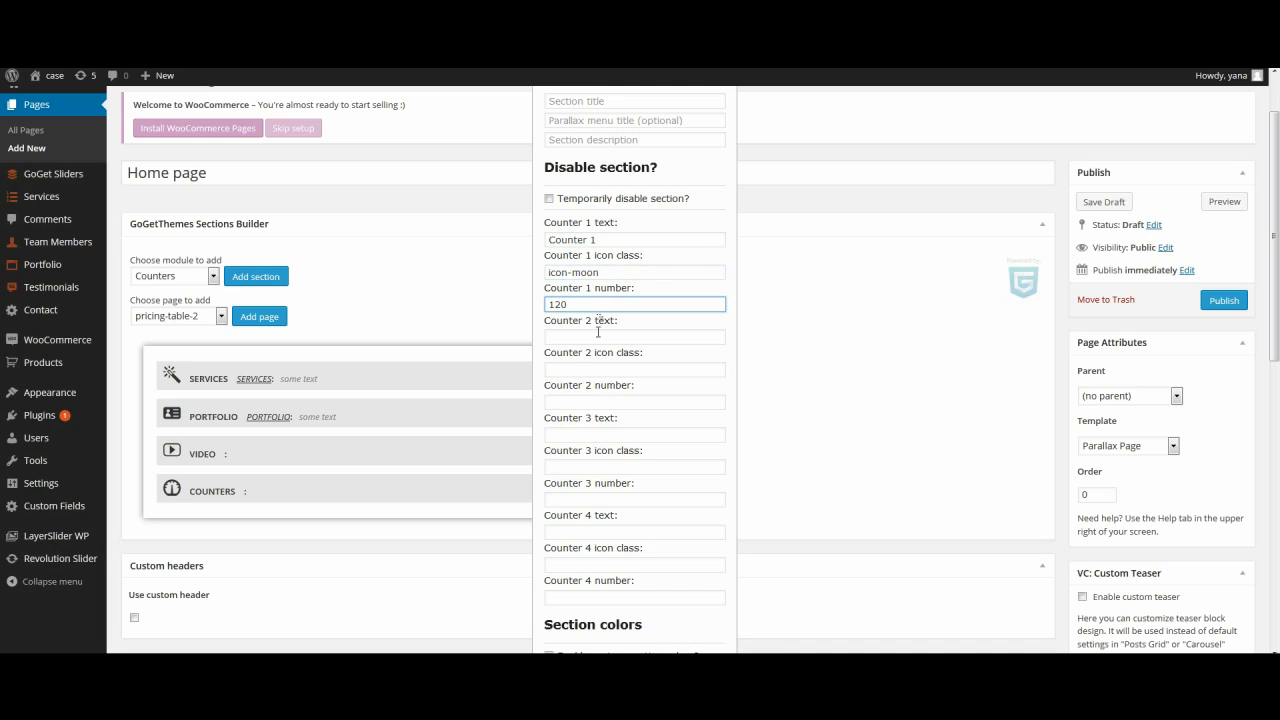
click(634, 336)
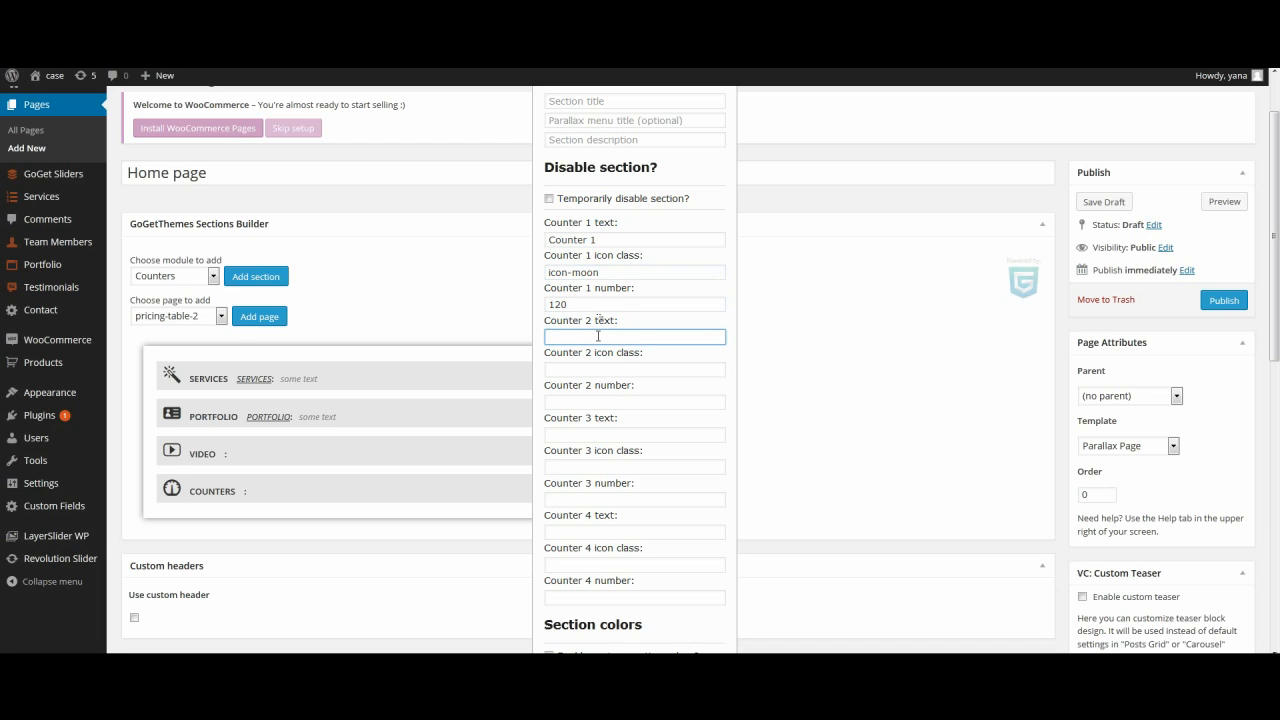
click(212, 302)
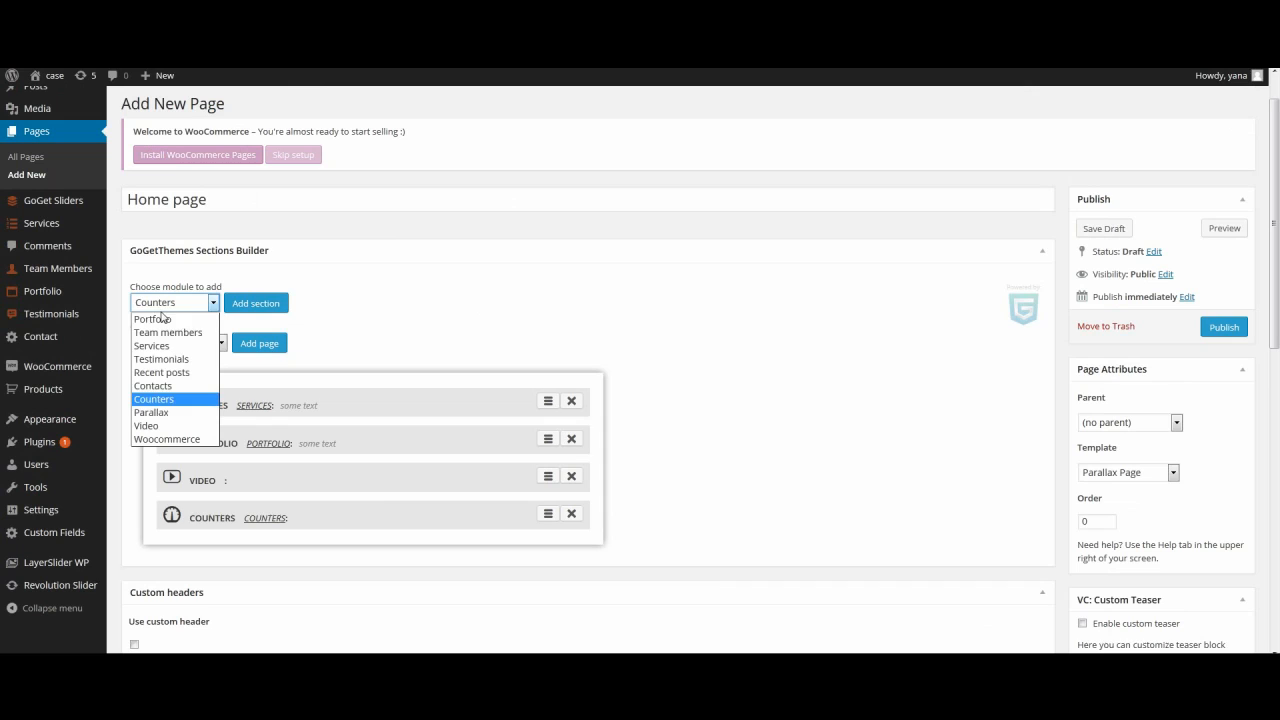
mouse_move(152, 386)
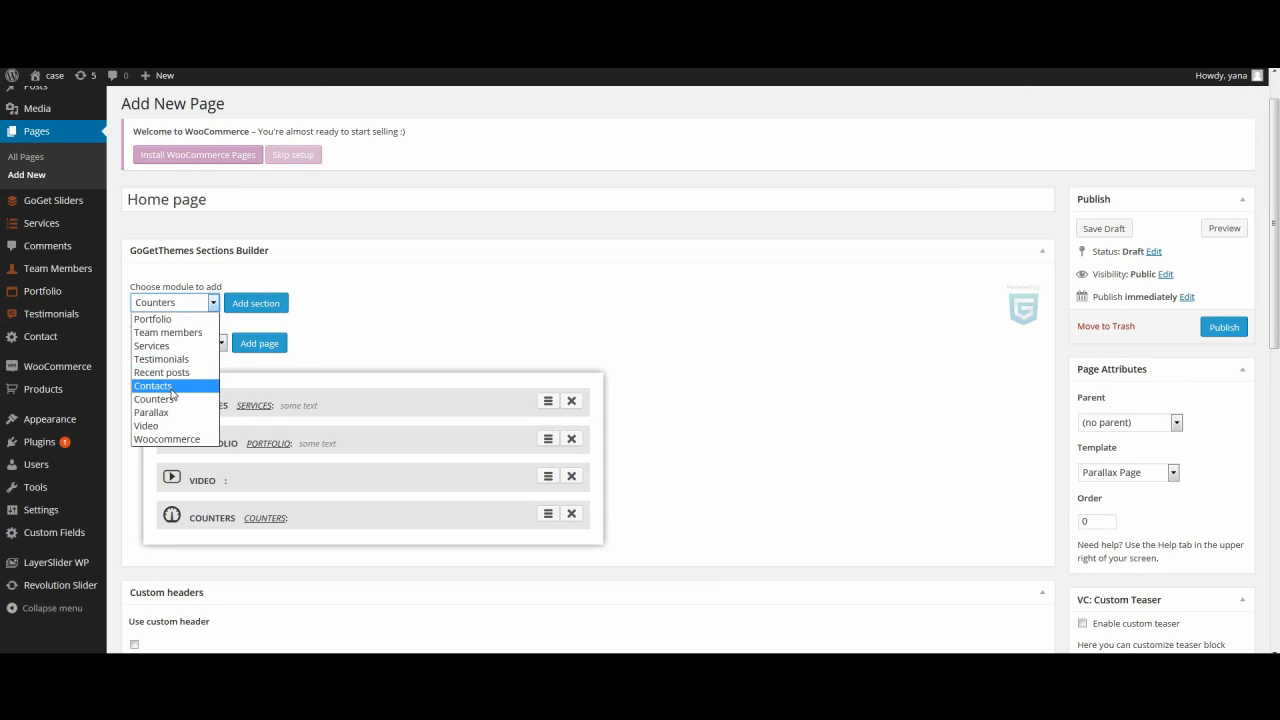
mouse_move(150, 412)
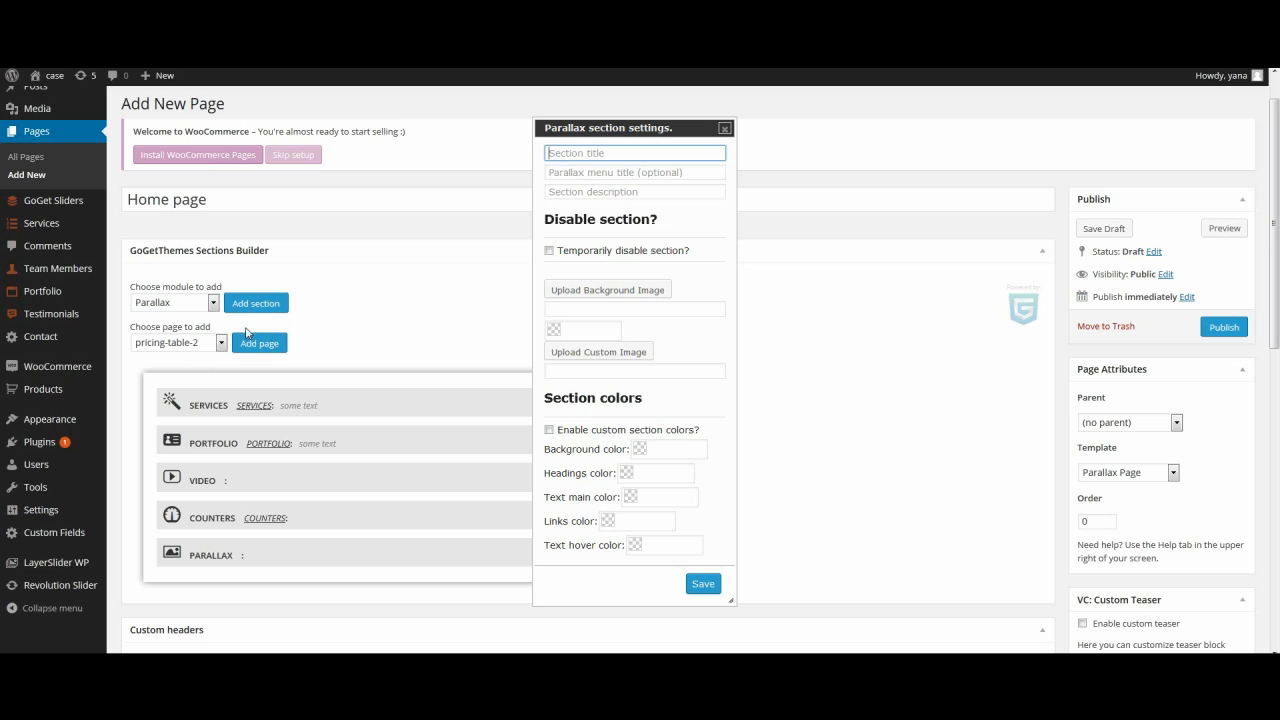
mouse_move(636, 296)
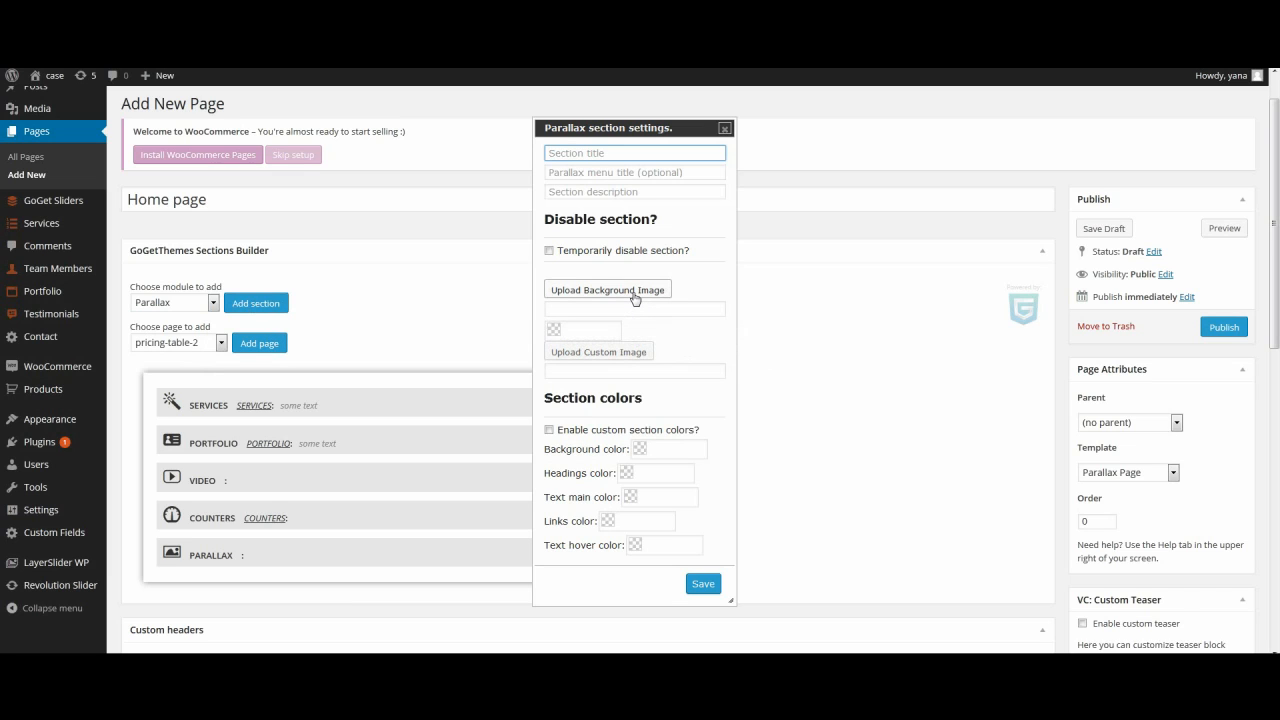
Upload a background image, choose a green overlay colour and save the Parallax section.
click(608, 288)
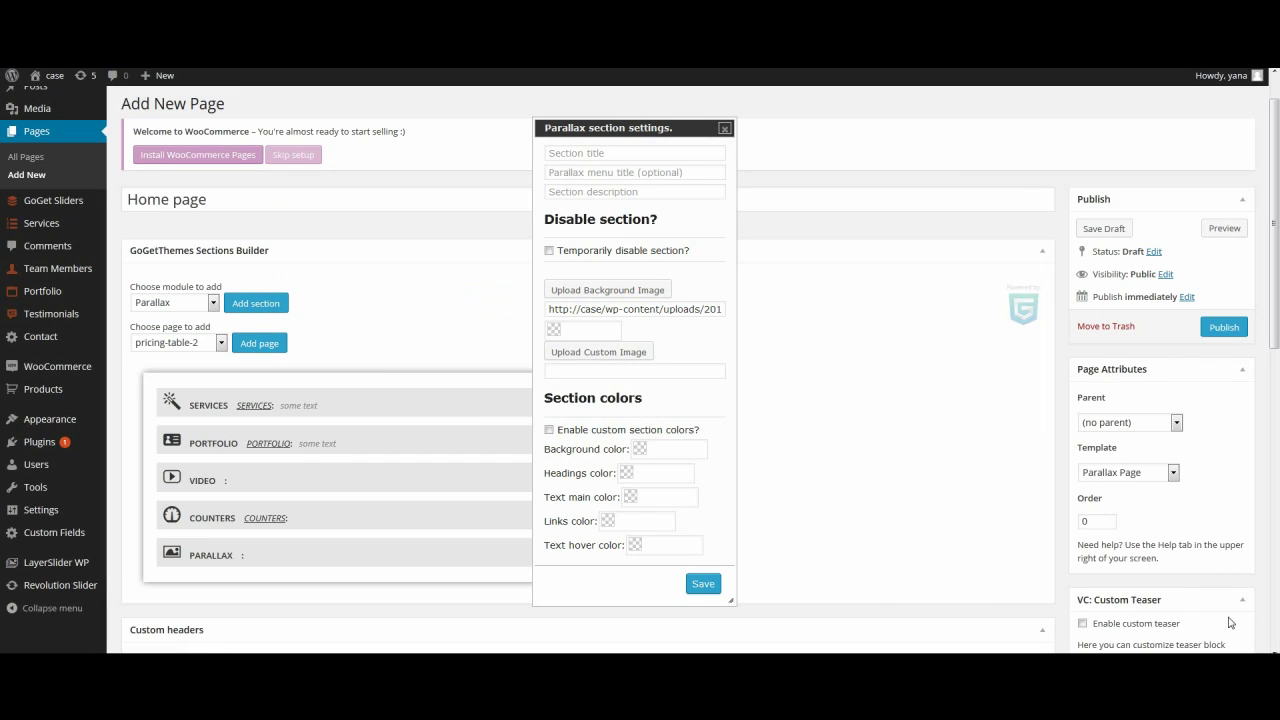
mouse_move(968, 592)
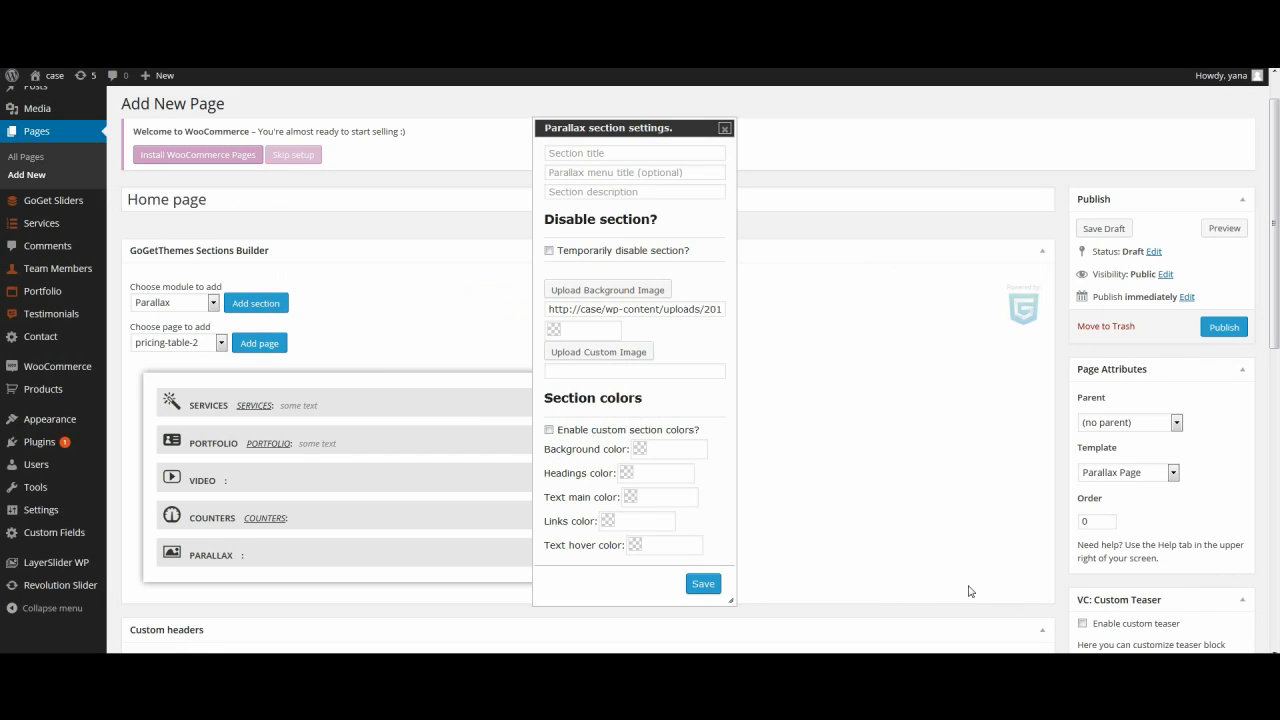
mouse_move(584, 328)
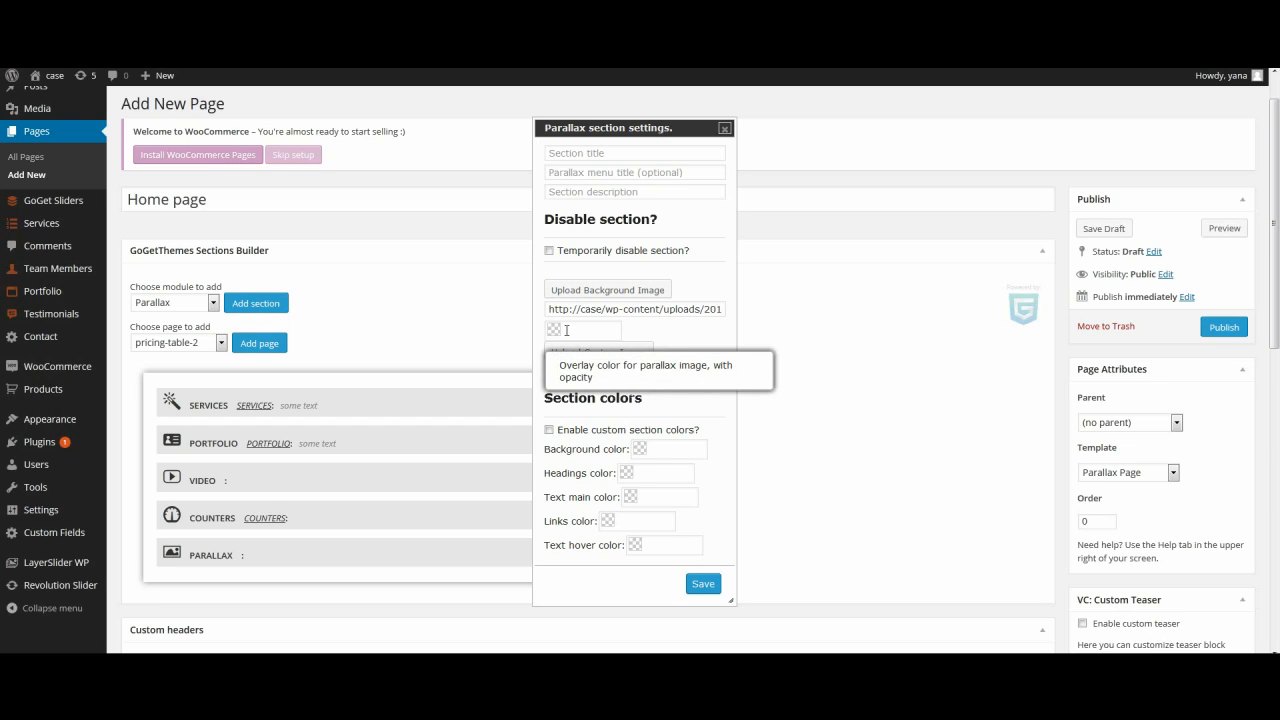
click(582, 330)
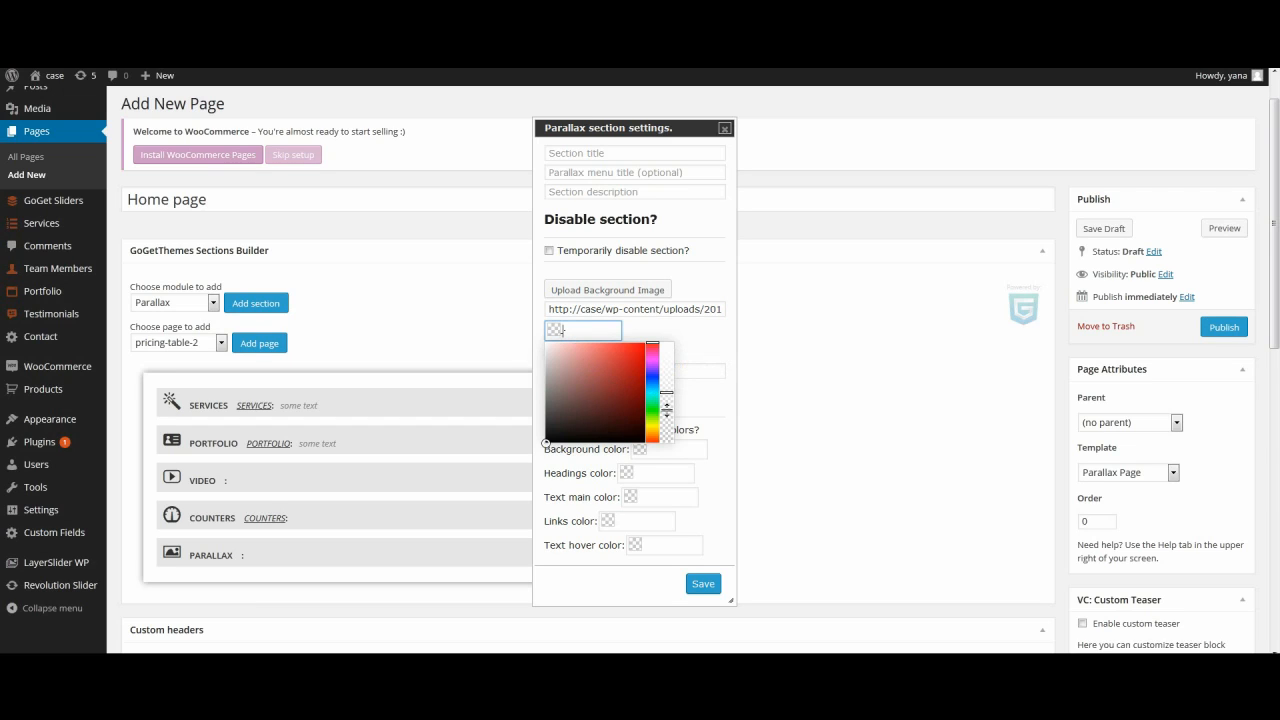
click(664, 380)
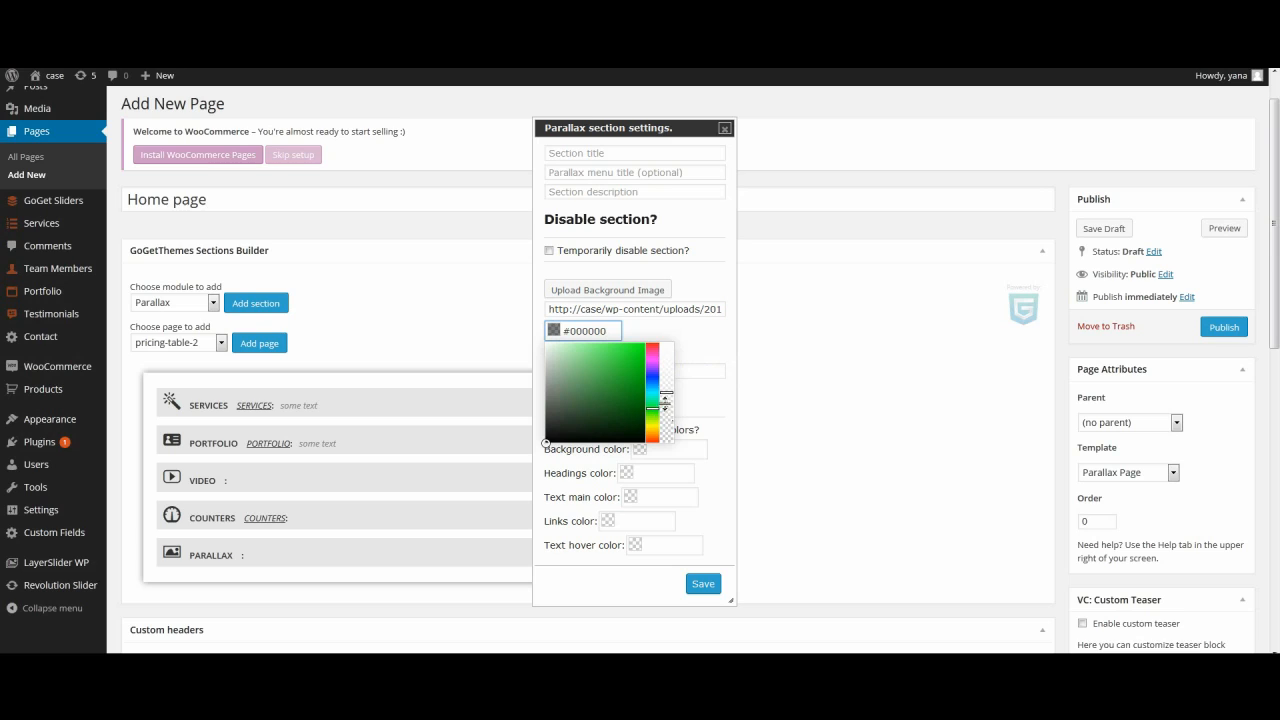
click(616, 366)
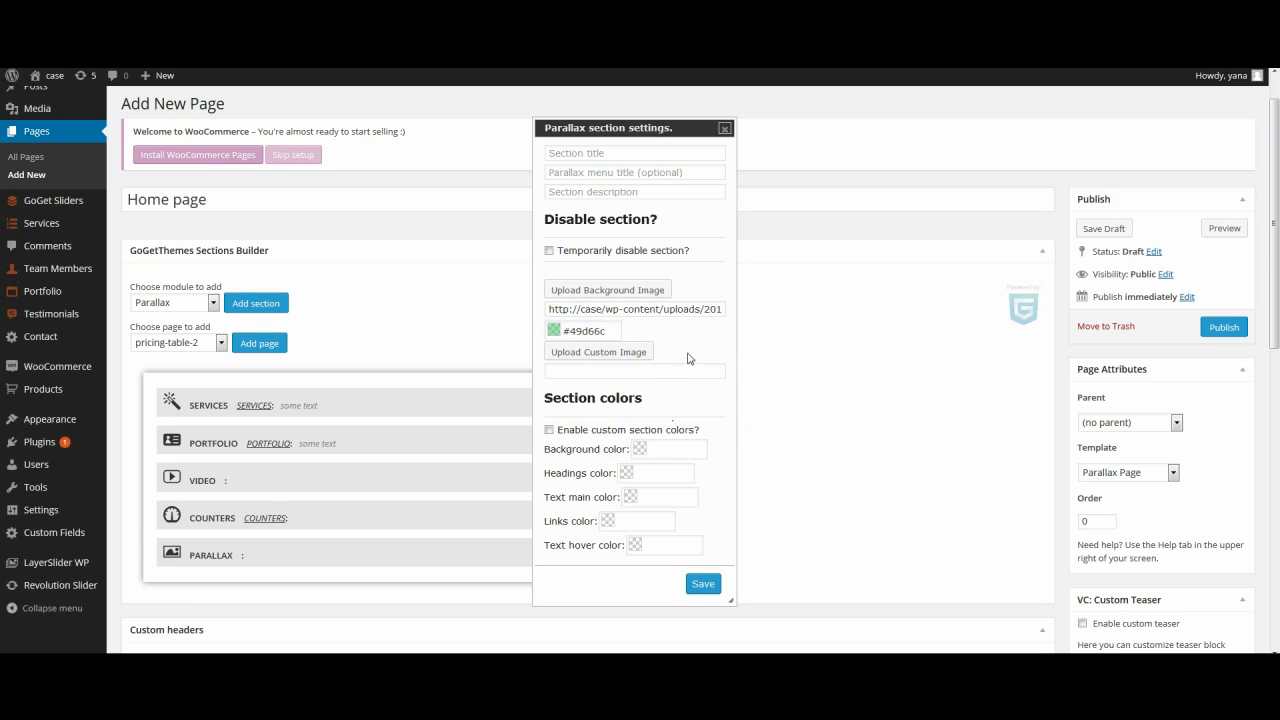
click(724, 128)
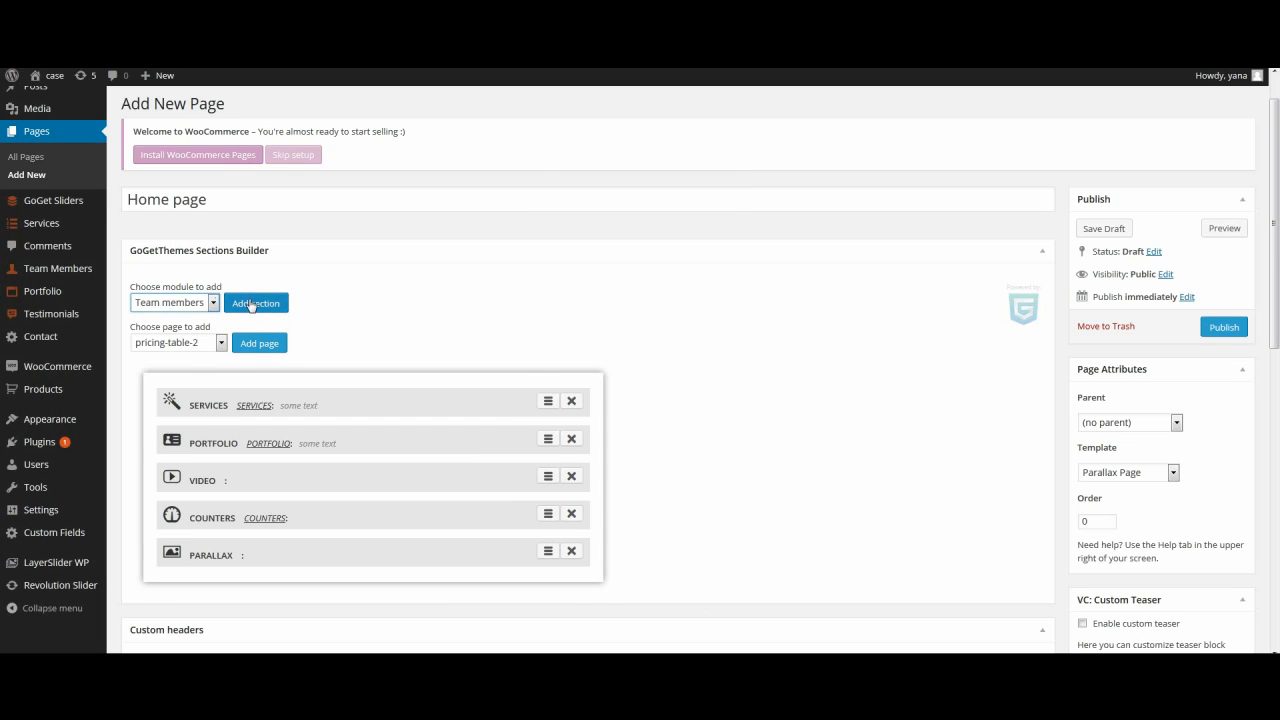
Add and save a Team members section titled Our Team.
click(256, 302)
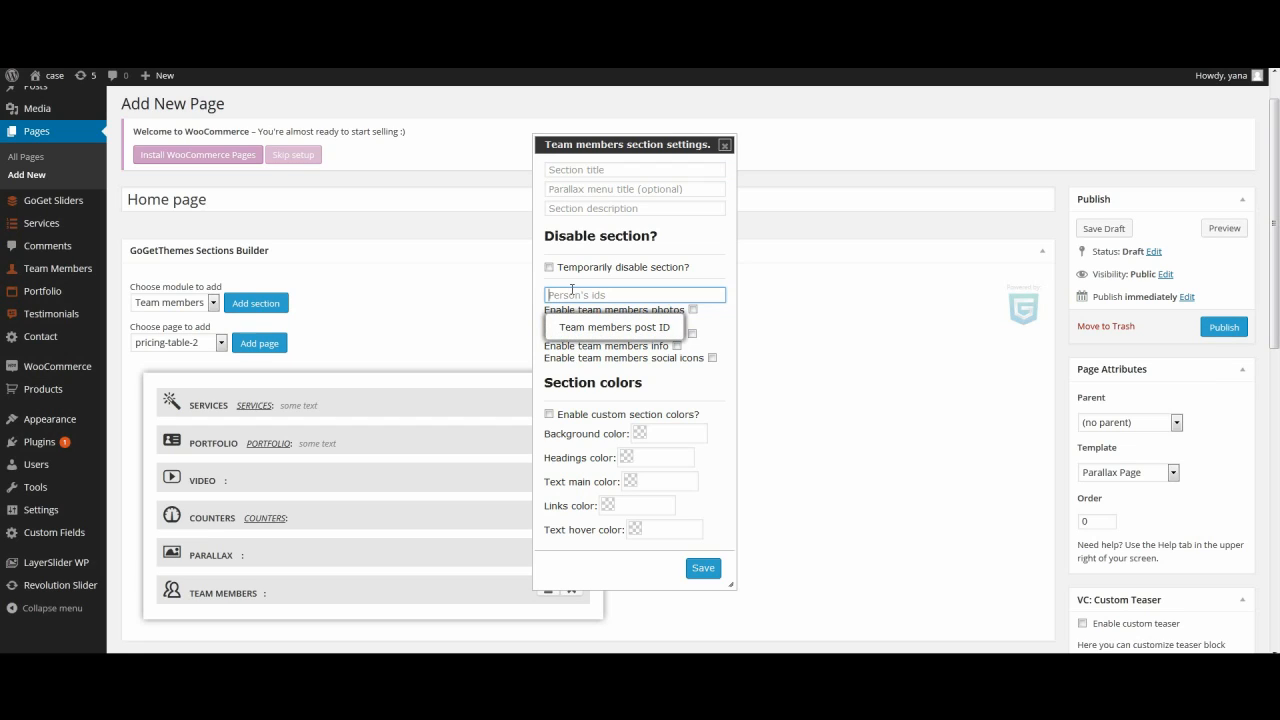
mouse_move(698, 328)
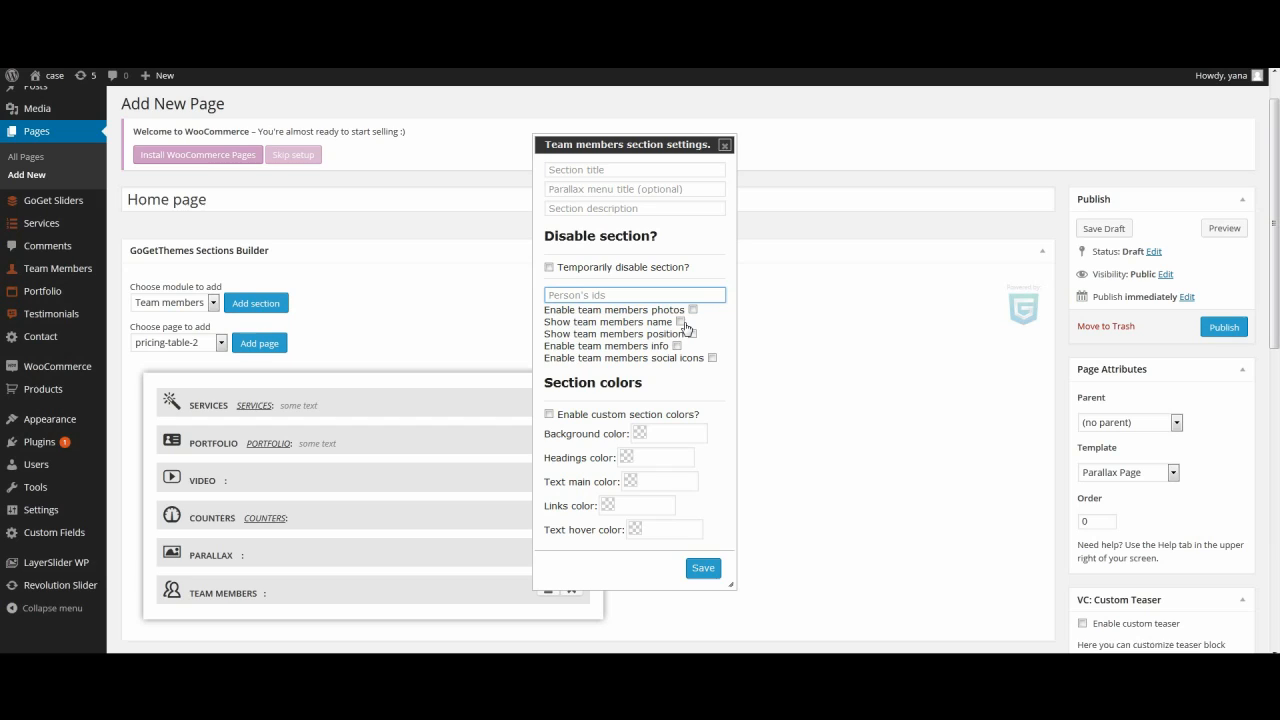
mouse_move(690, 340)
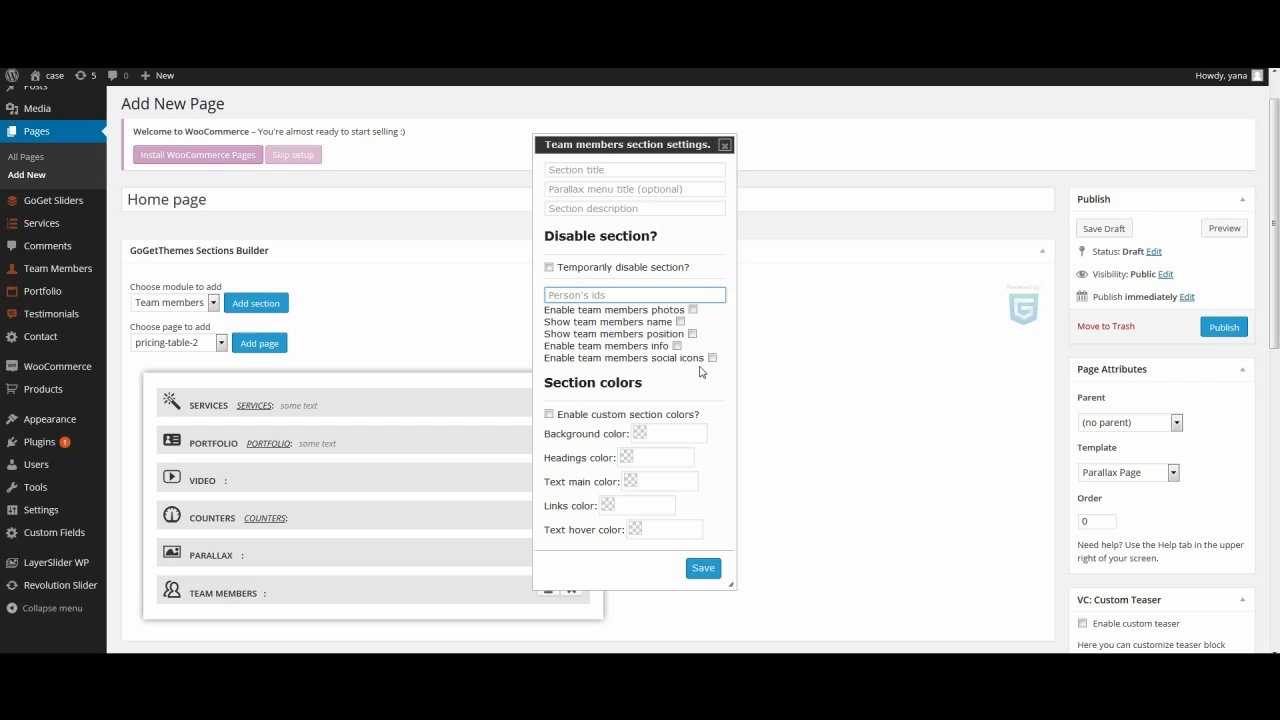
click(704, 568)
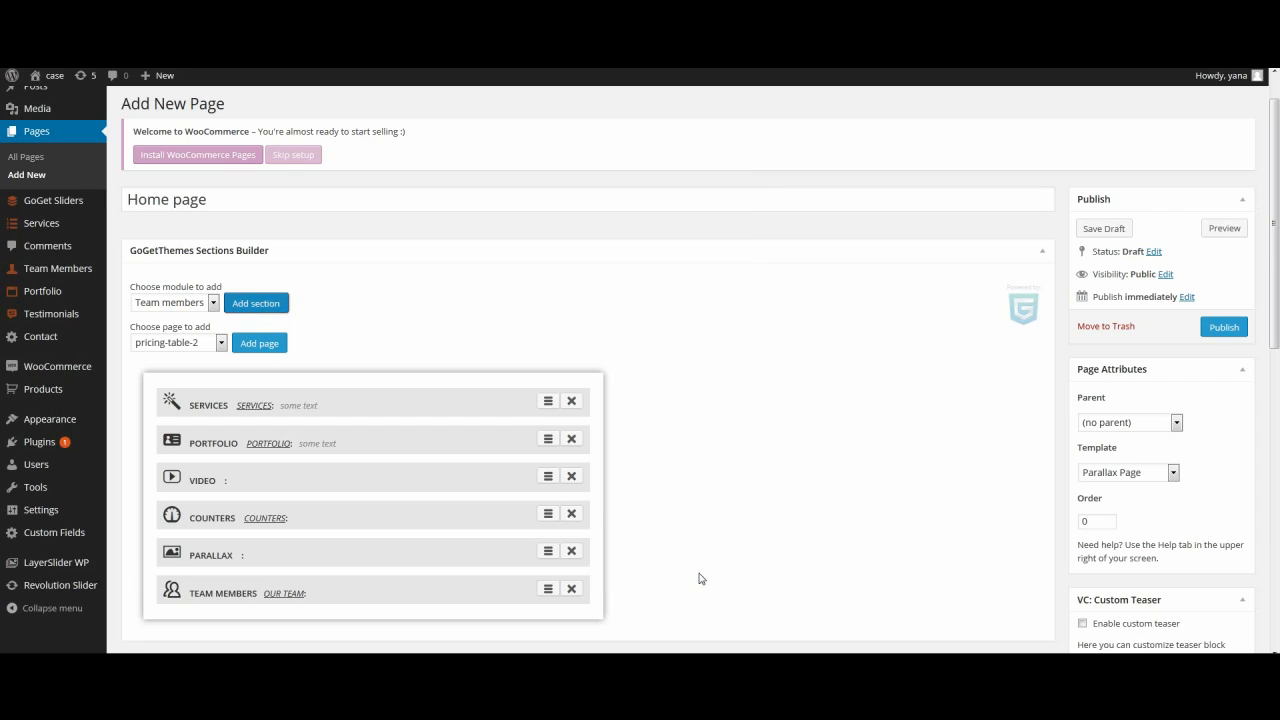
click(218, 342)
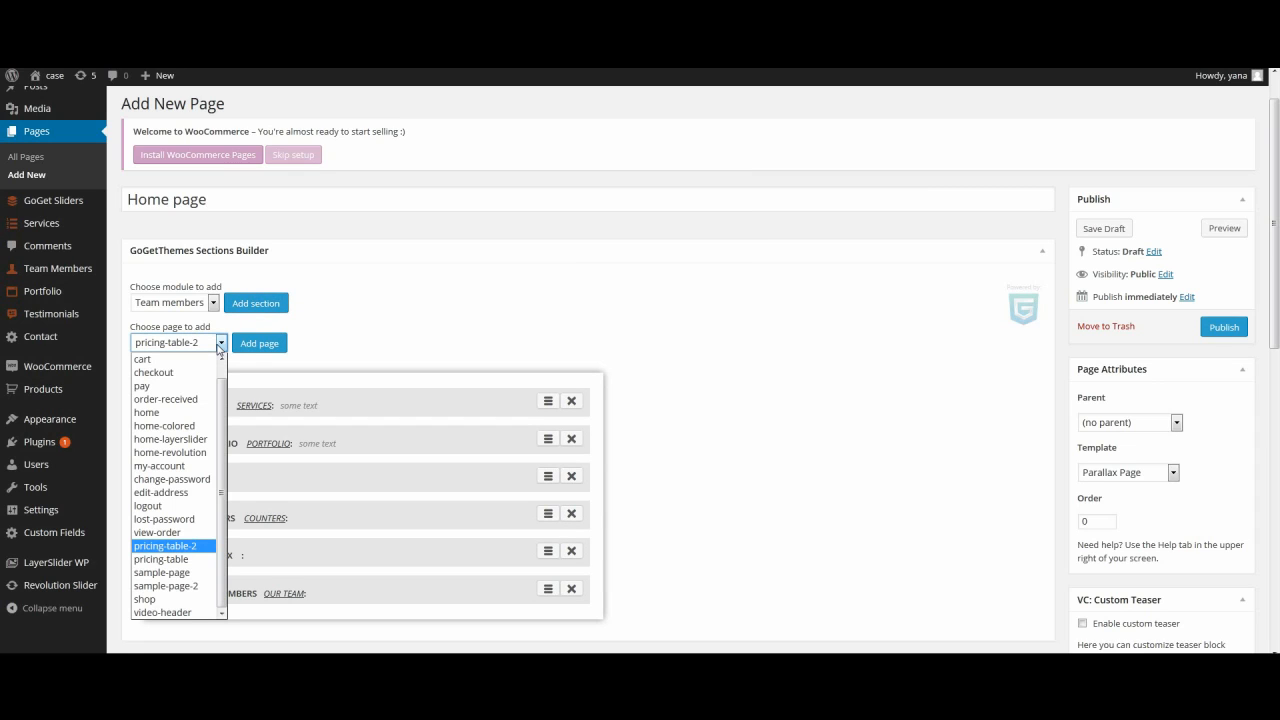
mouse_move(148, 504)
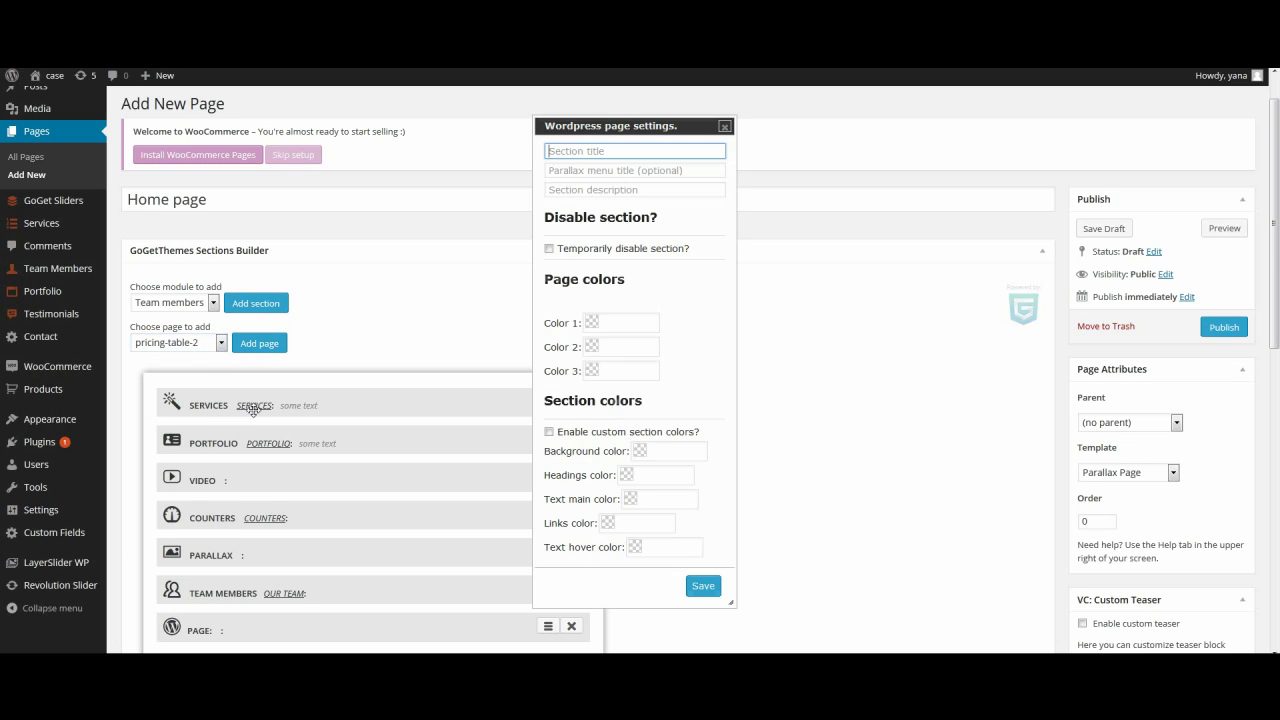
Give the pricing-table-2 section a pricing table title and menu title, then save it.
text(P)
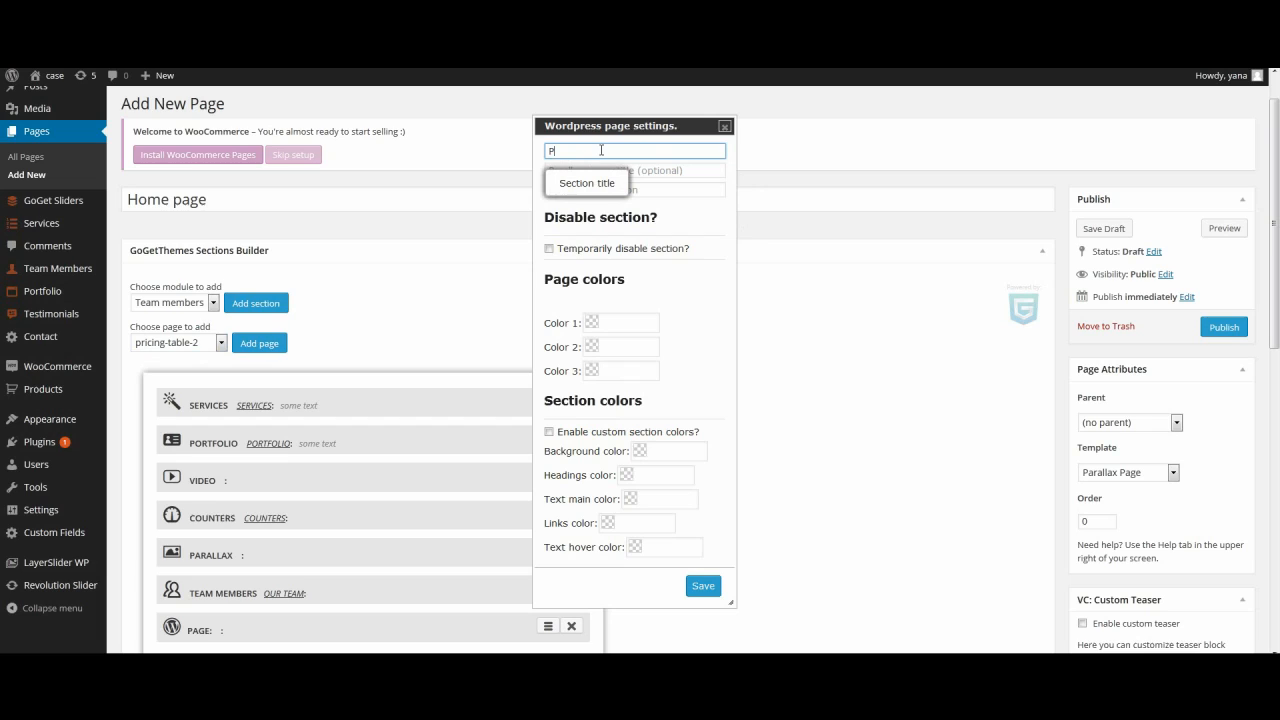
text(ricinf tabl)
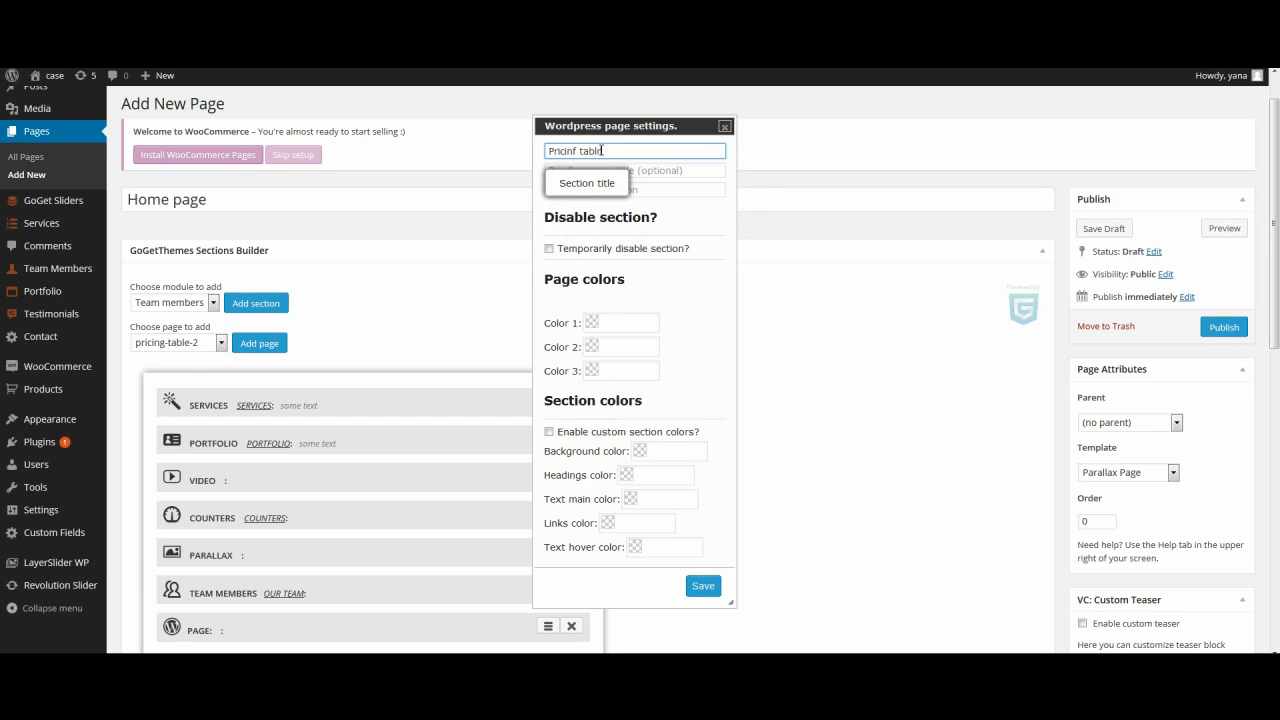
click(634, 170)
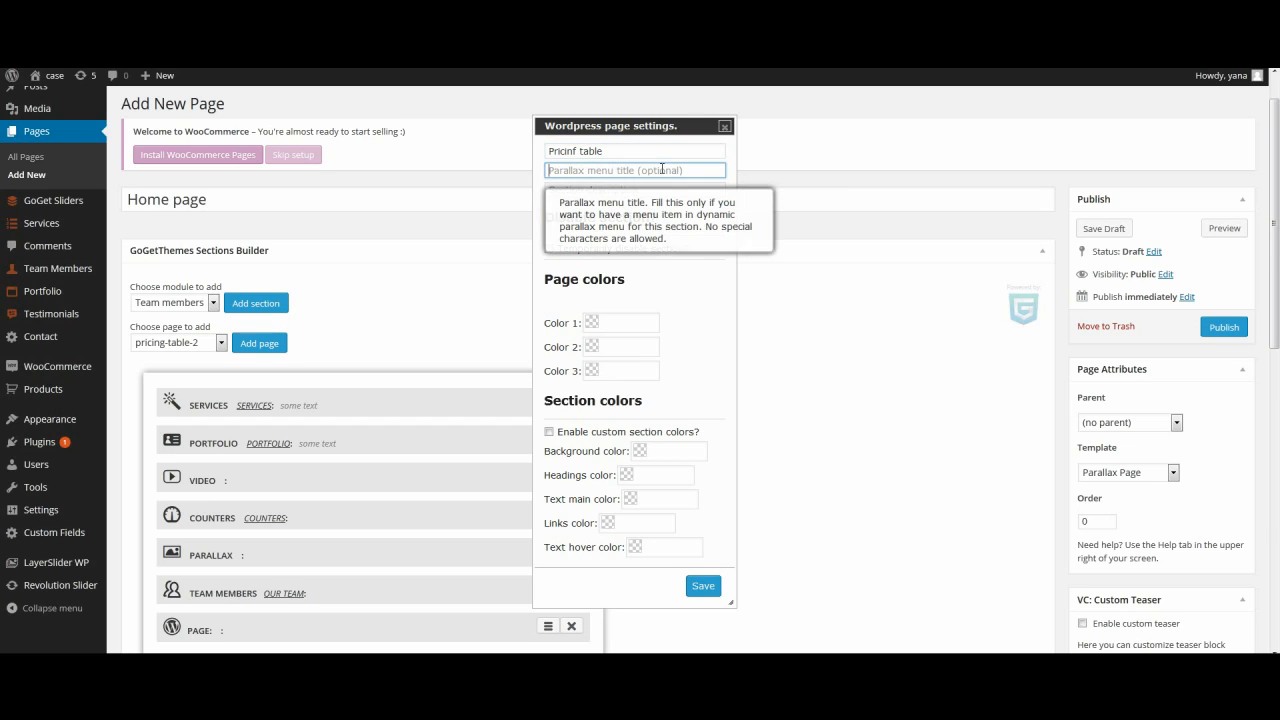
text(Prising yable)
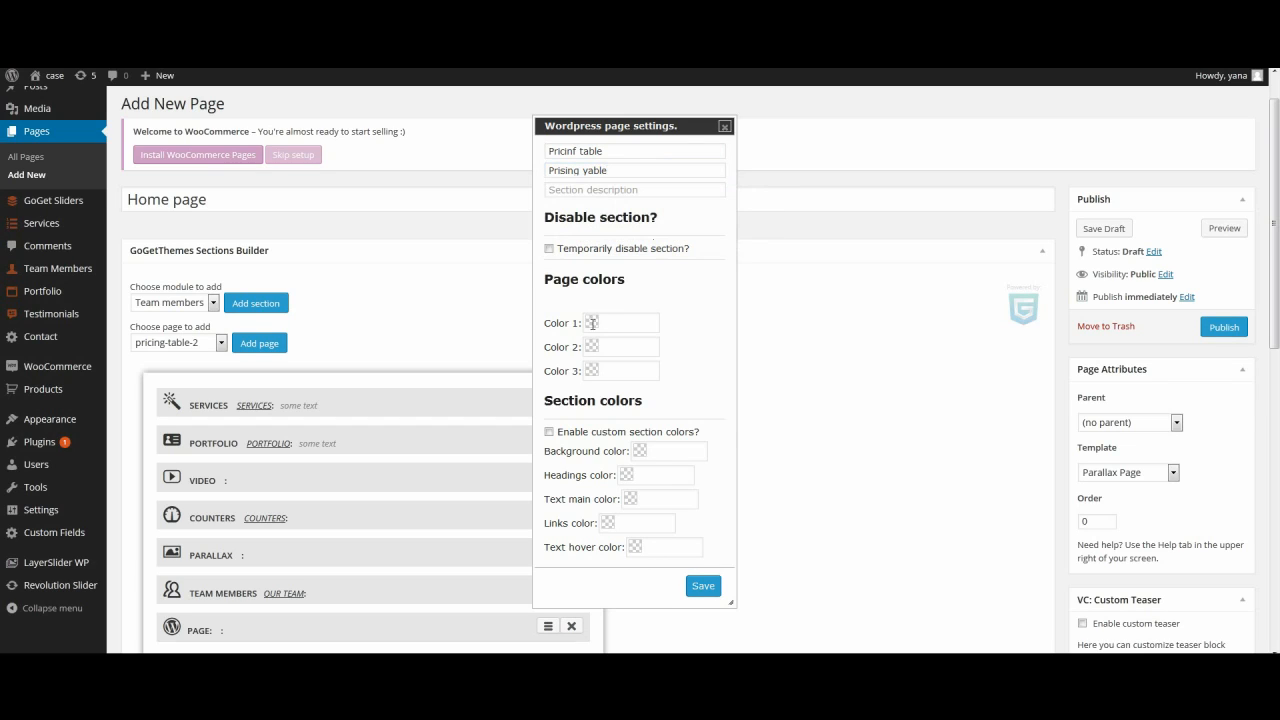
mouse_move(720, 648)
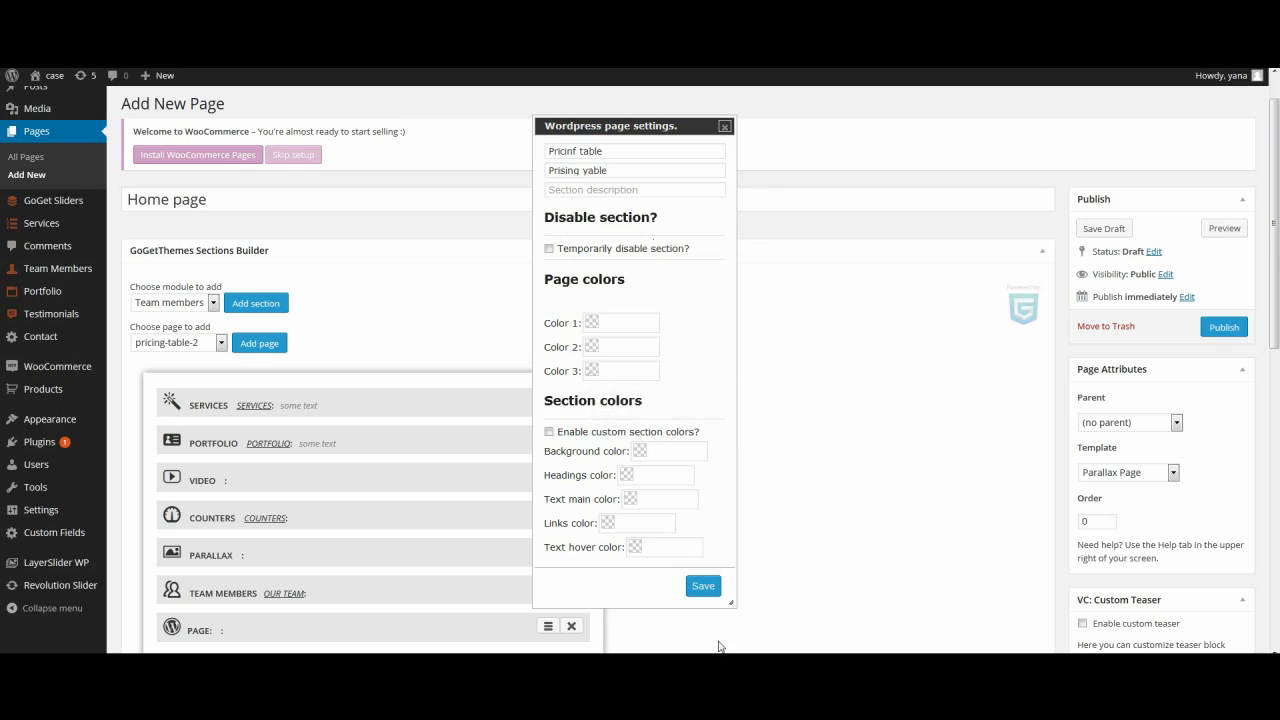
click(724, 126)
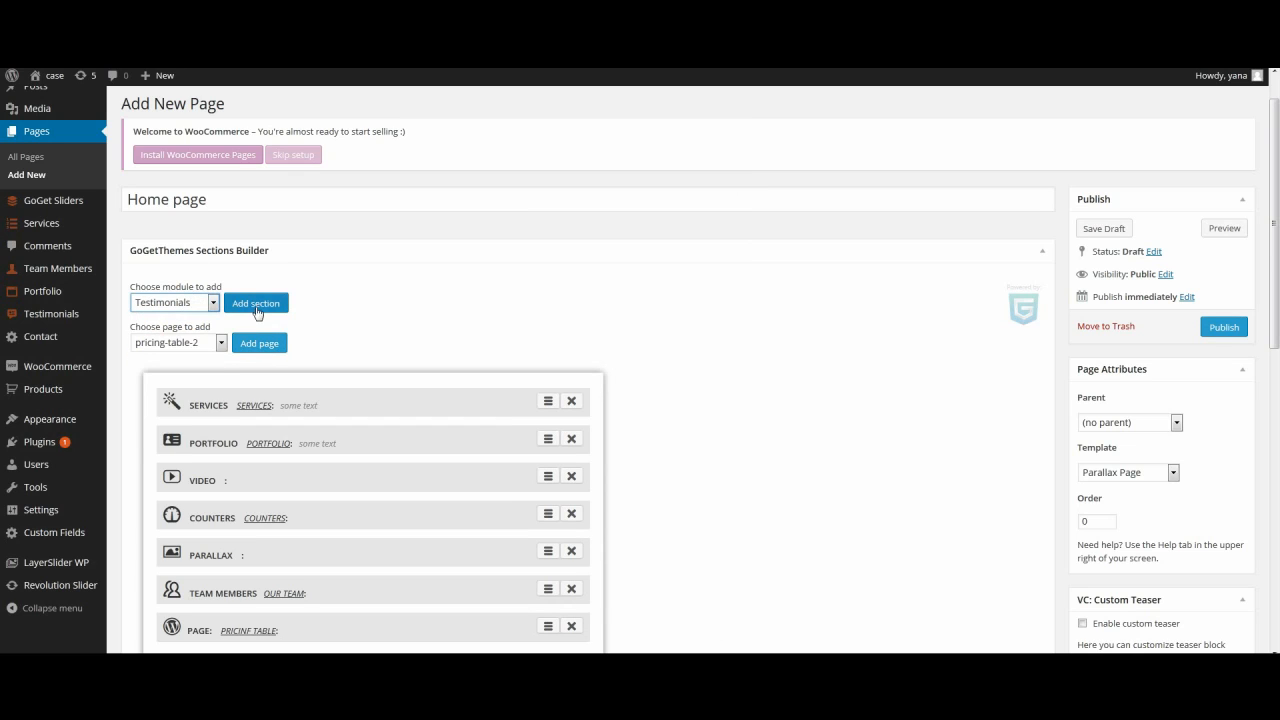
Choose Woocommerce in the module dropdown as the next section type.
click(256, 304)
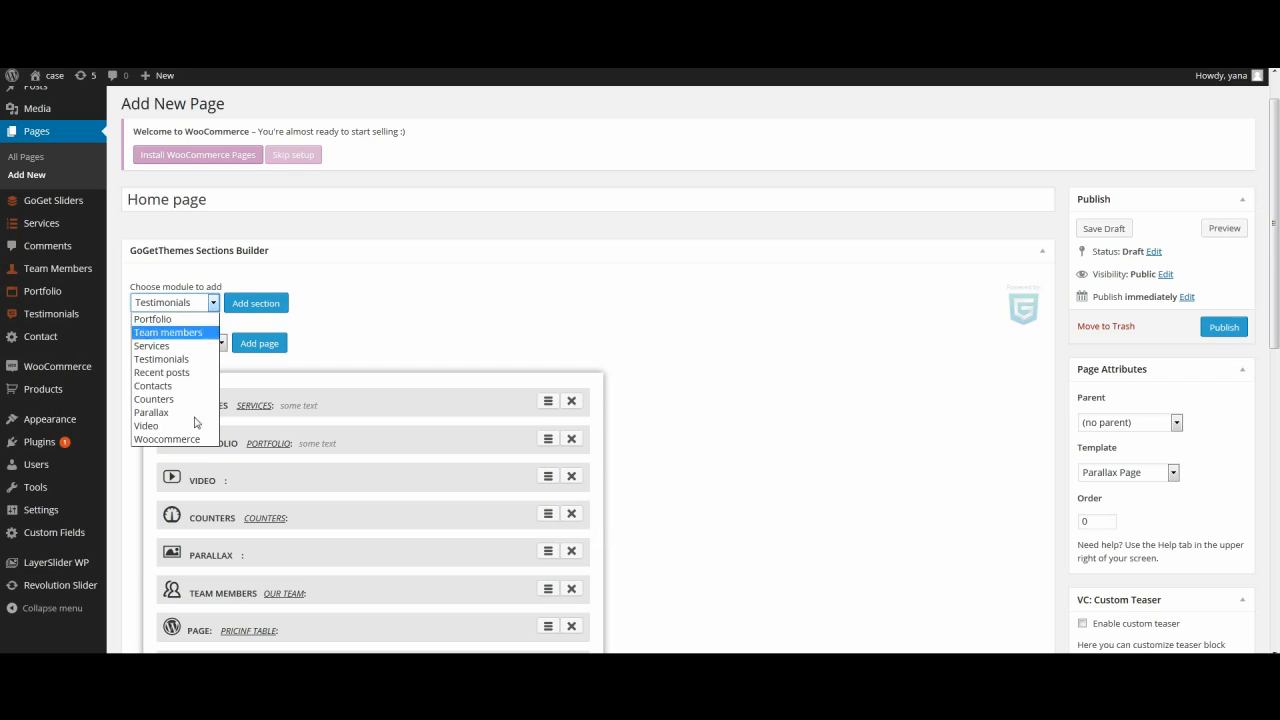
click(166, 440)
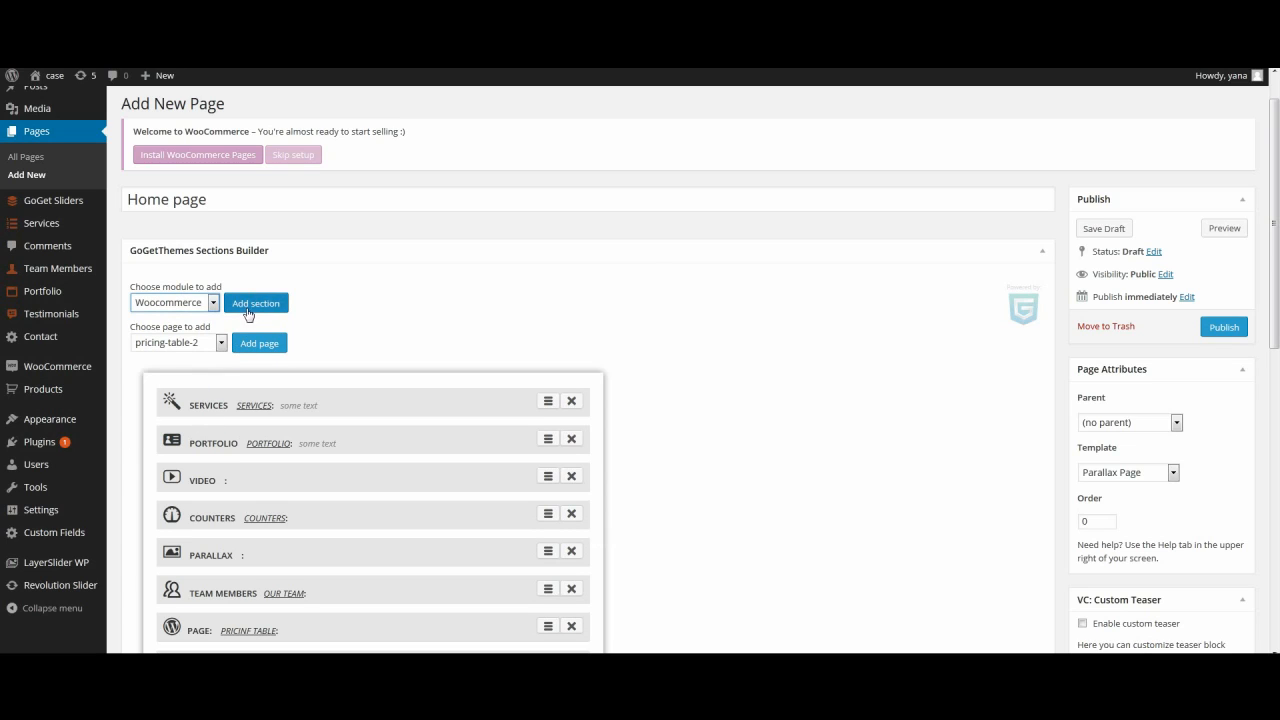
Add a WooCommerce Shop section and set its Display to Recent products.
click(256, 302)
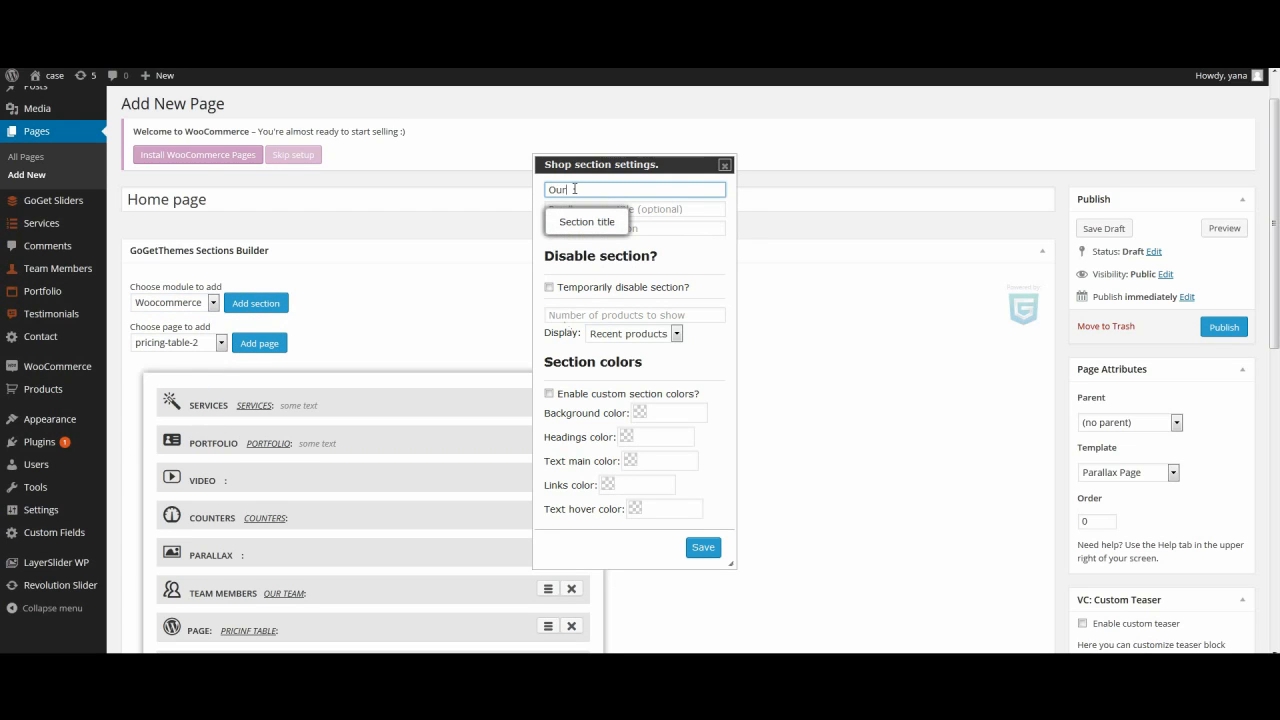
text(pro)
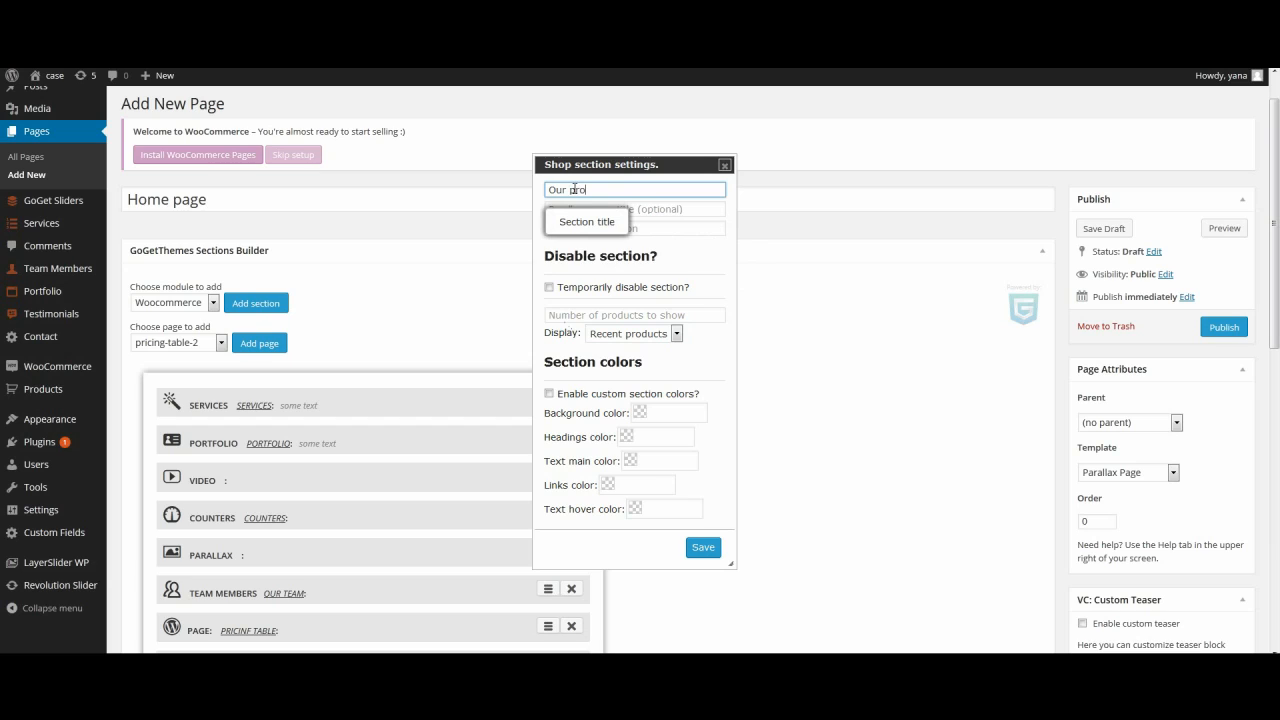
text(du)
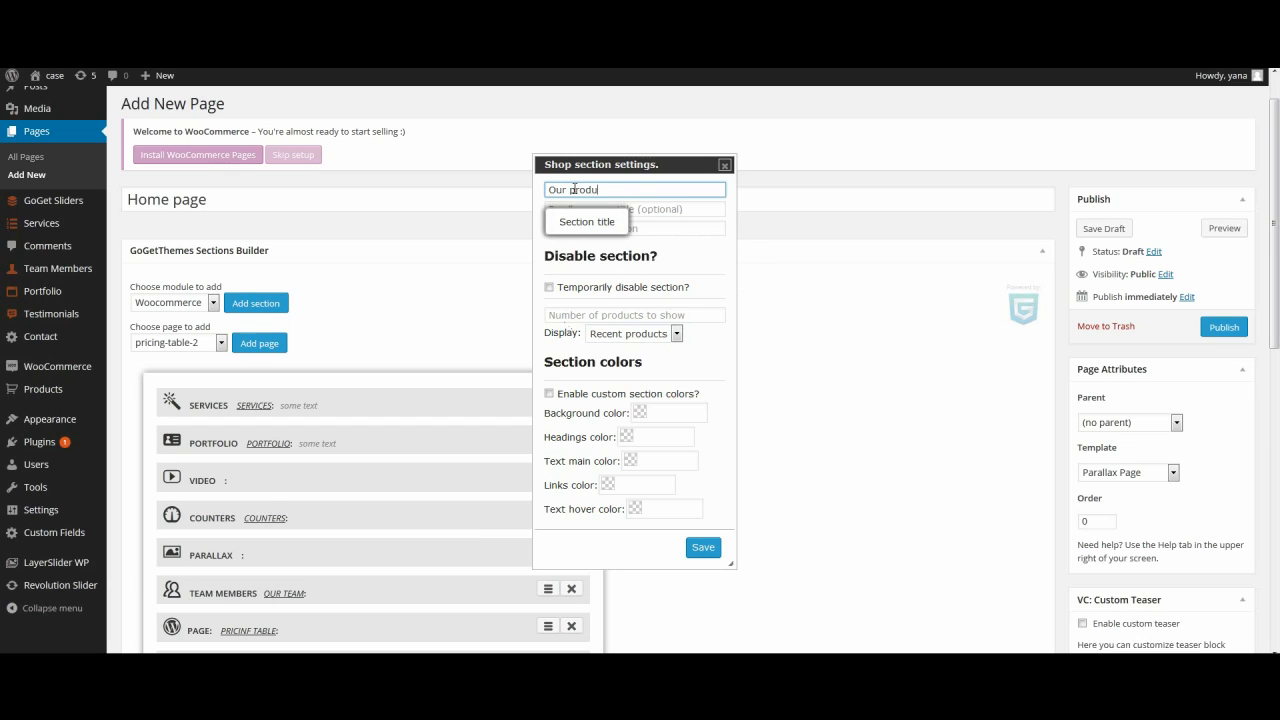
text(cts)
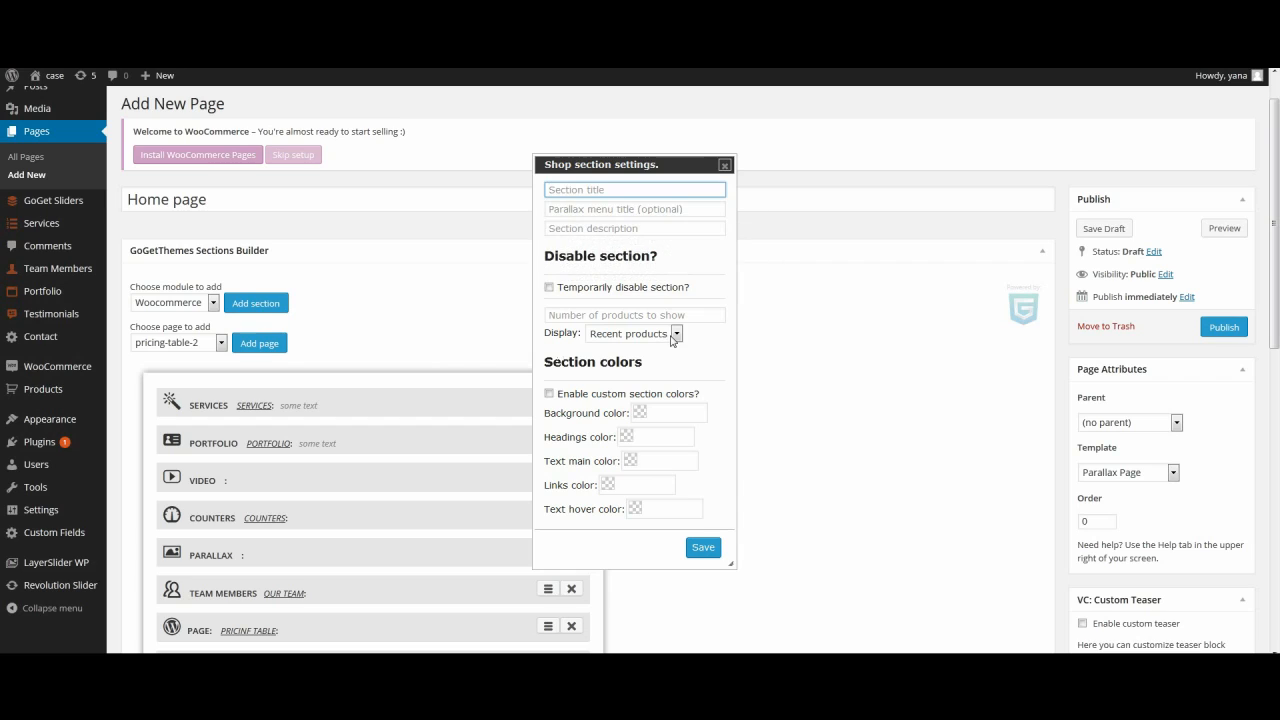
click(676, 332)
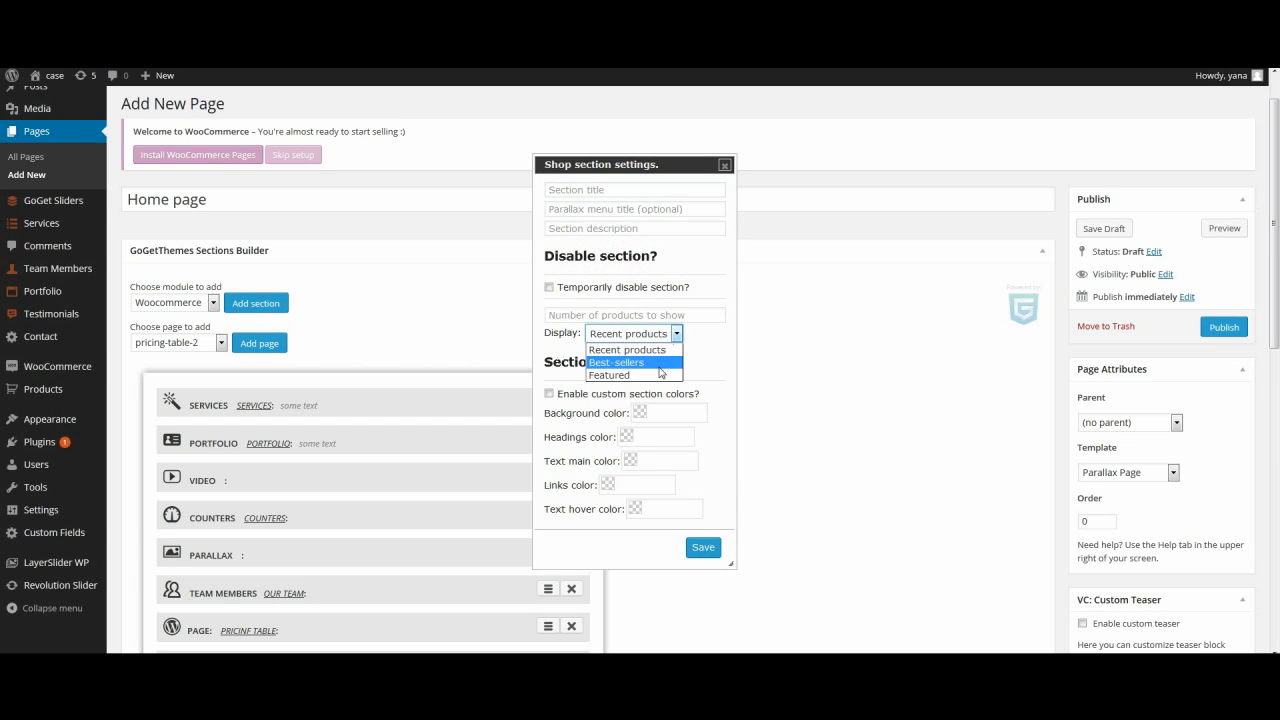
mouse_move(658, 366)
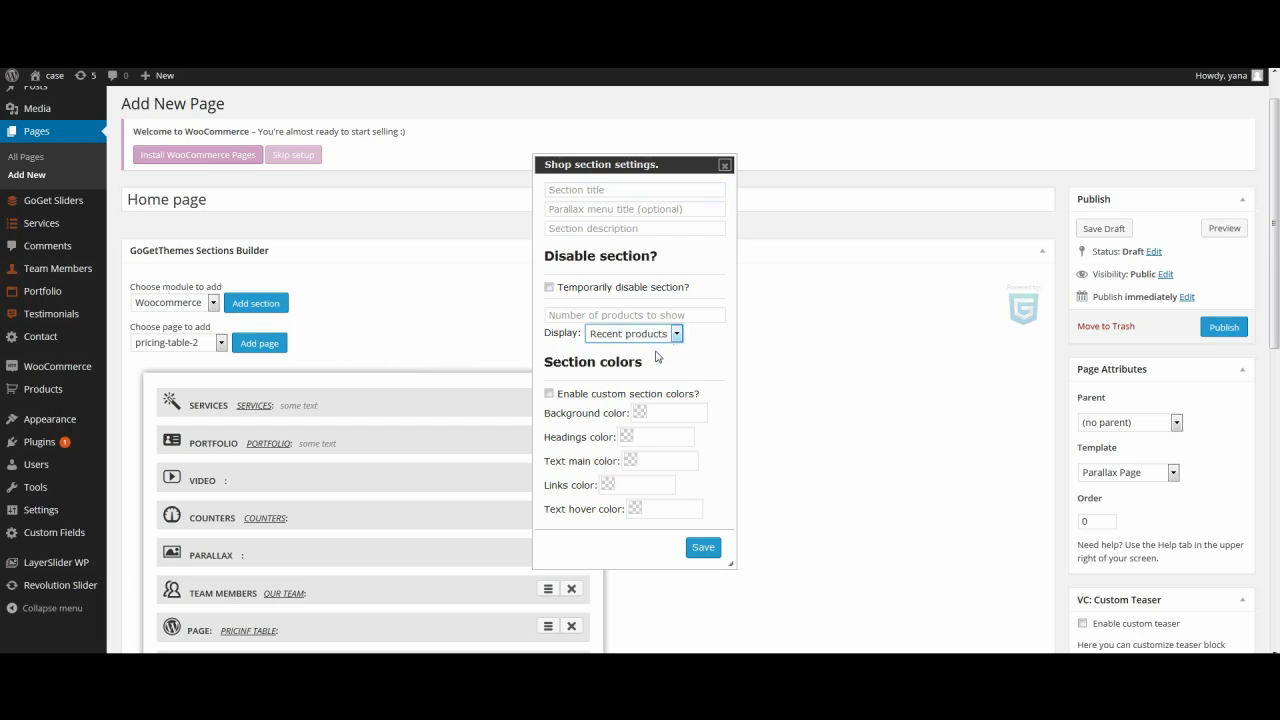
mouse_move(656, 376)
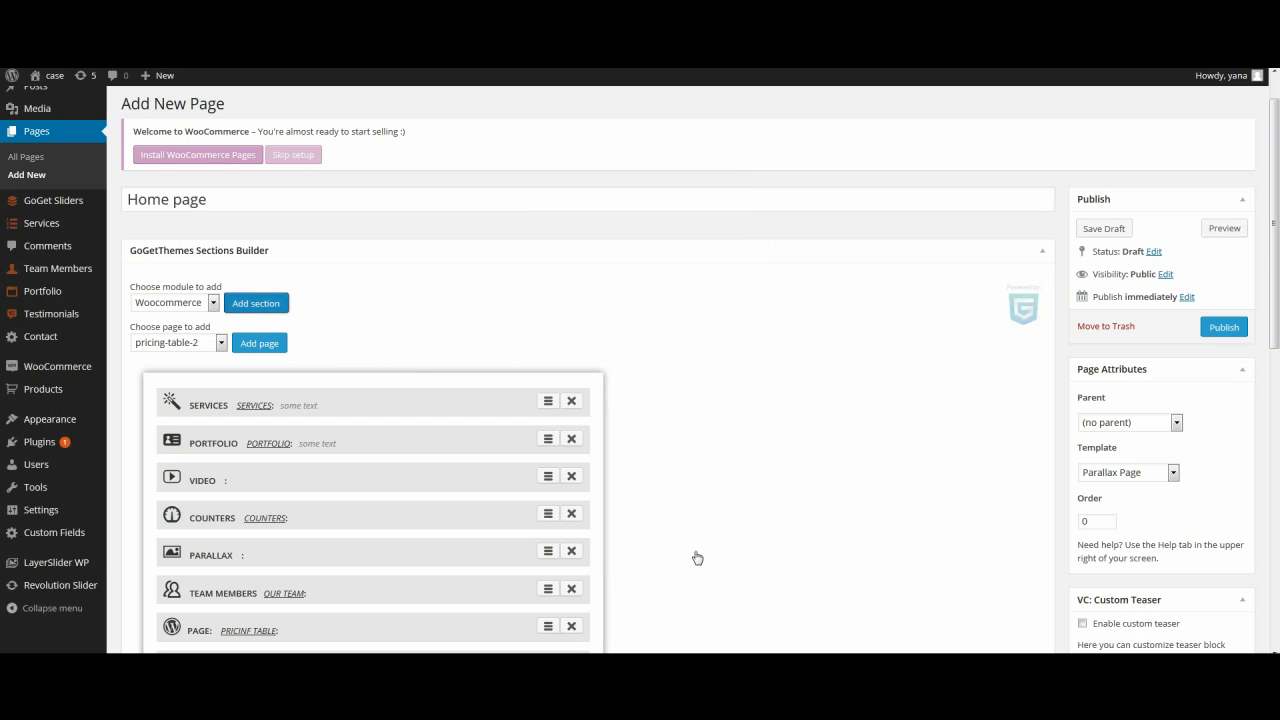
Add a Recent posts section keeping All formats included, then save it.
click(212, 302)
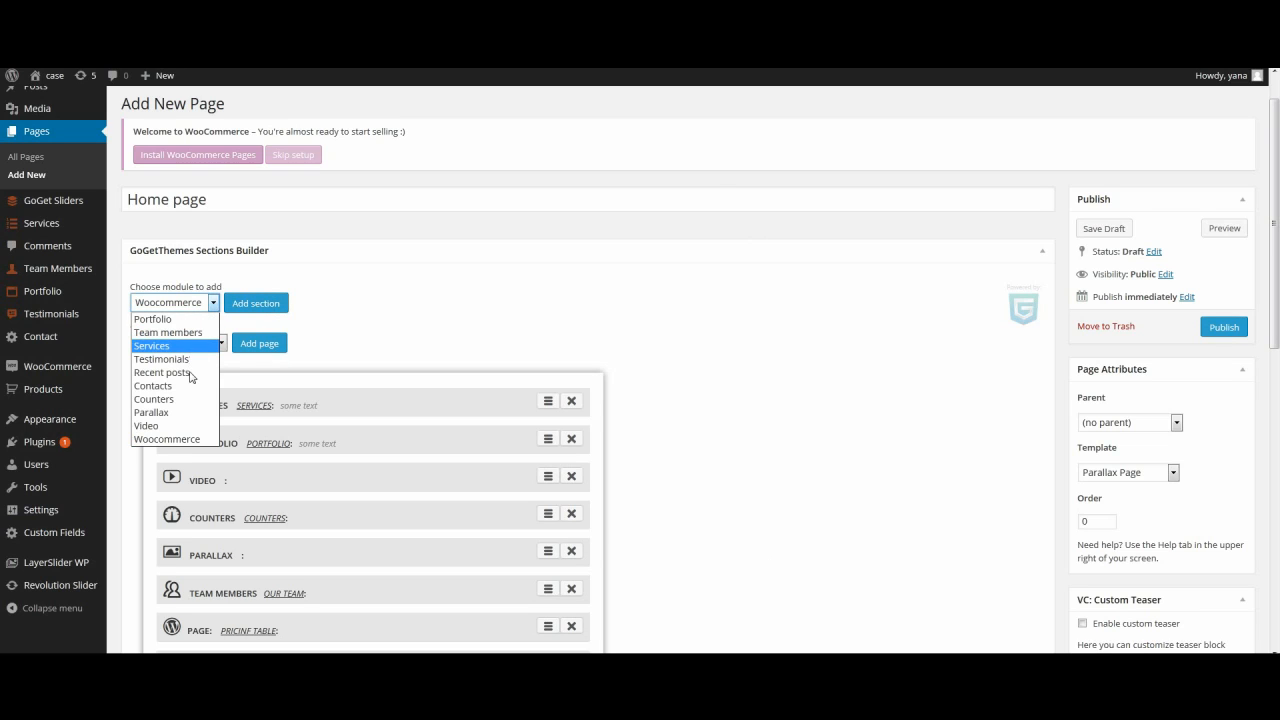
click(256, 304)
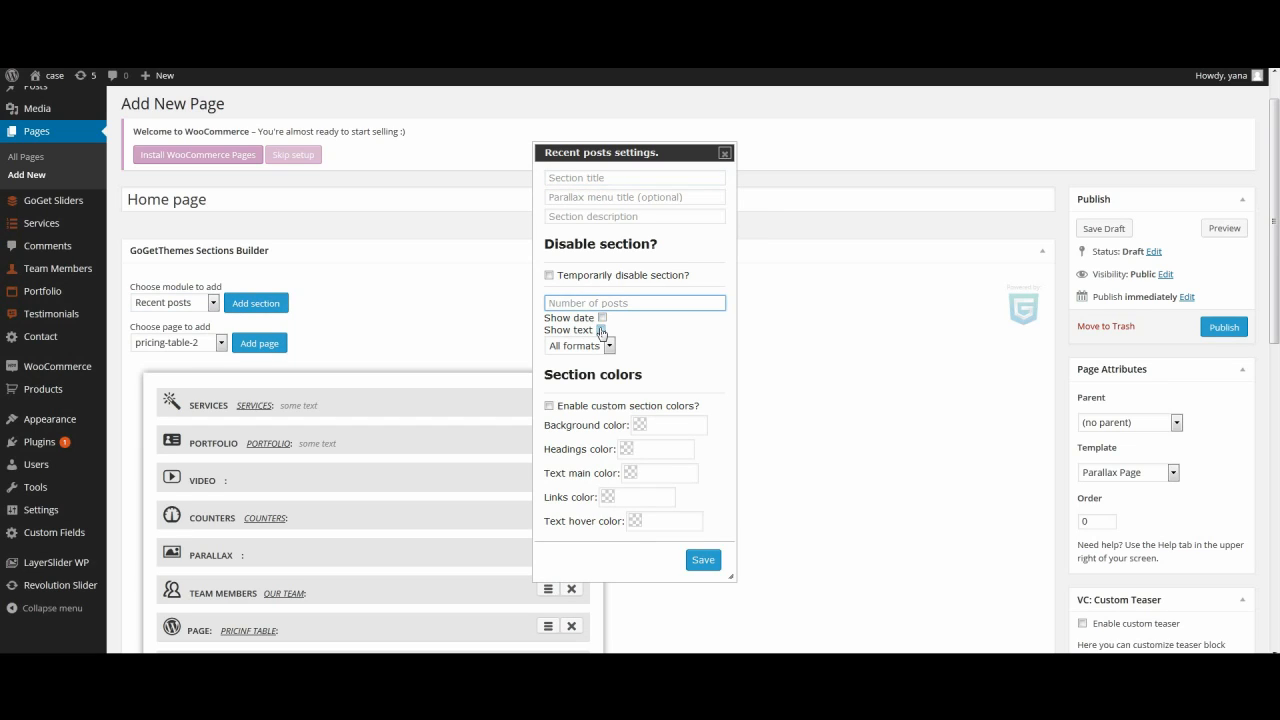
click(604, 330)
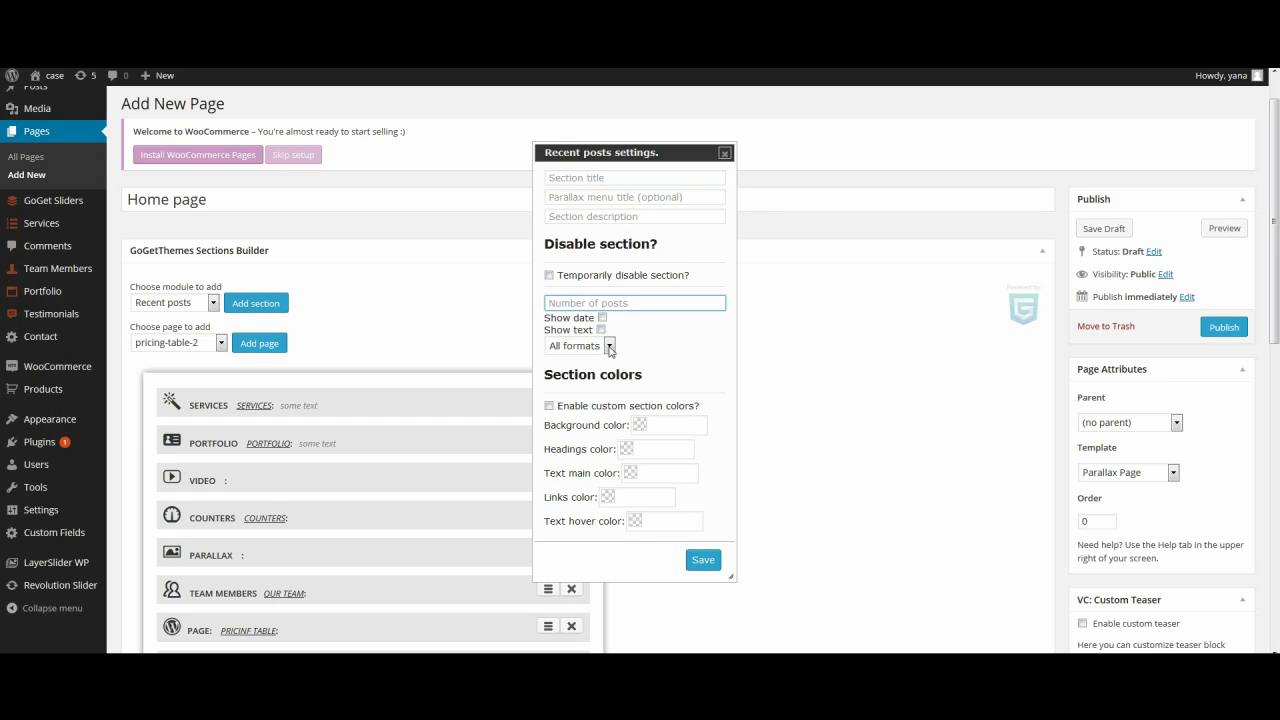
click(580, 344)
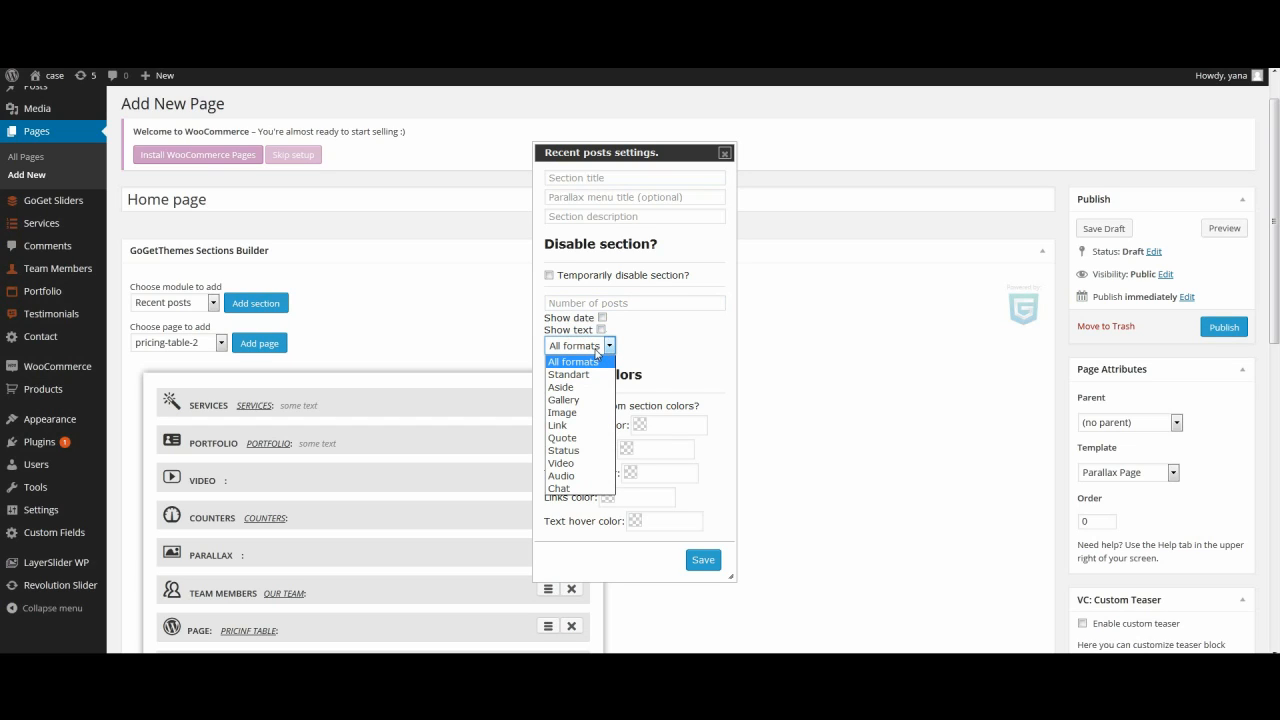
click(578, 344)
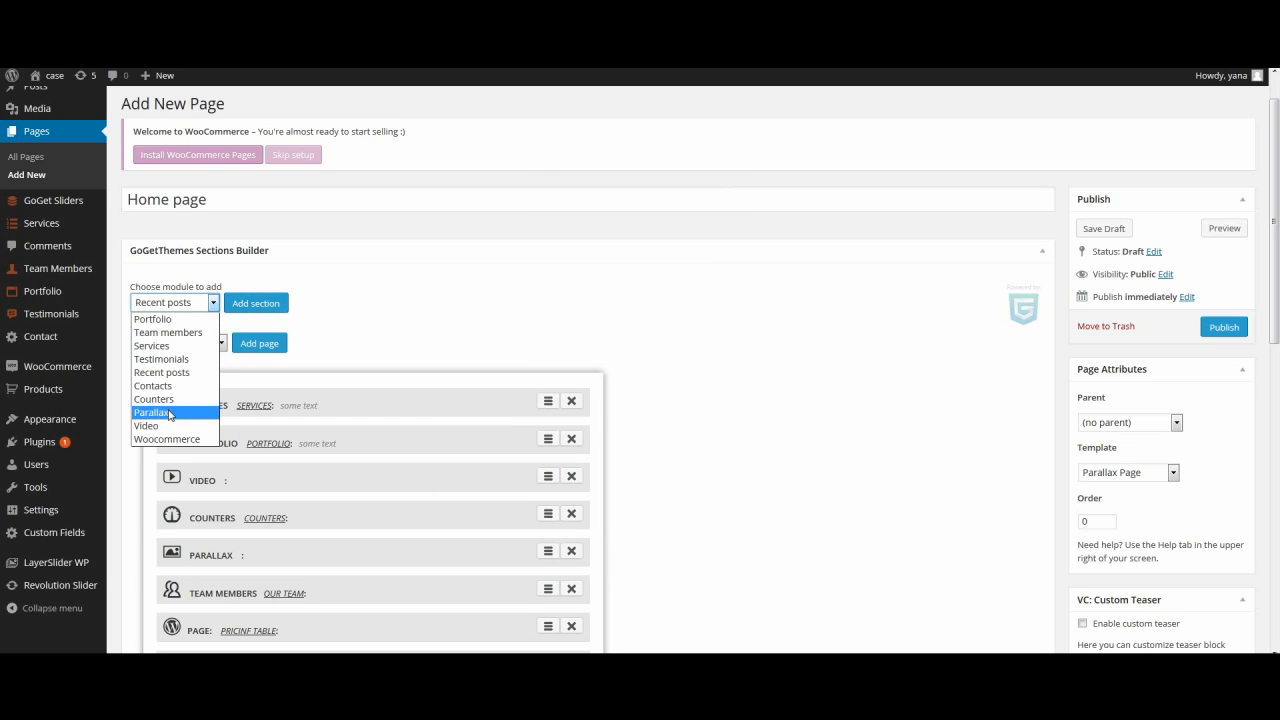
Add a Contacts section, keeping its Contact Form 7 ID and map marker settings.
click(152, 386)
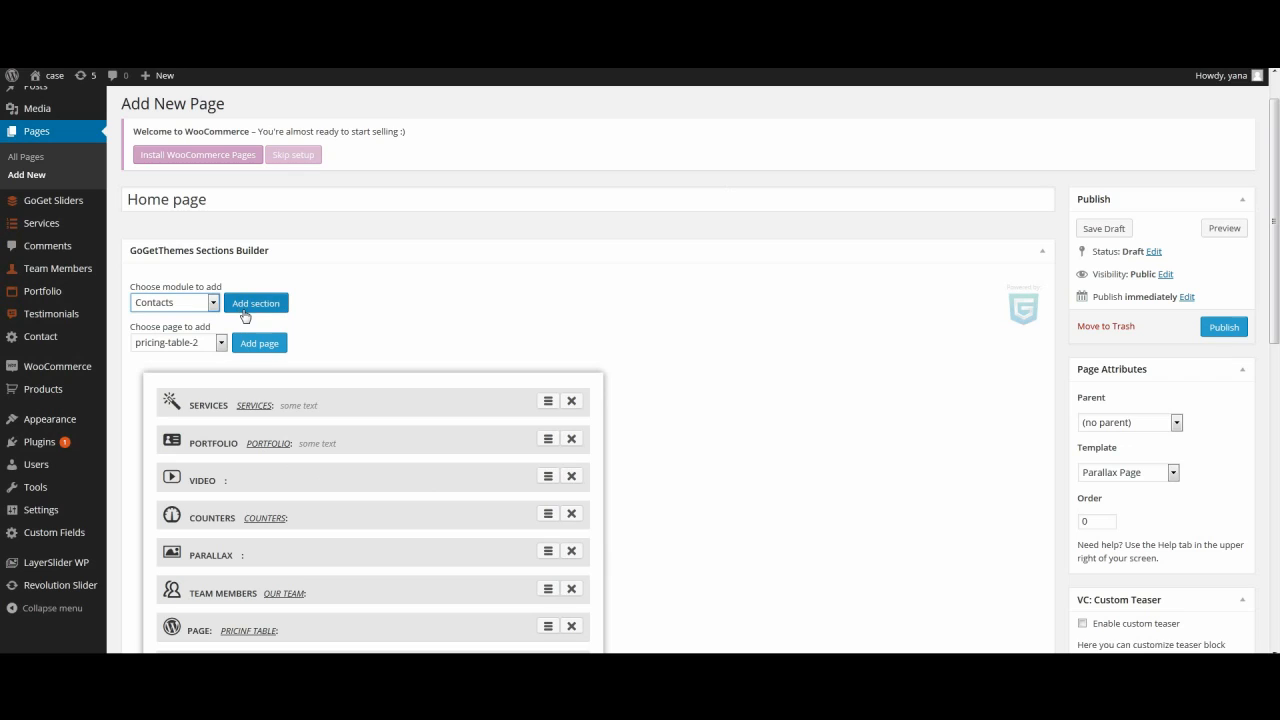
click(256, 304)
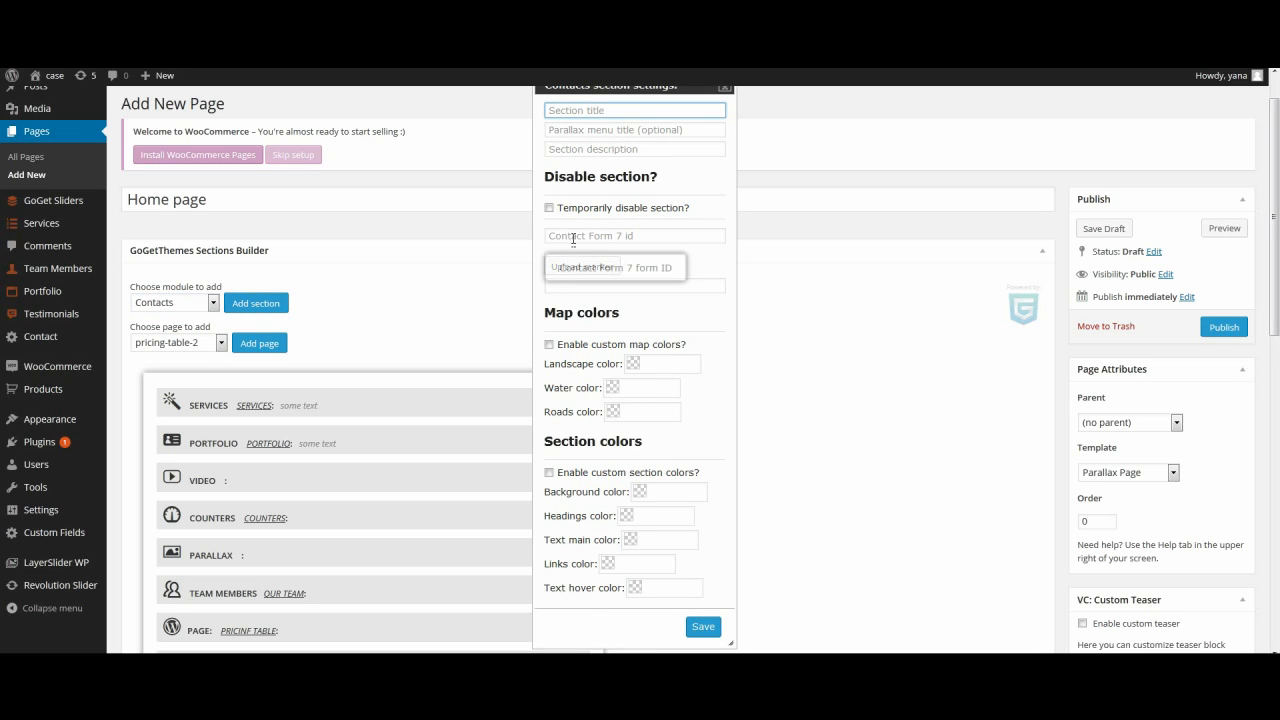
click(634, 236)
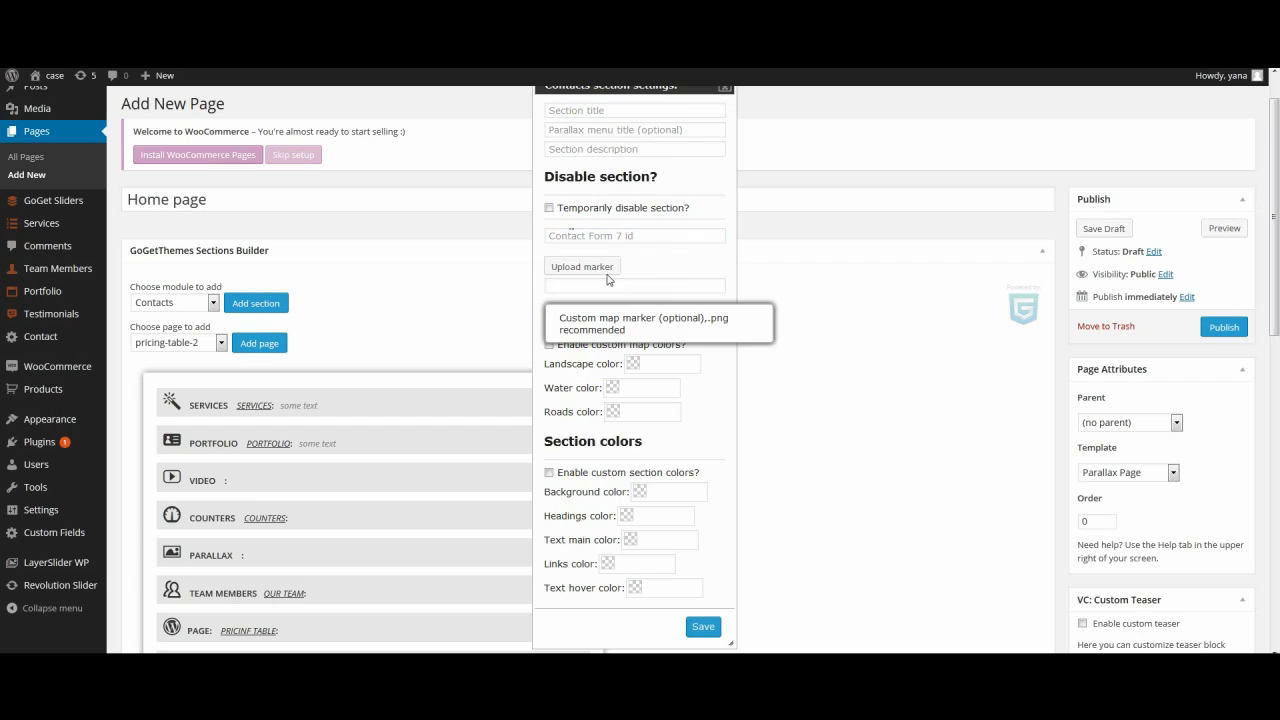
mouse_move(608, 278)
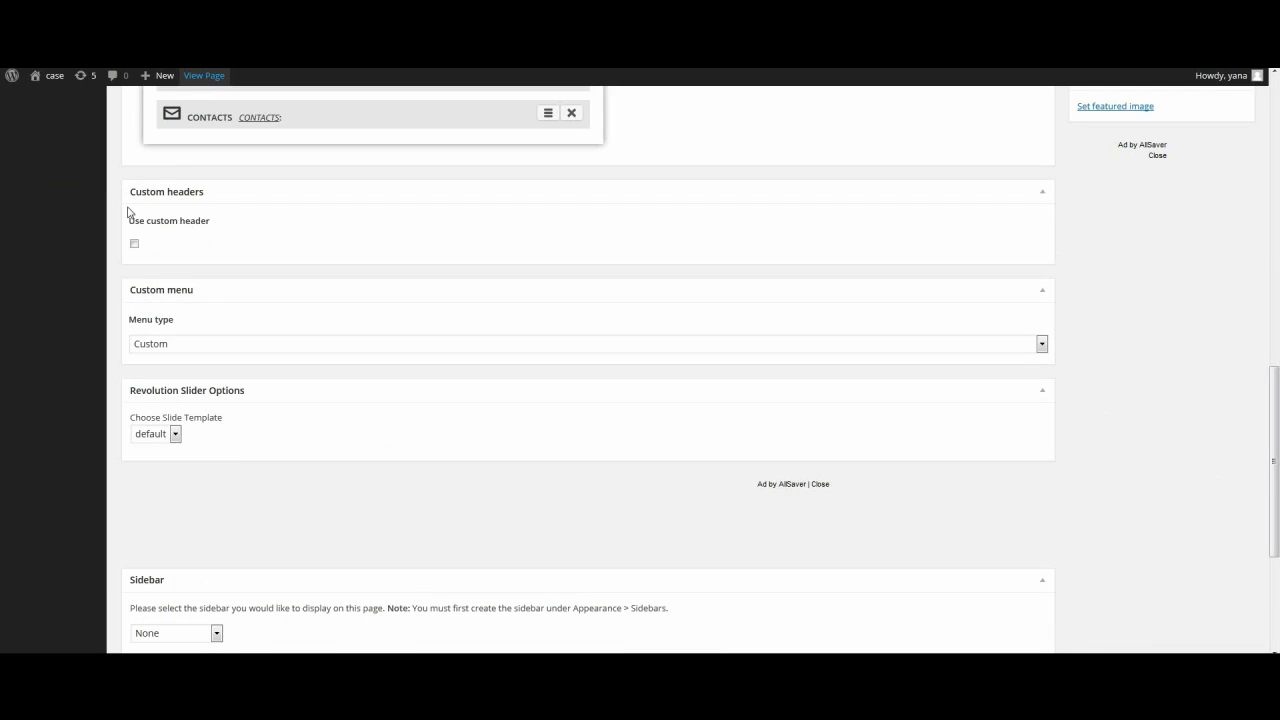
Enable a custom header of type GoGetThemes Slider using 'my slider'.
click(134, 244)
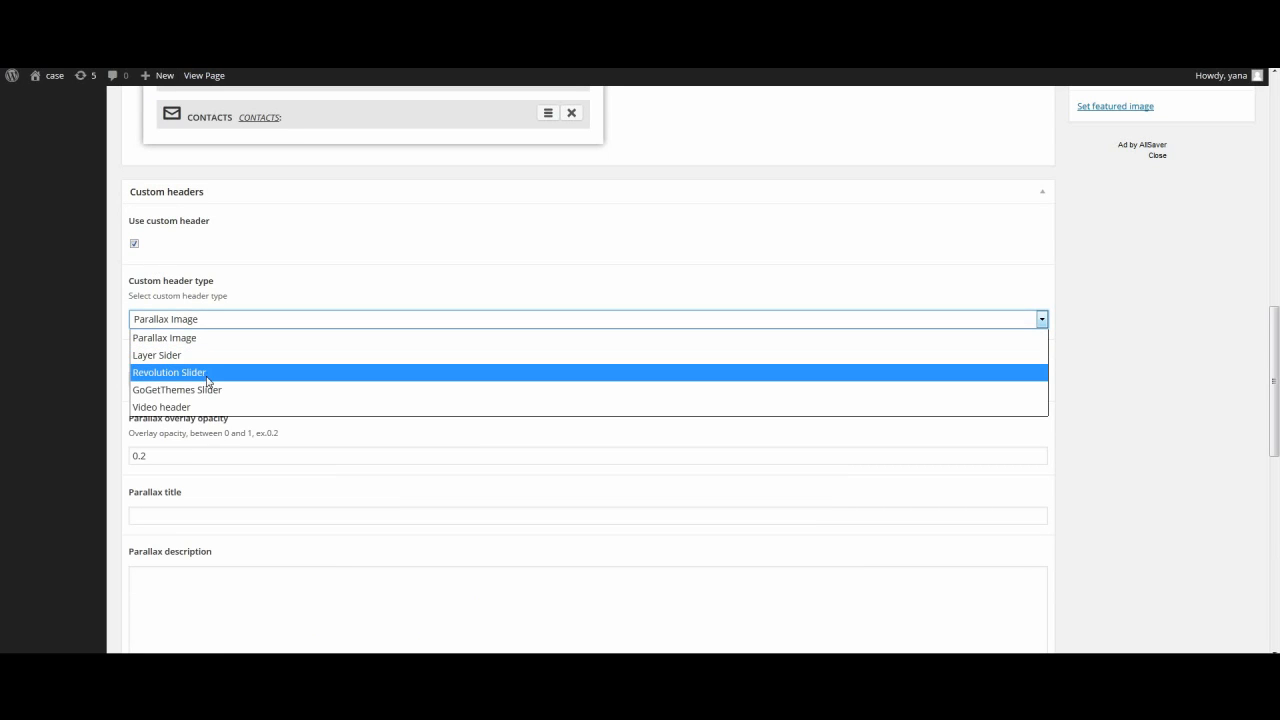
mouse_move(176, 388)
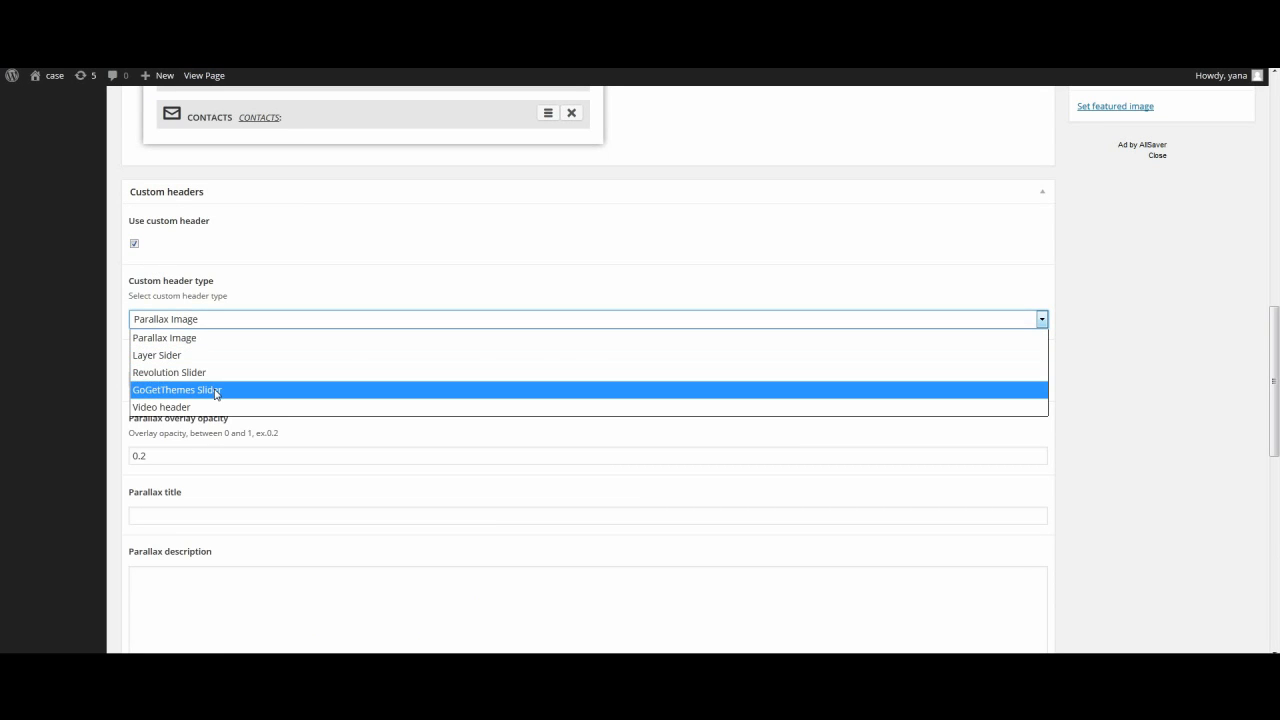
click(176, 388)
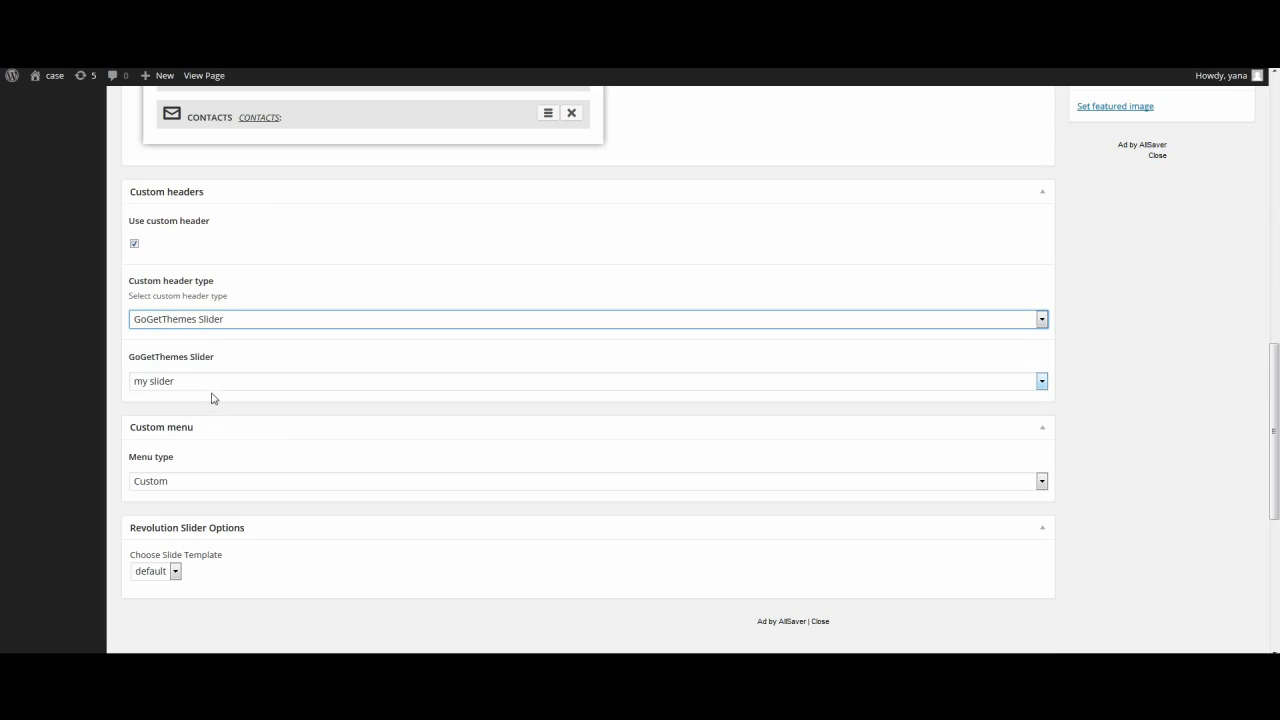
scroll(down, 3)
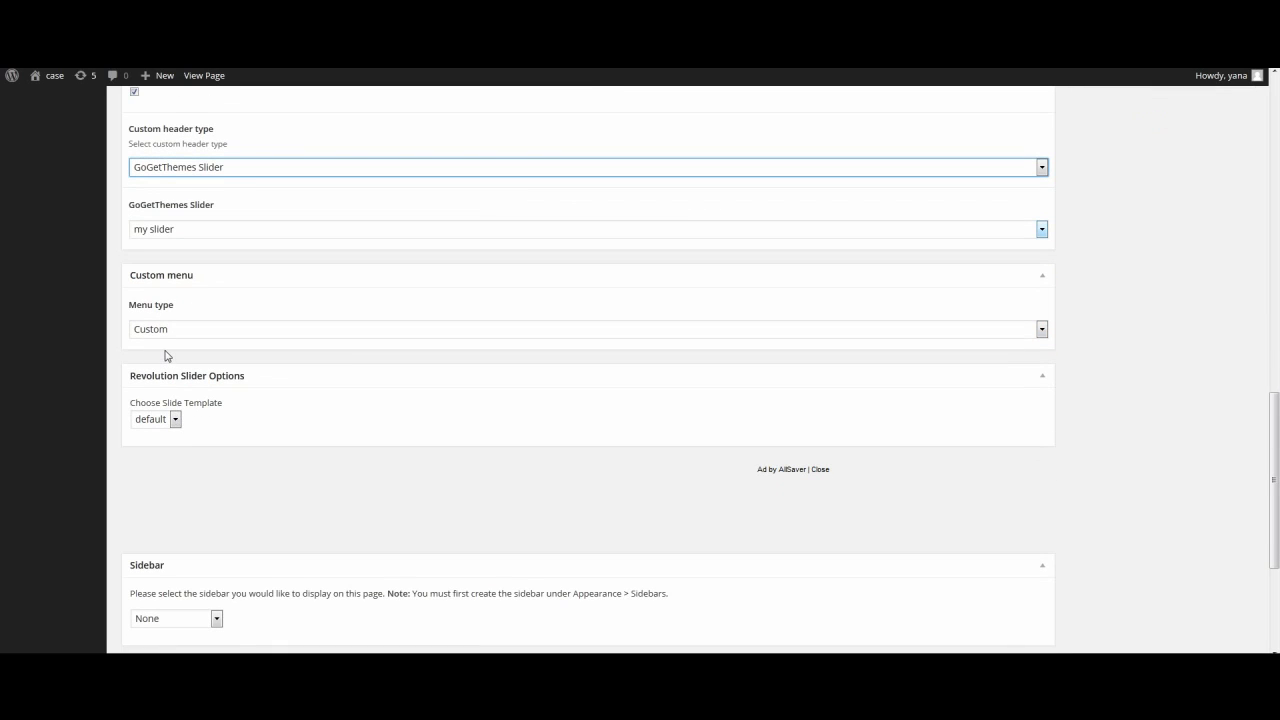
mouse_move(168, 348)
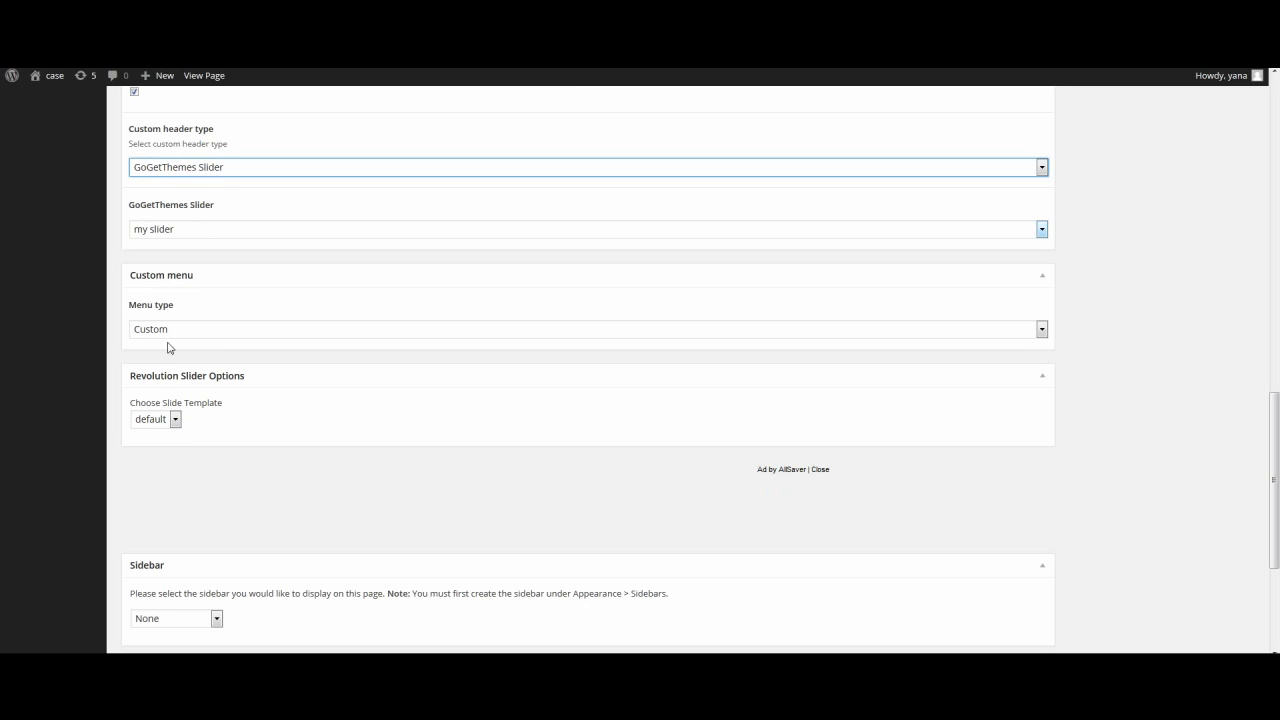
click(588, 328)
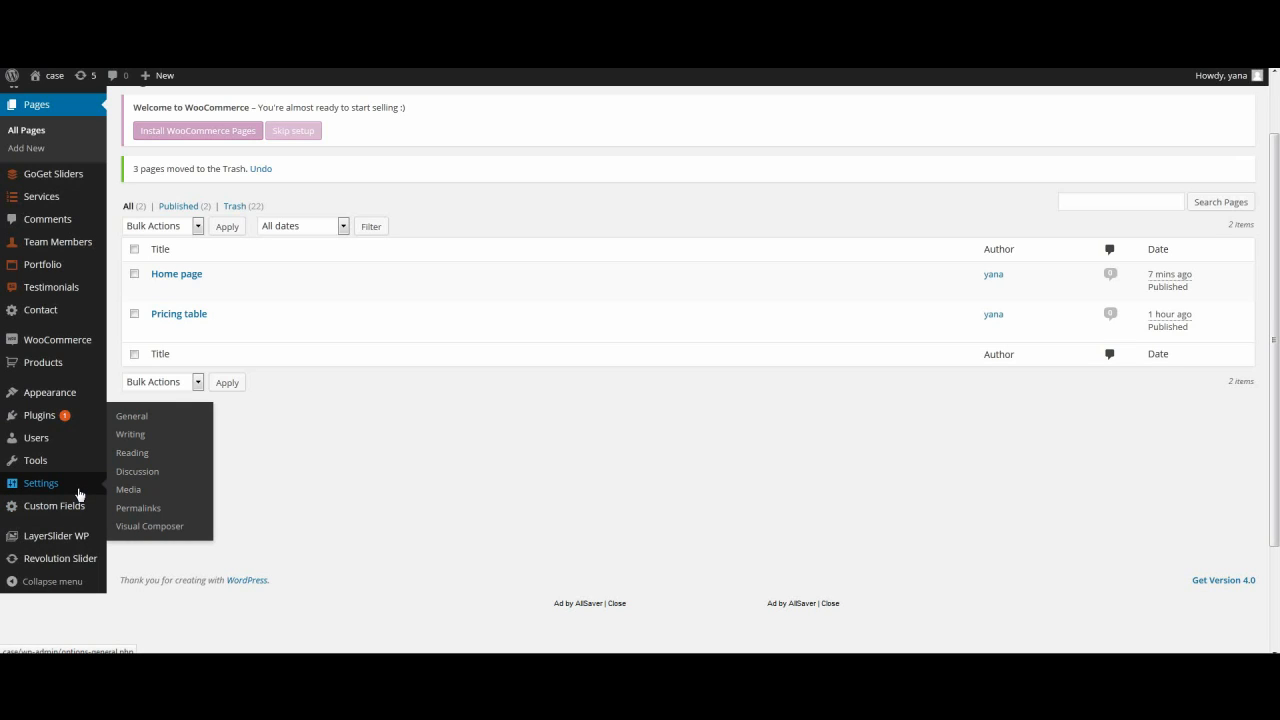
mouse_move(132, 452)
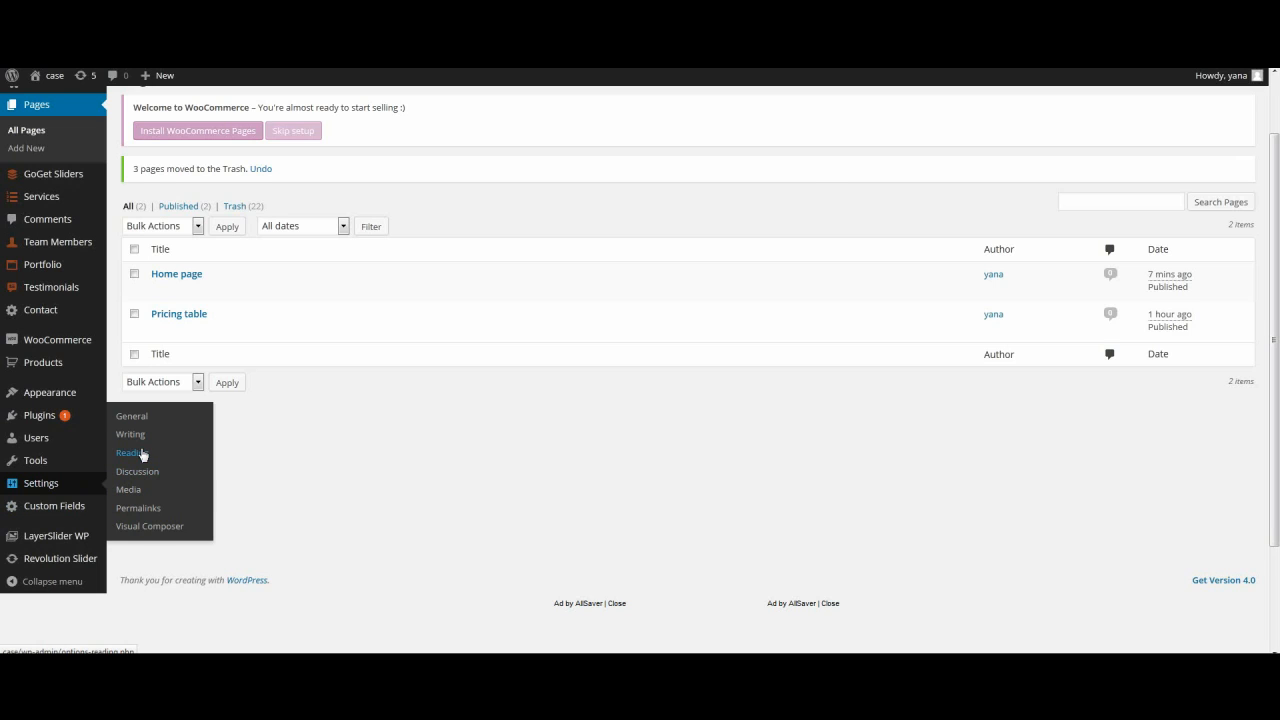
In Reading settings, choose Home page as the static front page.
click(128, 452)
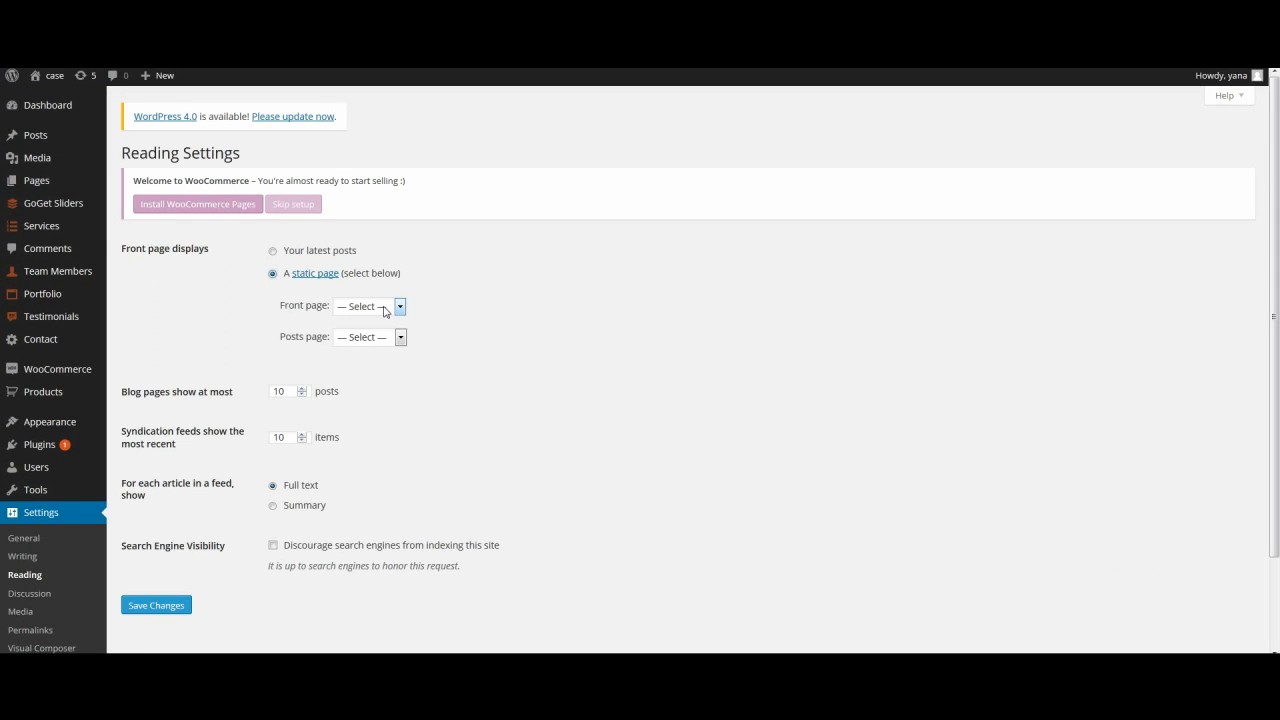
click(400, 306)
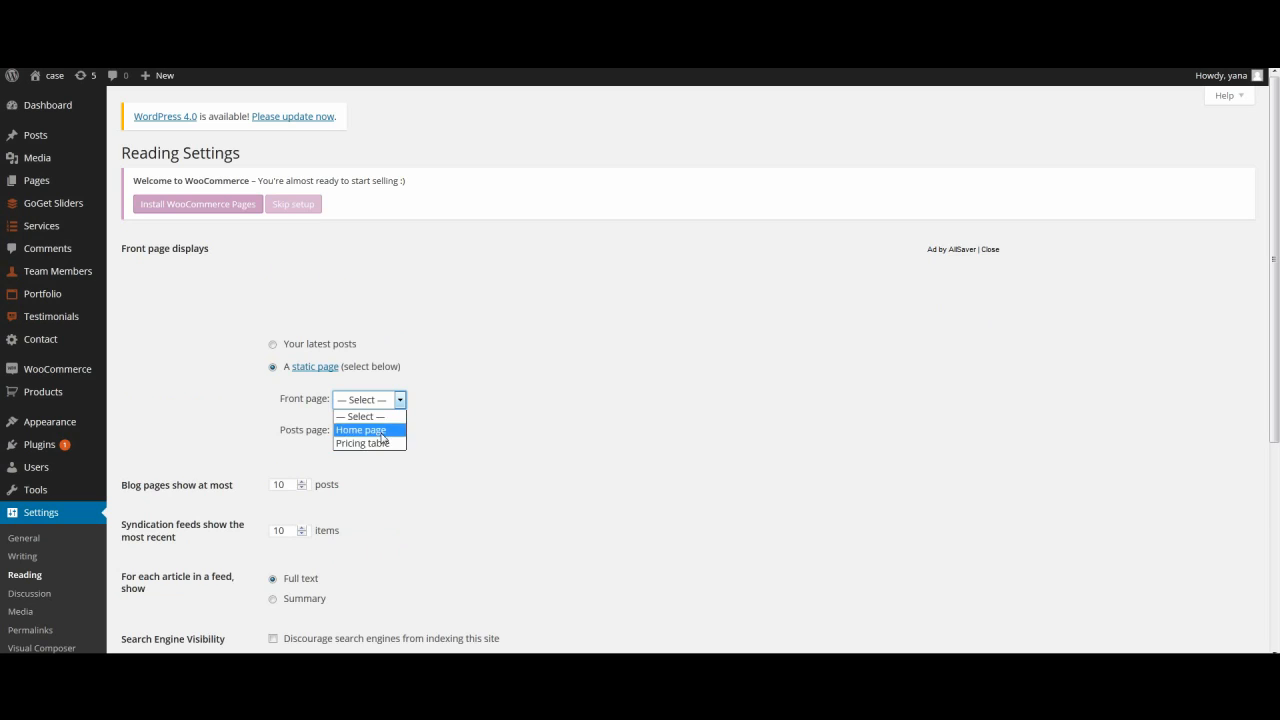
click(360, 428)
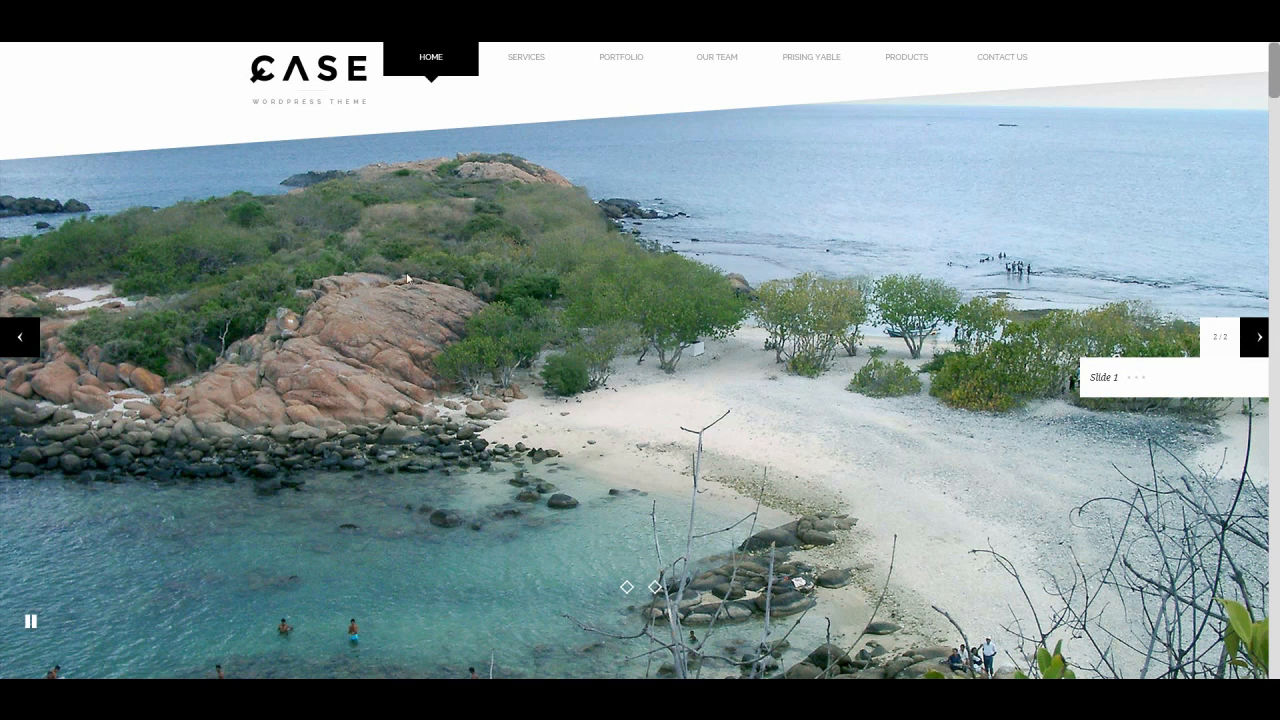
Scroll the live home page from the slider down to the contact map and form.
scroll(down, 3)
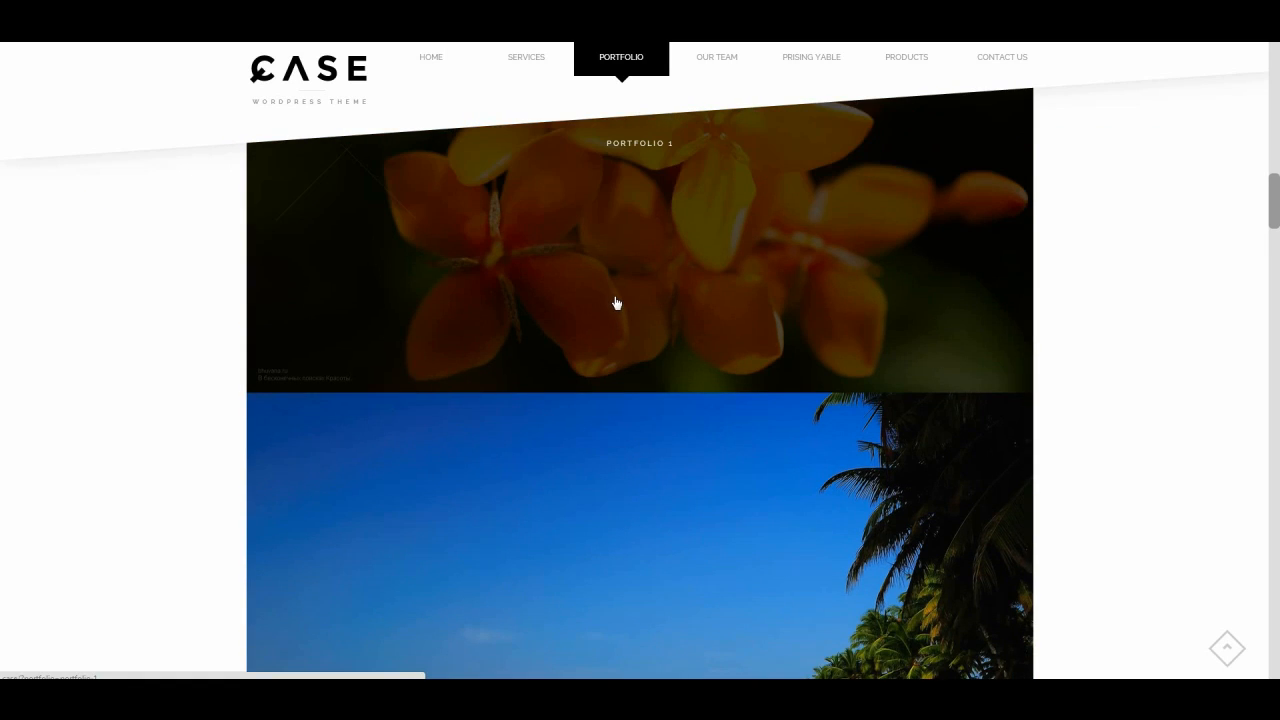
scroll(down, 3)
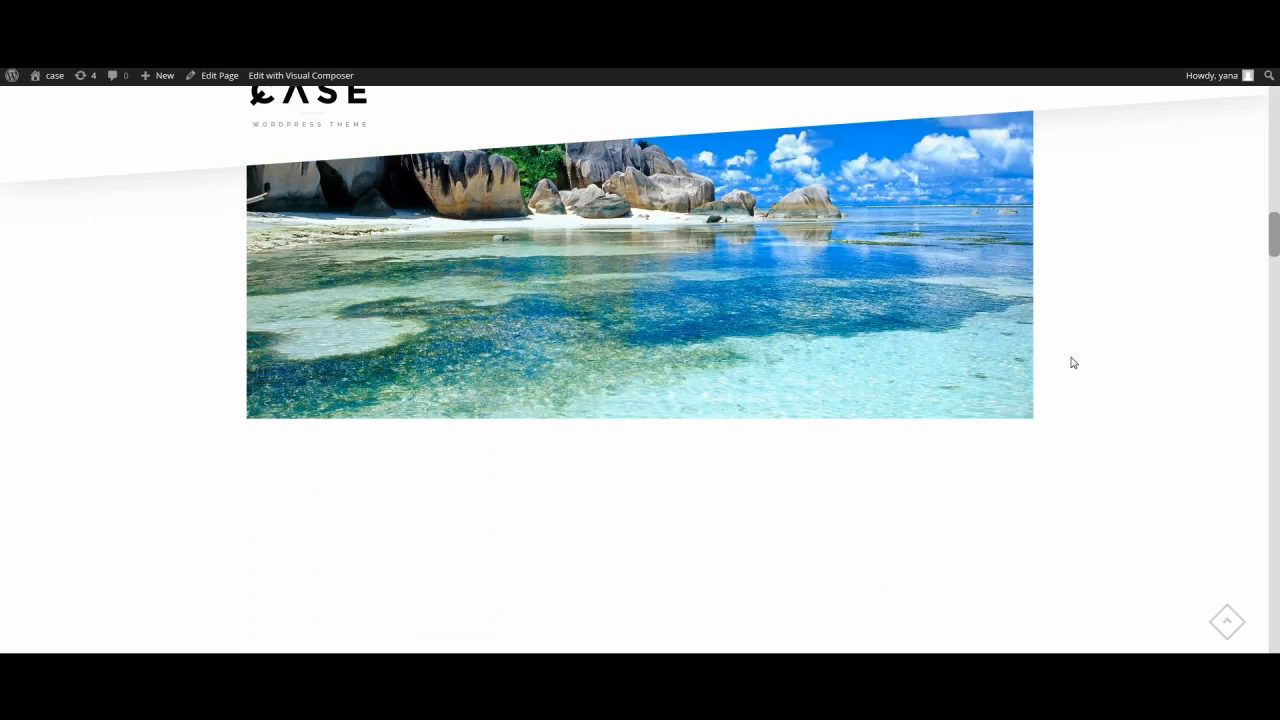
scroll(down, 3)
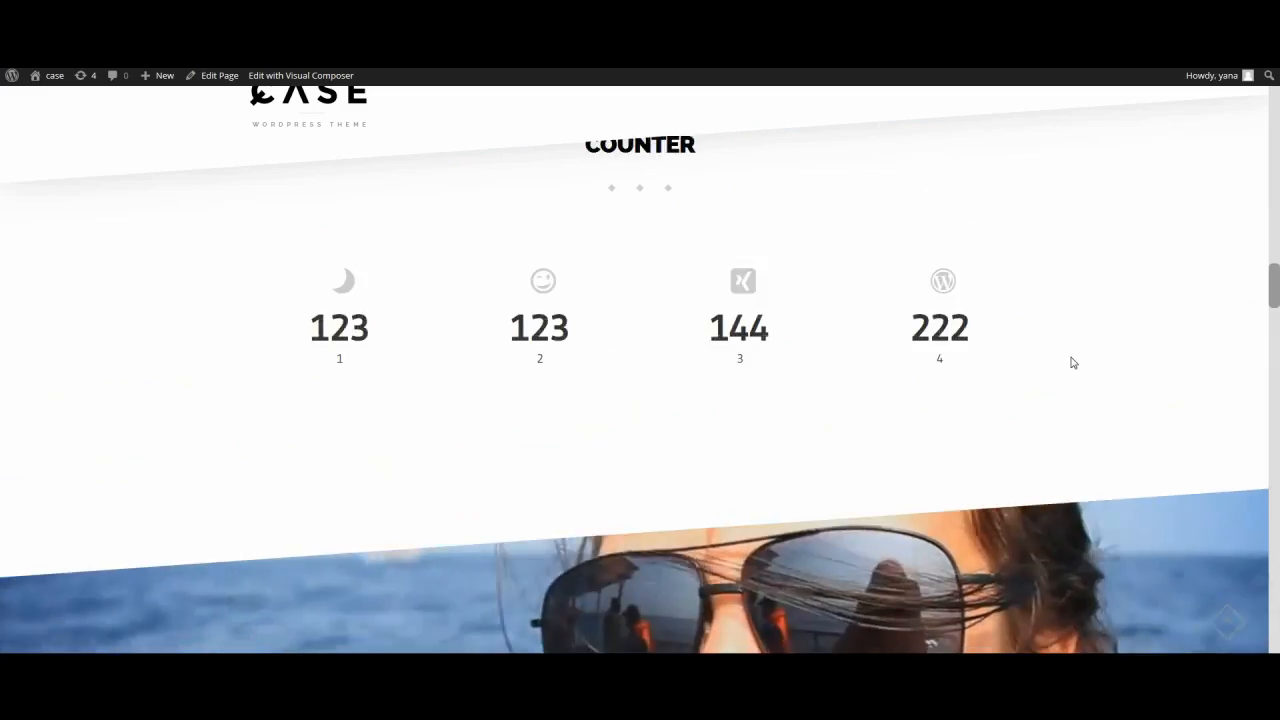
scroll(down, 3)
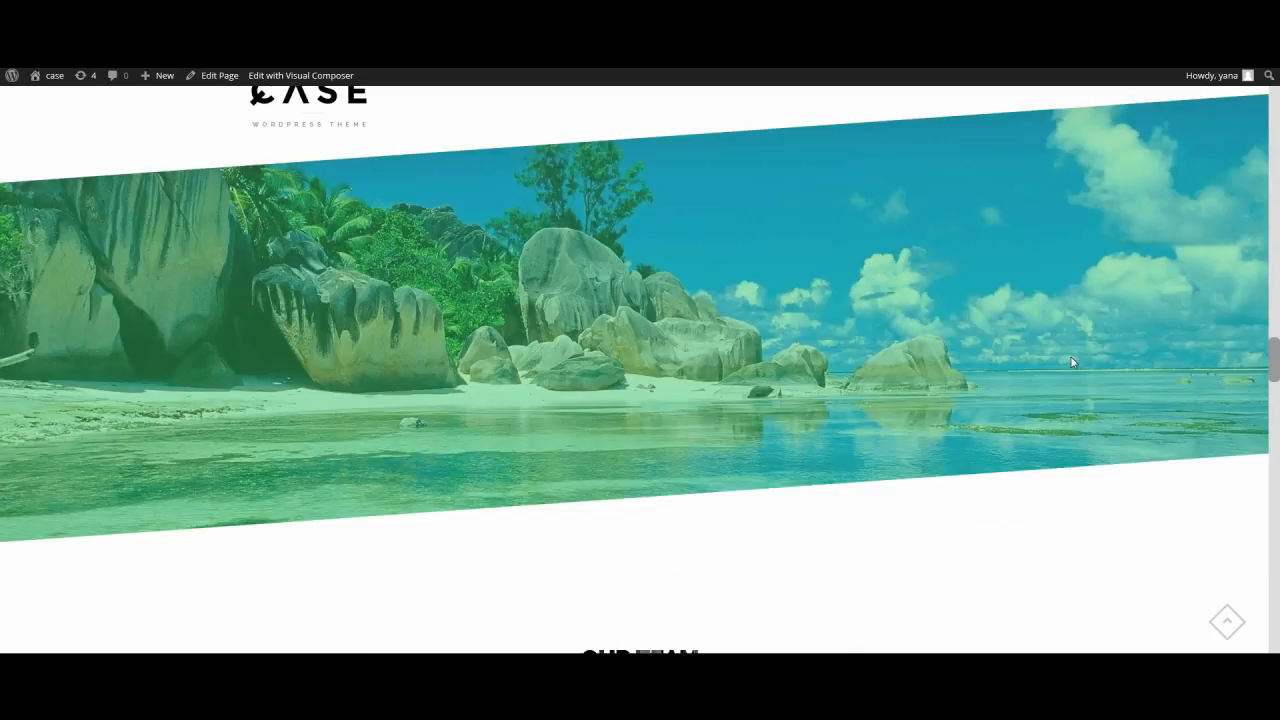
scroll(down, 3)
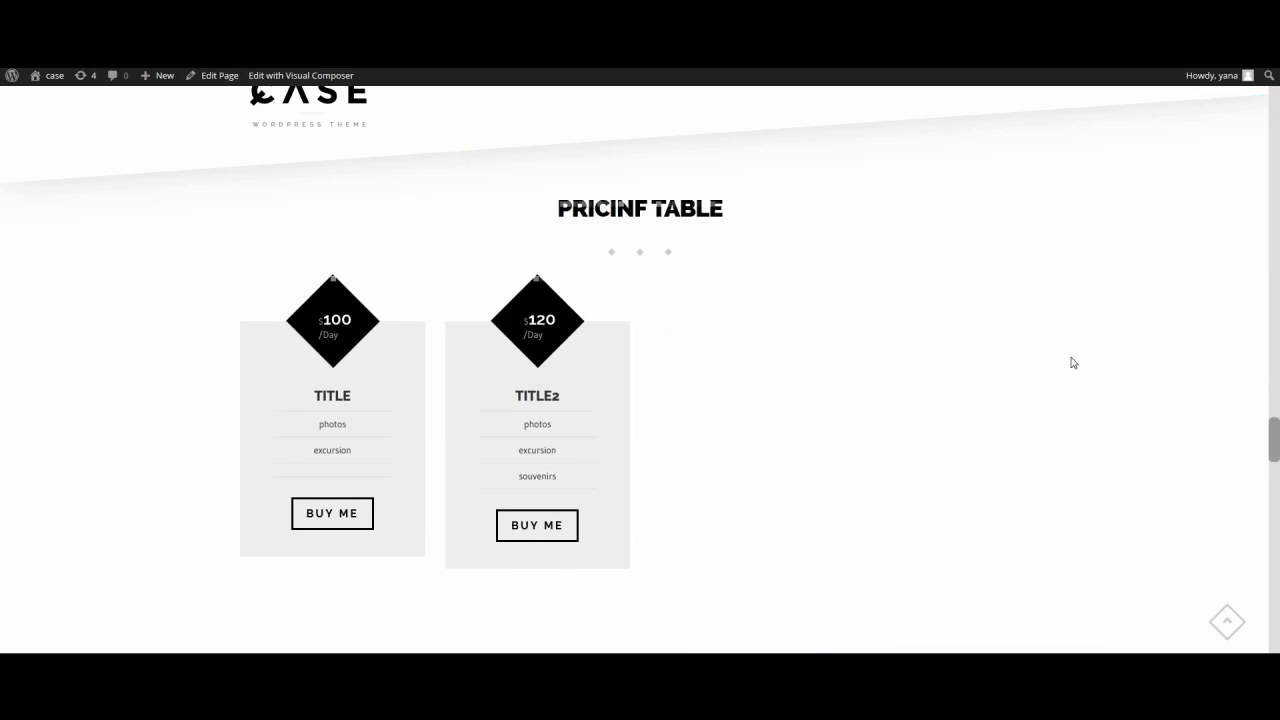
scroll(down, 3)
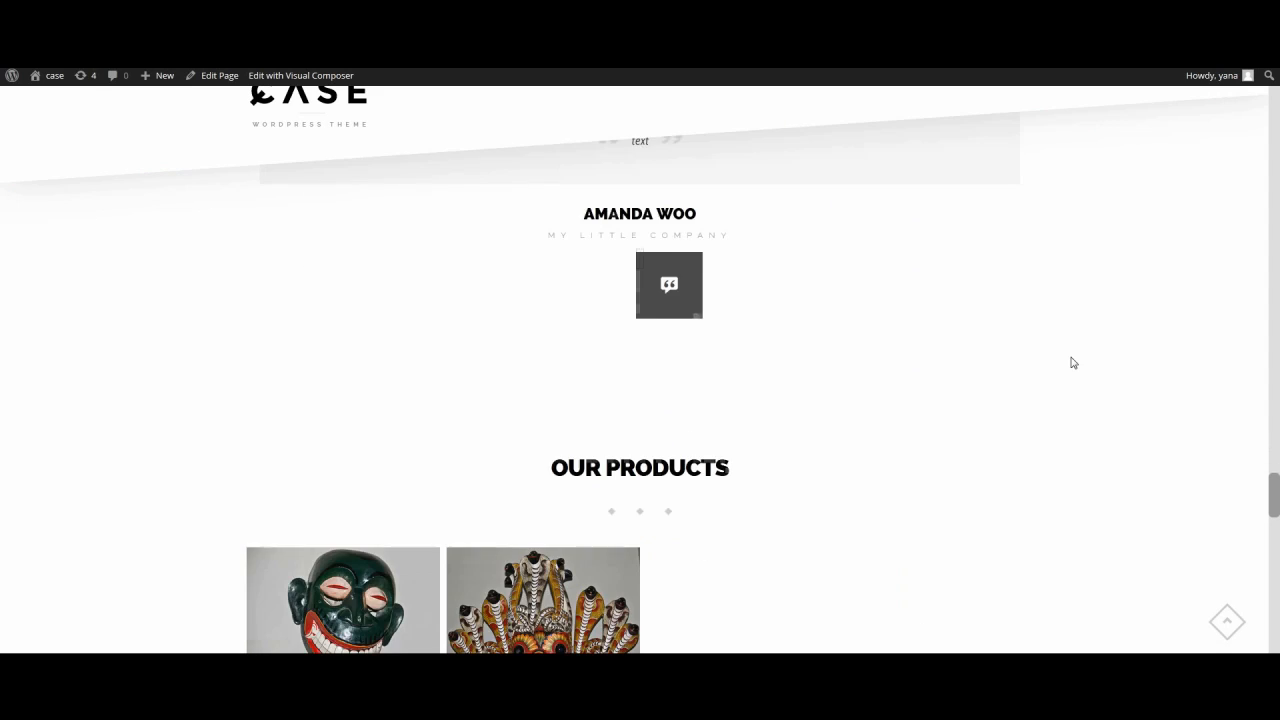
scroll(down, 3)
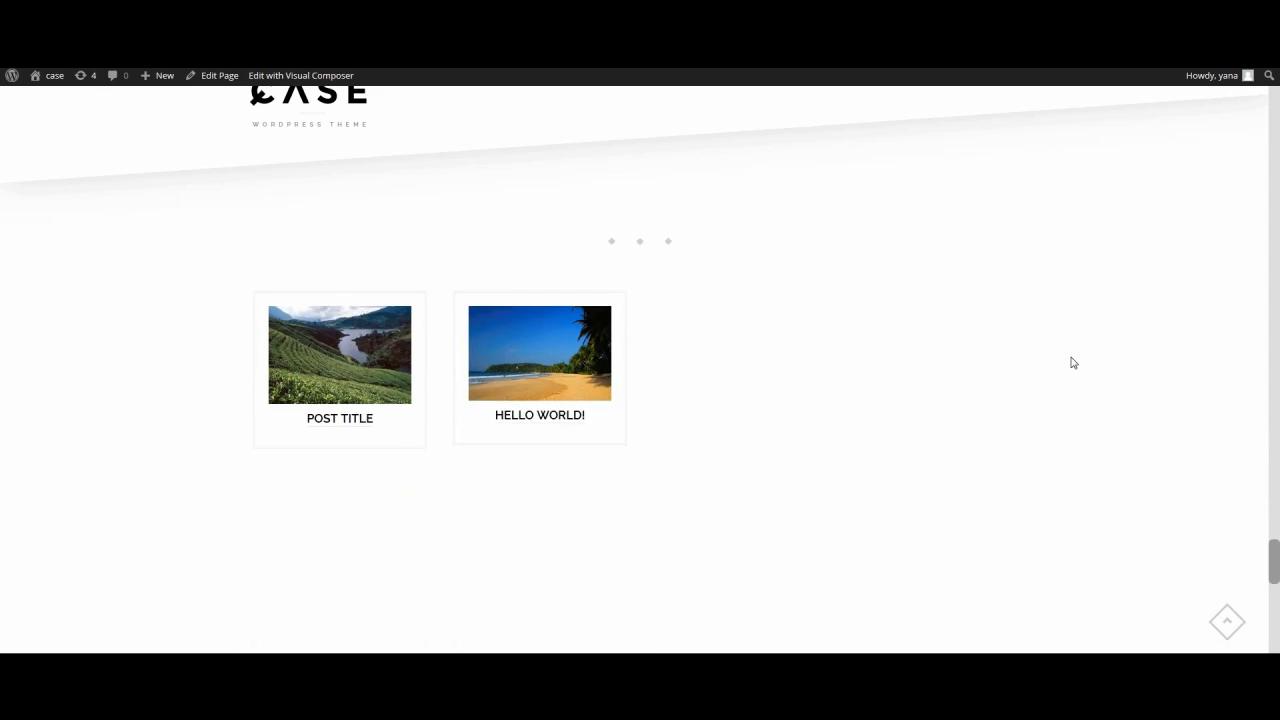
scroll(down, 3)
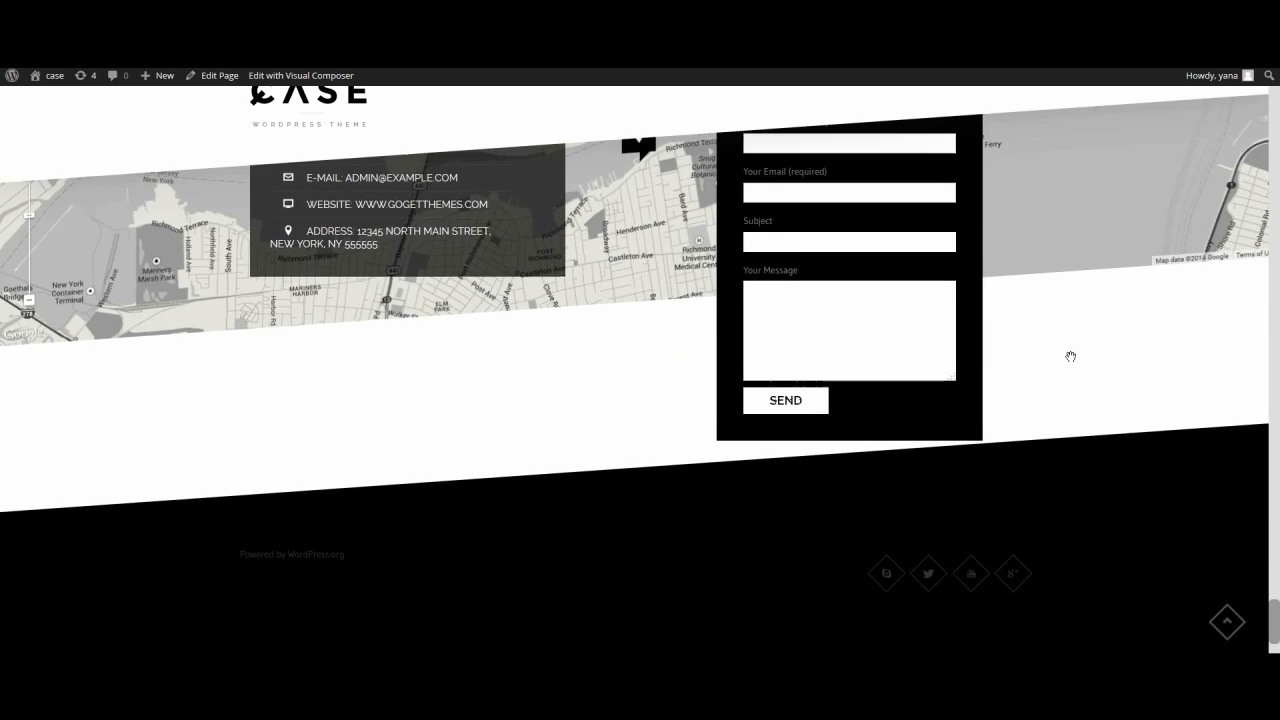
scroll(up, 3)
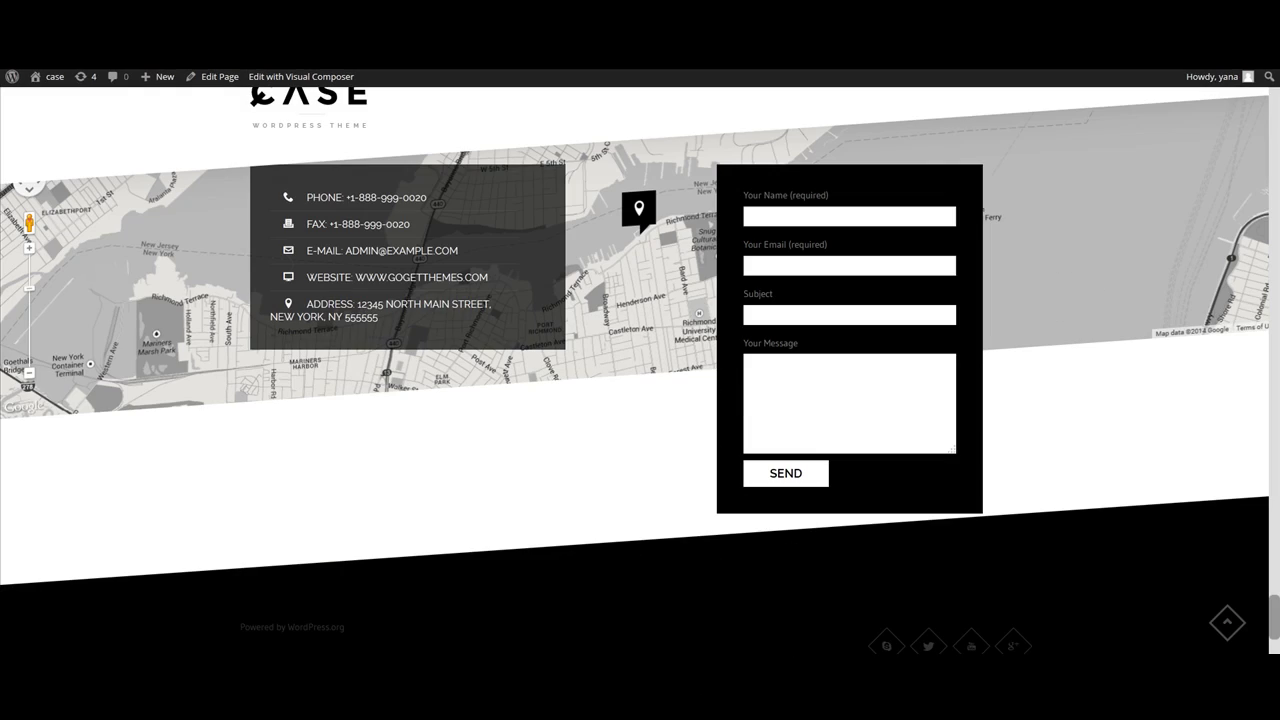